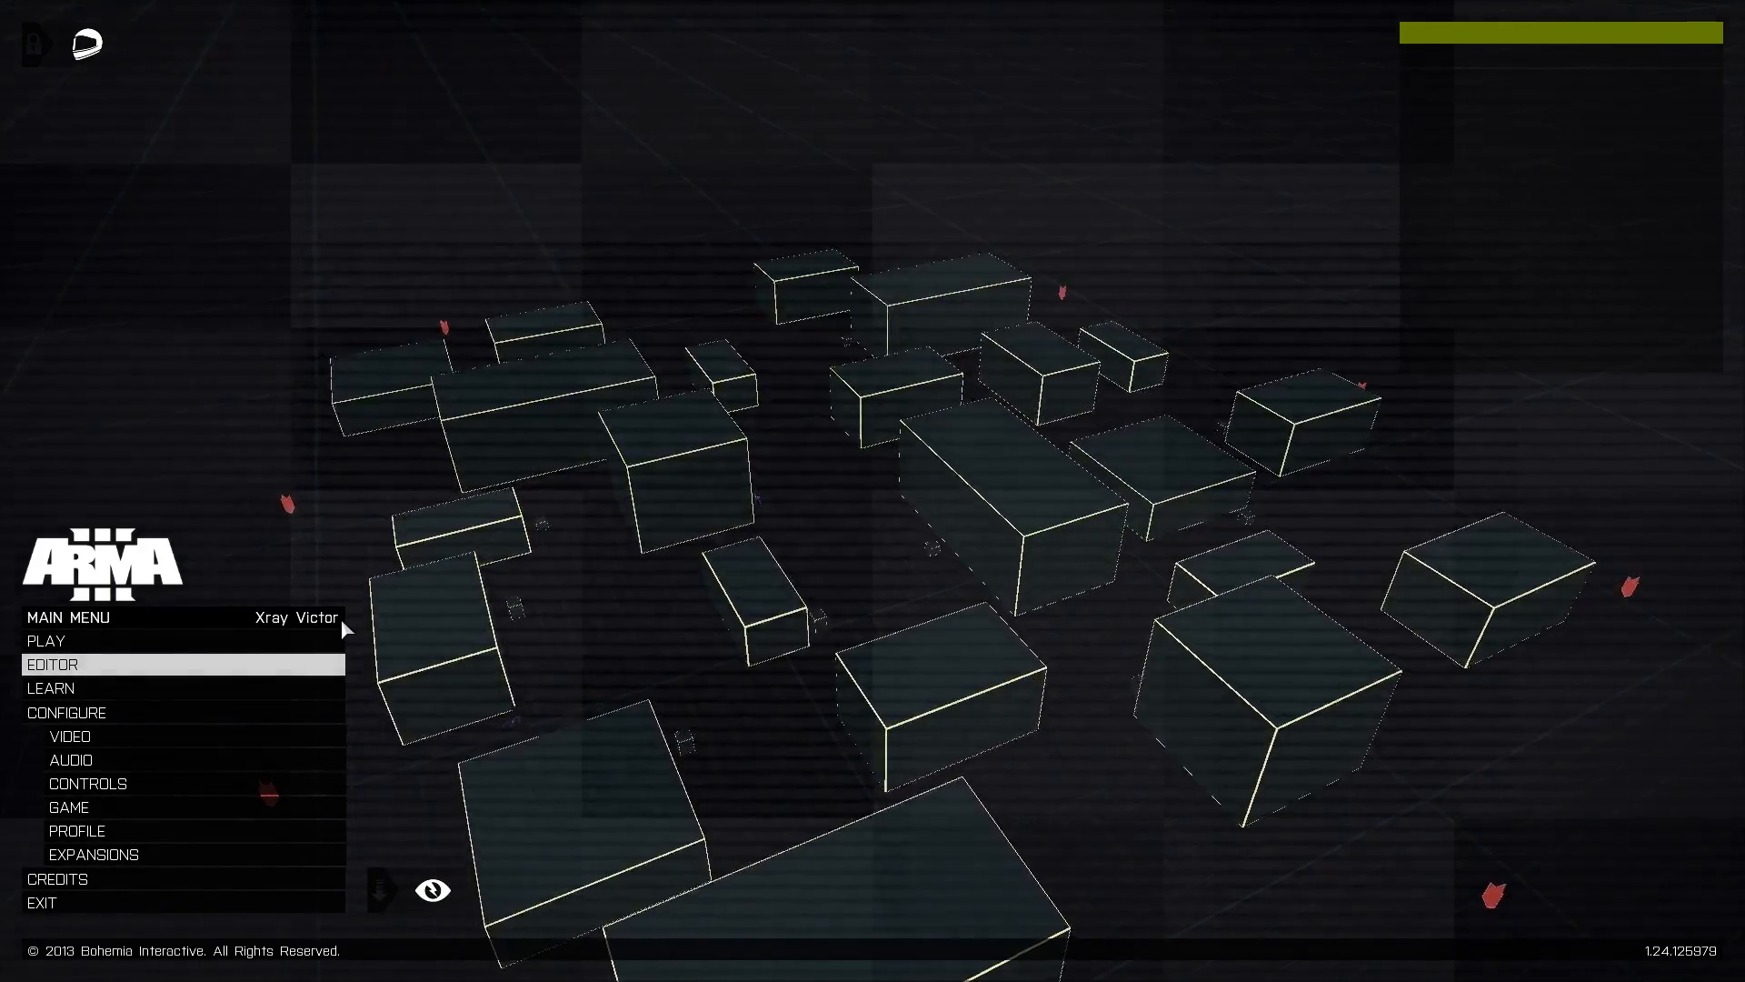
{"action": "mouse_move", "coordinate": [47, 640]}
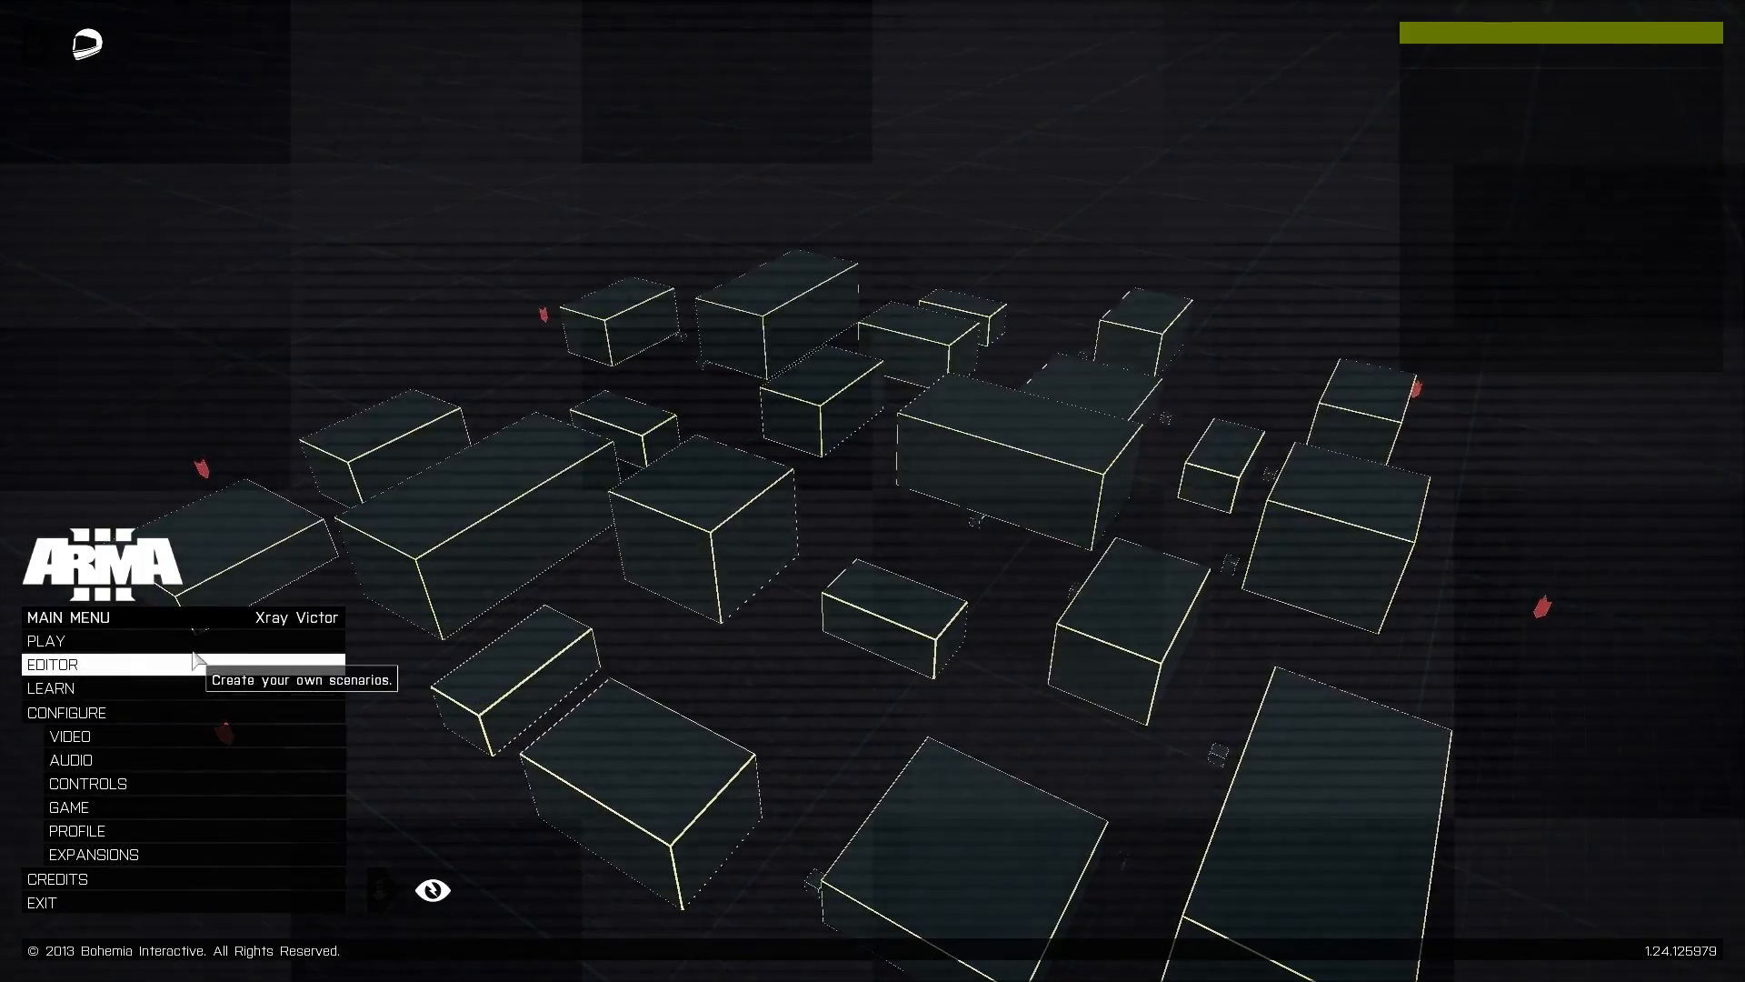
- Start a new editor scenario on the Virtual Reality map
{"action": "left_click", "coordinate": [53, 664]}
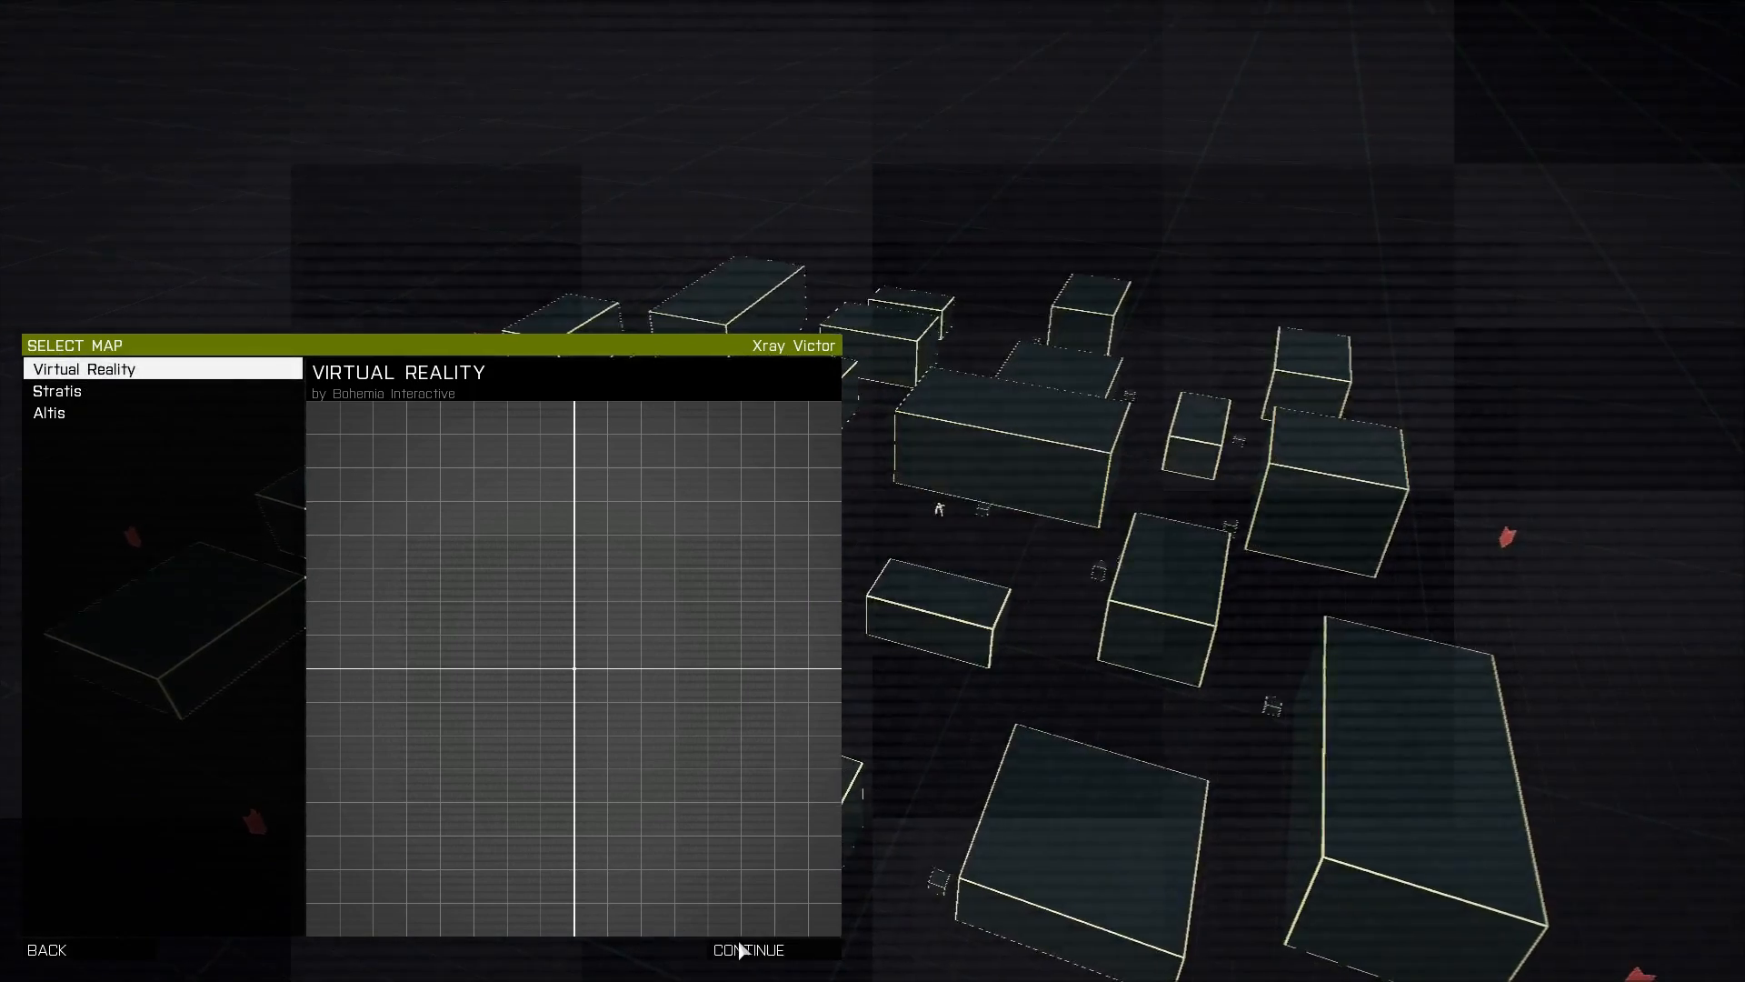
{"action": "left_click", "coordinate": [746, 949]}
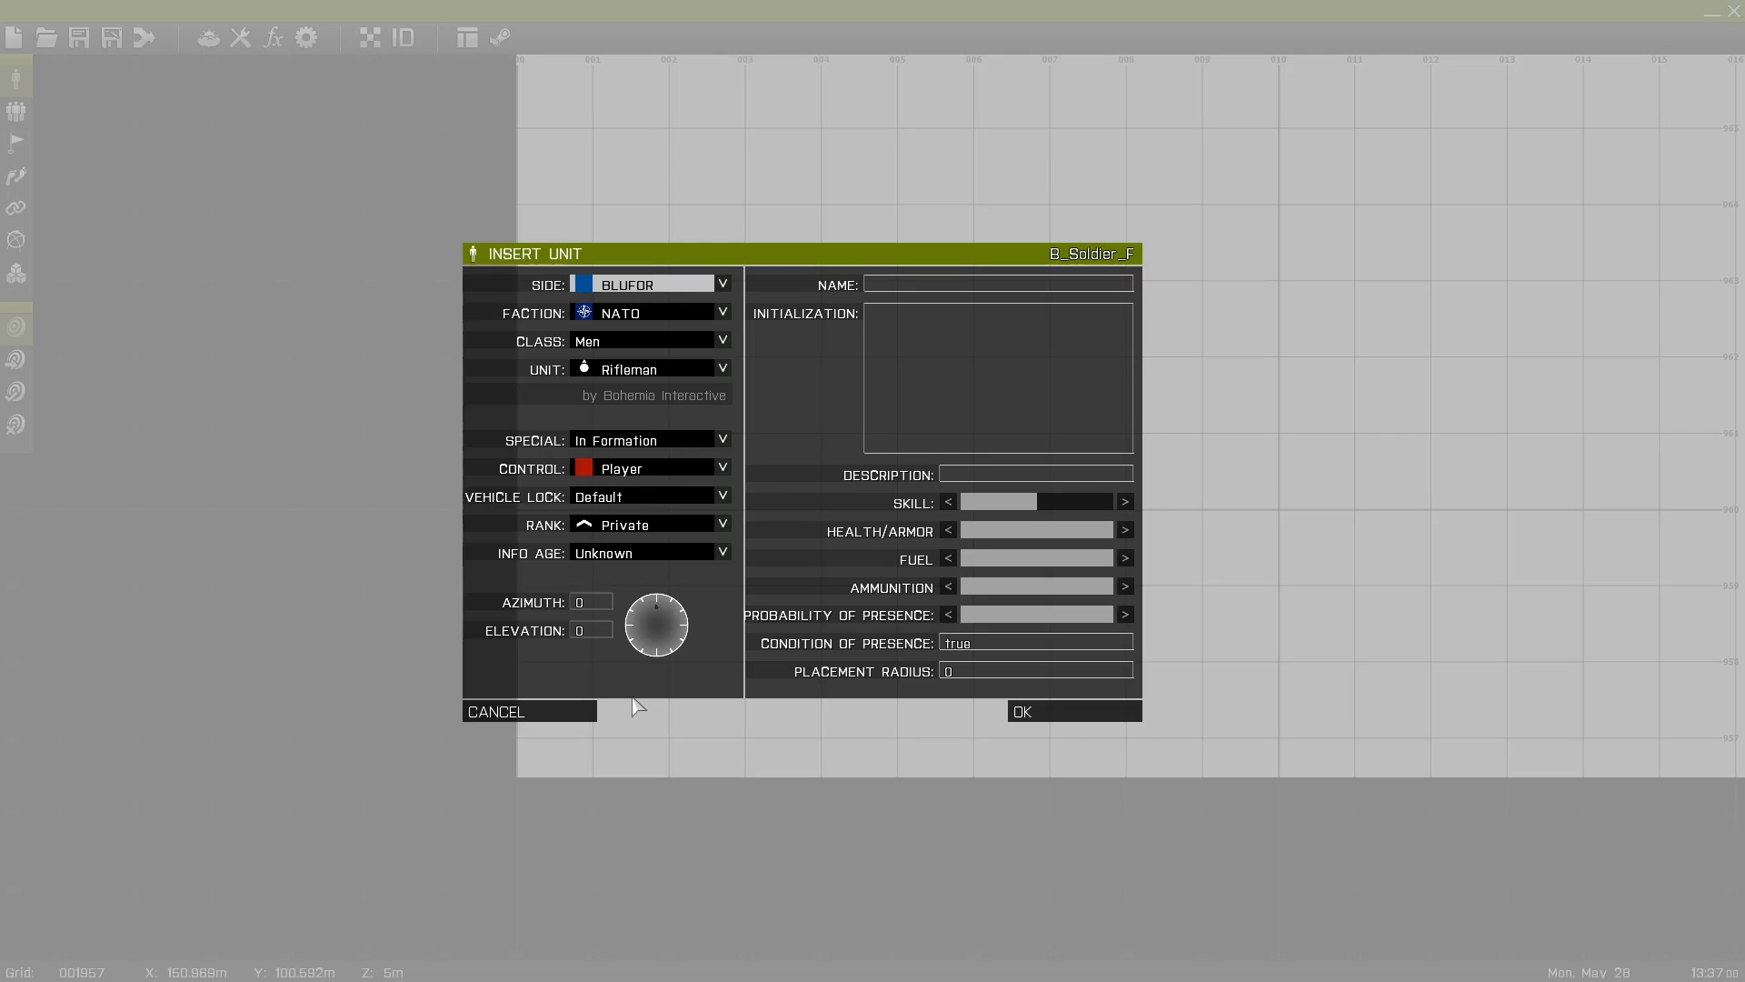
{"action": "mouse_move", "coordinate": [720, 325]}
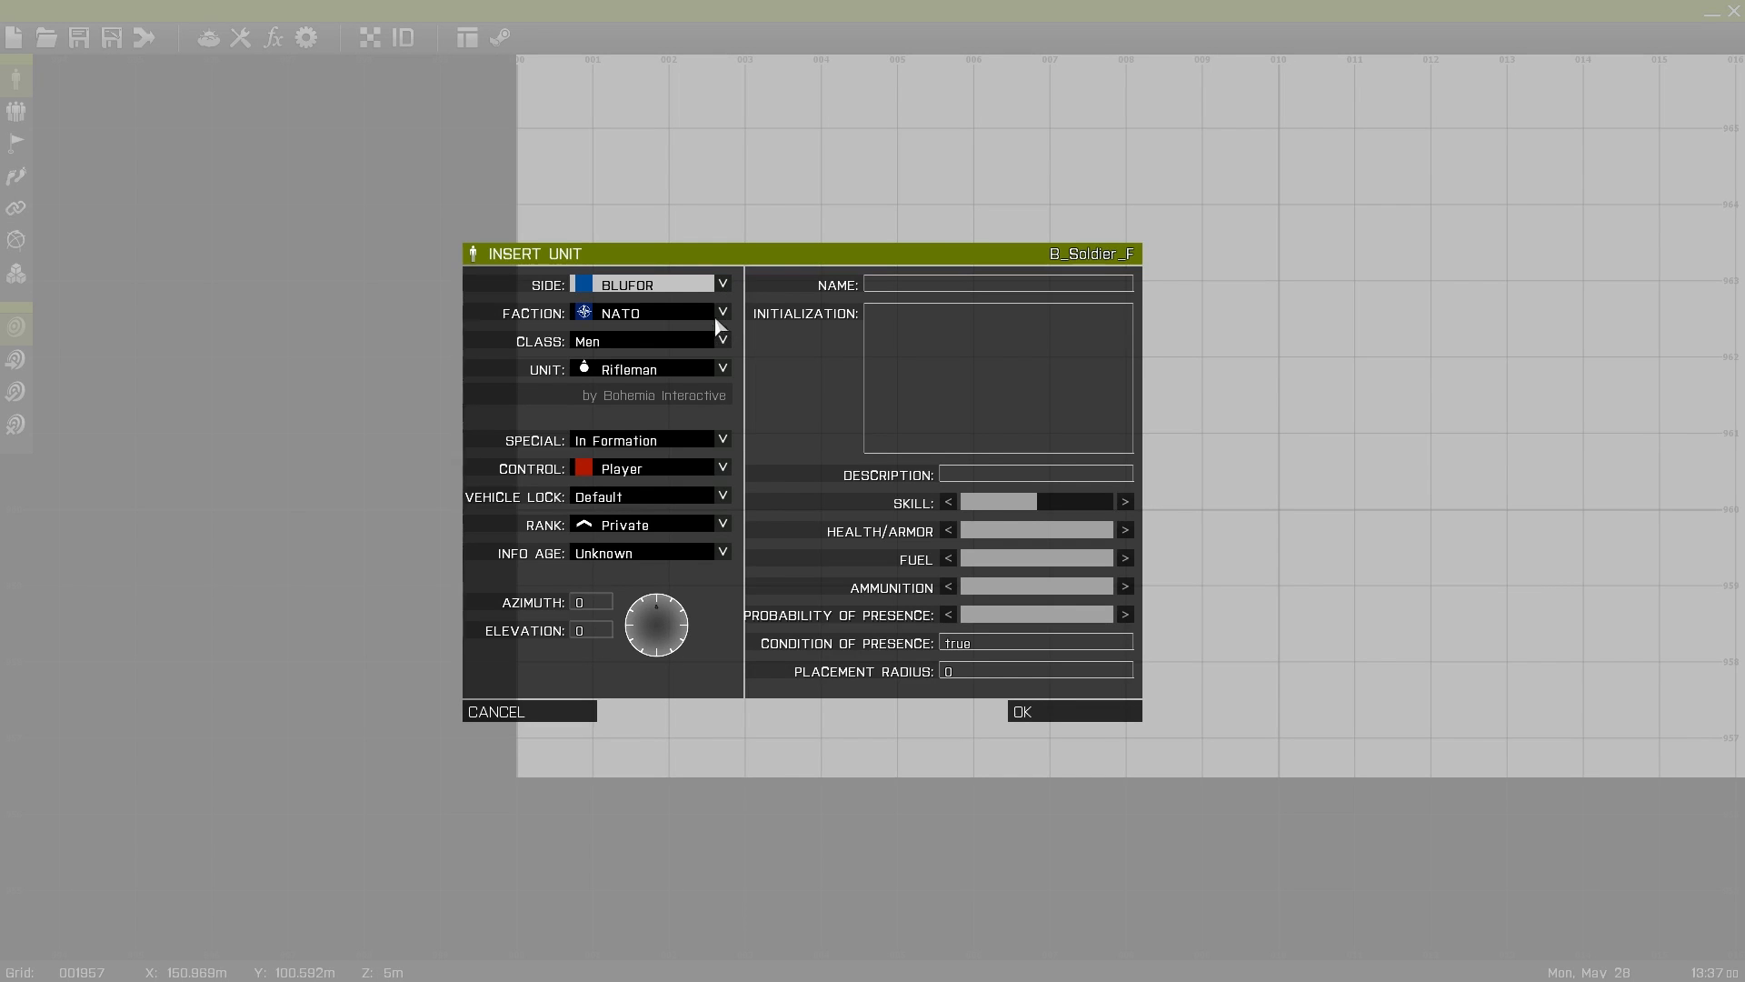
- Add a Men (Recon) class Recon Marksman as the player unit on the map
{"action": "left_click", "coordinate": [722, 340]}
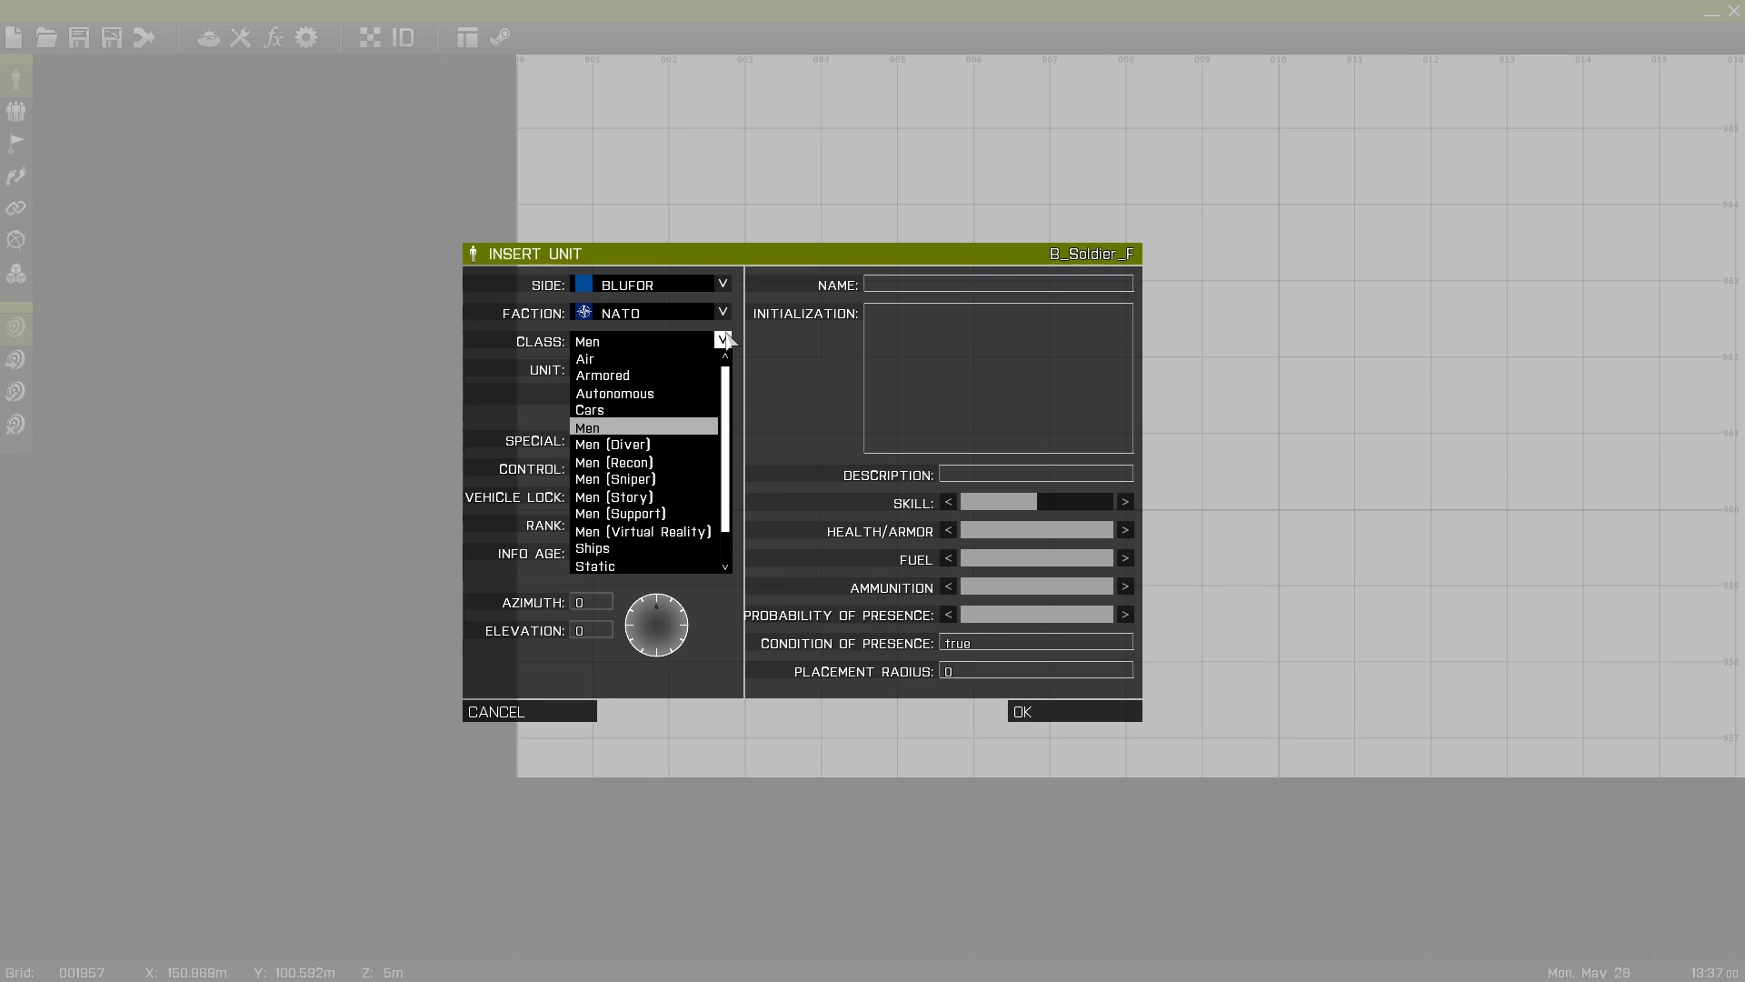
{"action": "left_click", "coordinate": [612, 462]}
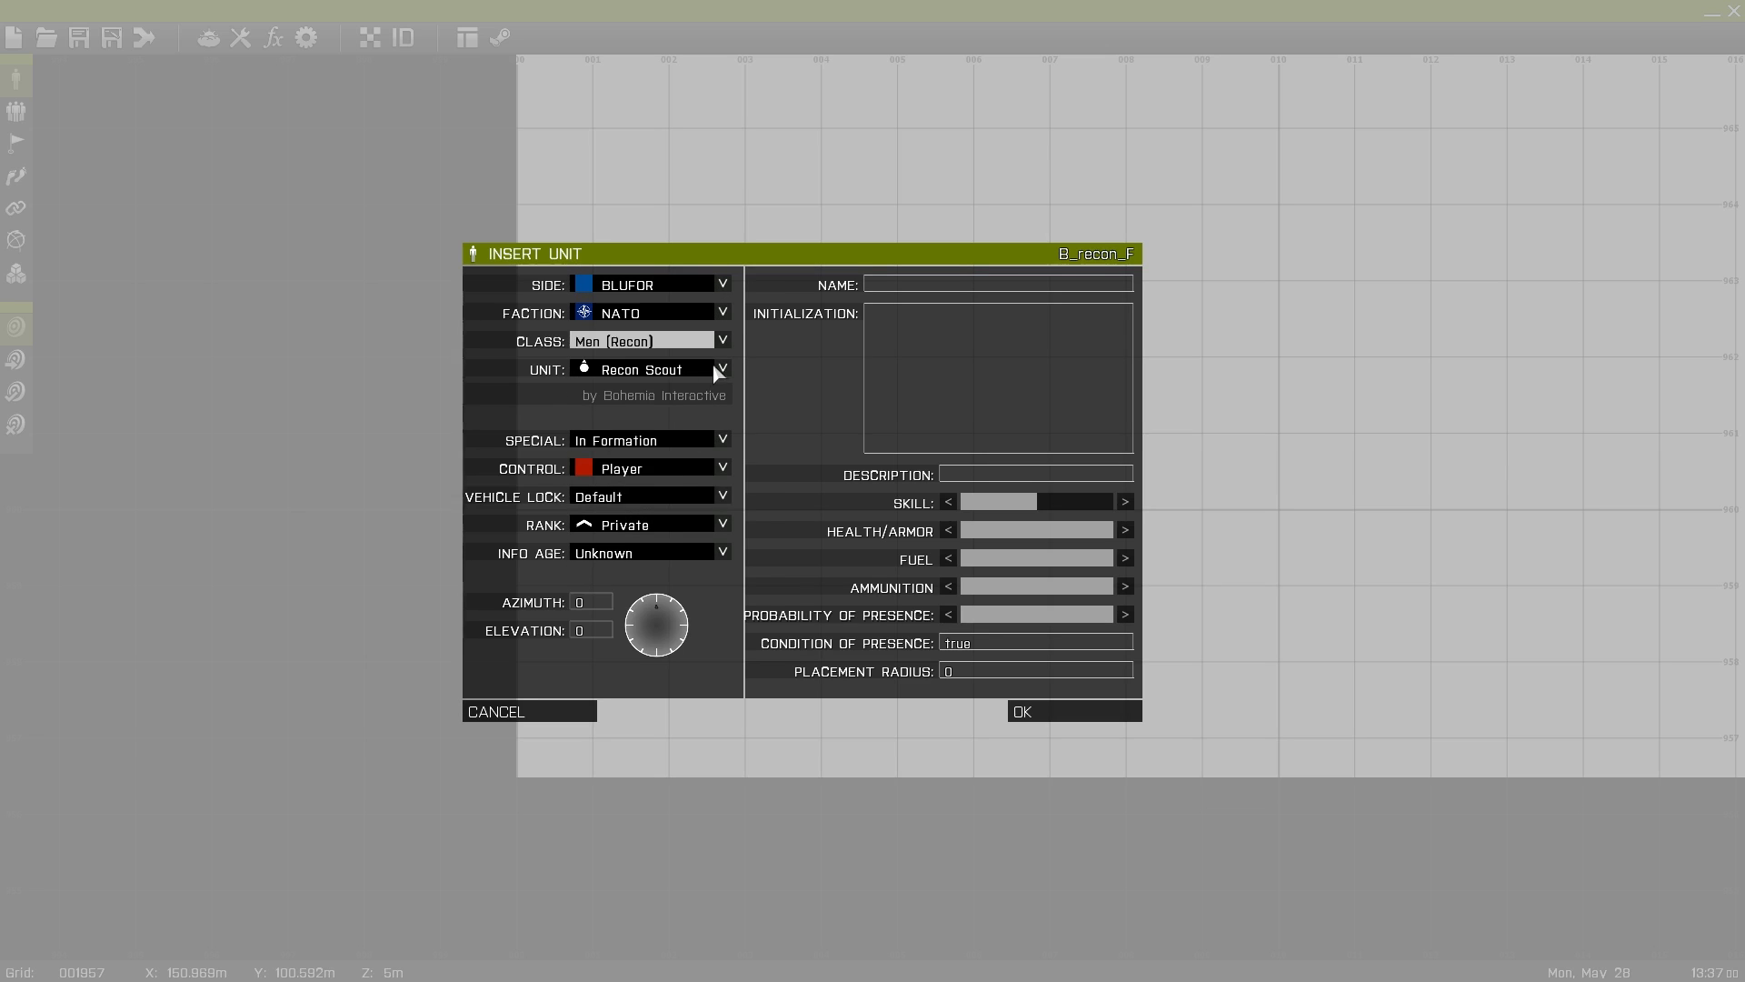
{"action": "left_click", "coordinate": [646, 369]}
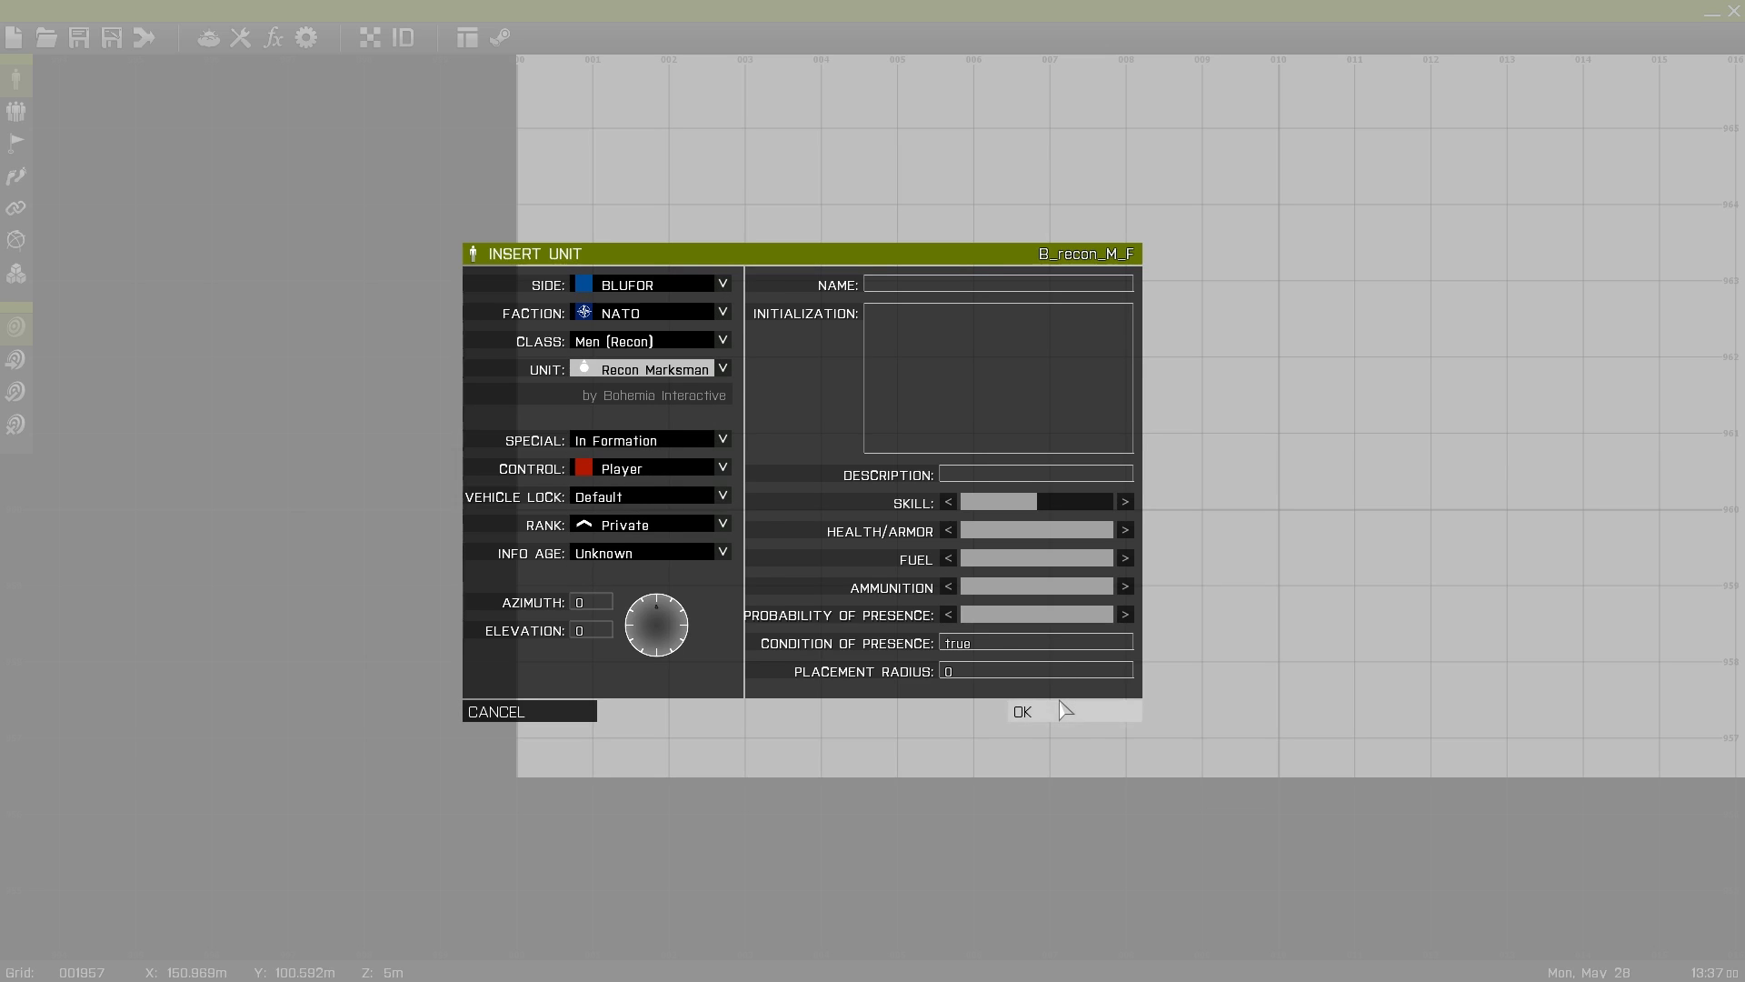
{"action": "left_click", "coordinate": [1020, 711]}
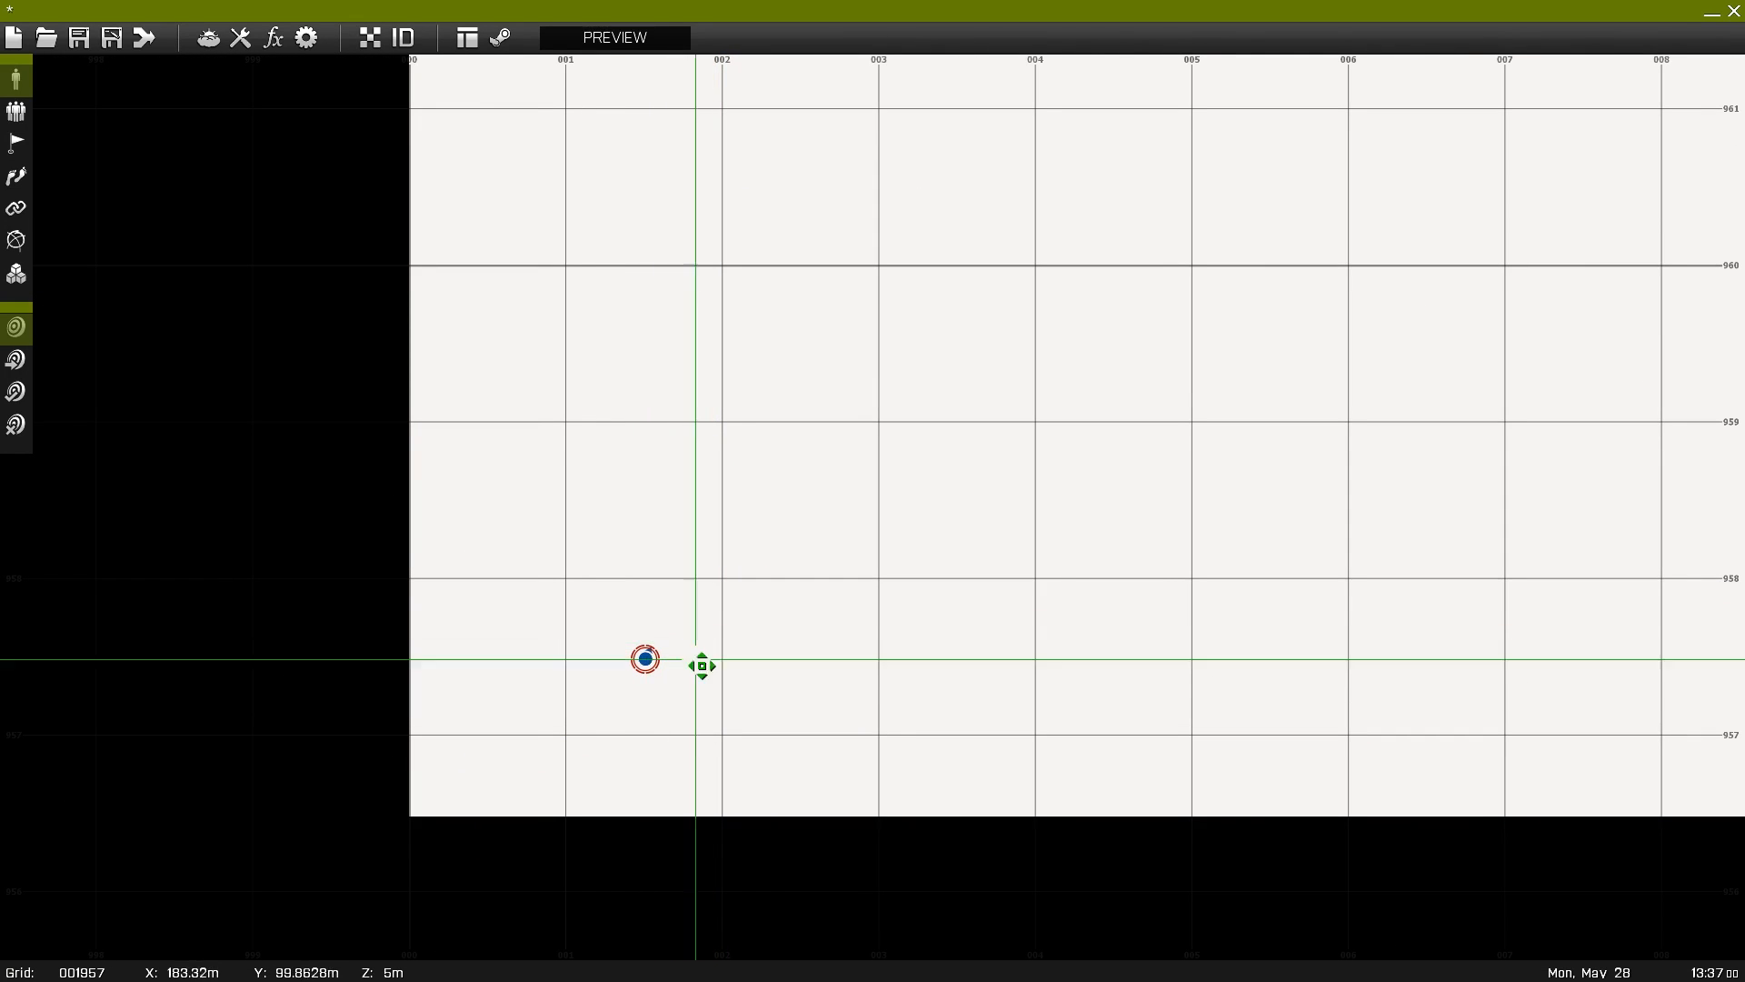
{"action": "left_click_drag", "start_coordinate": [702, 665], "coordinate": [780, 666]}
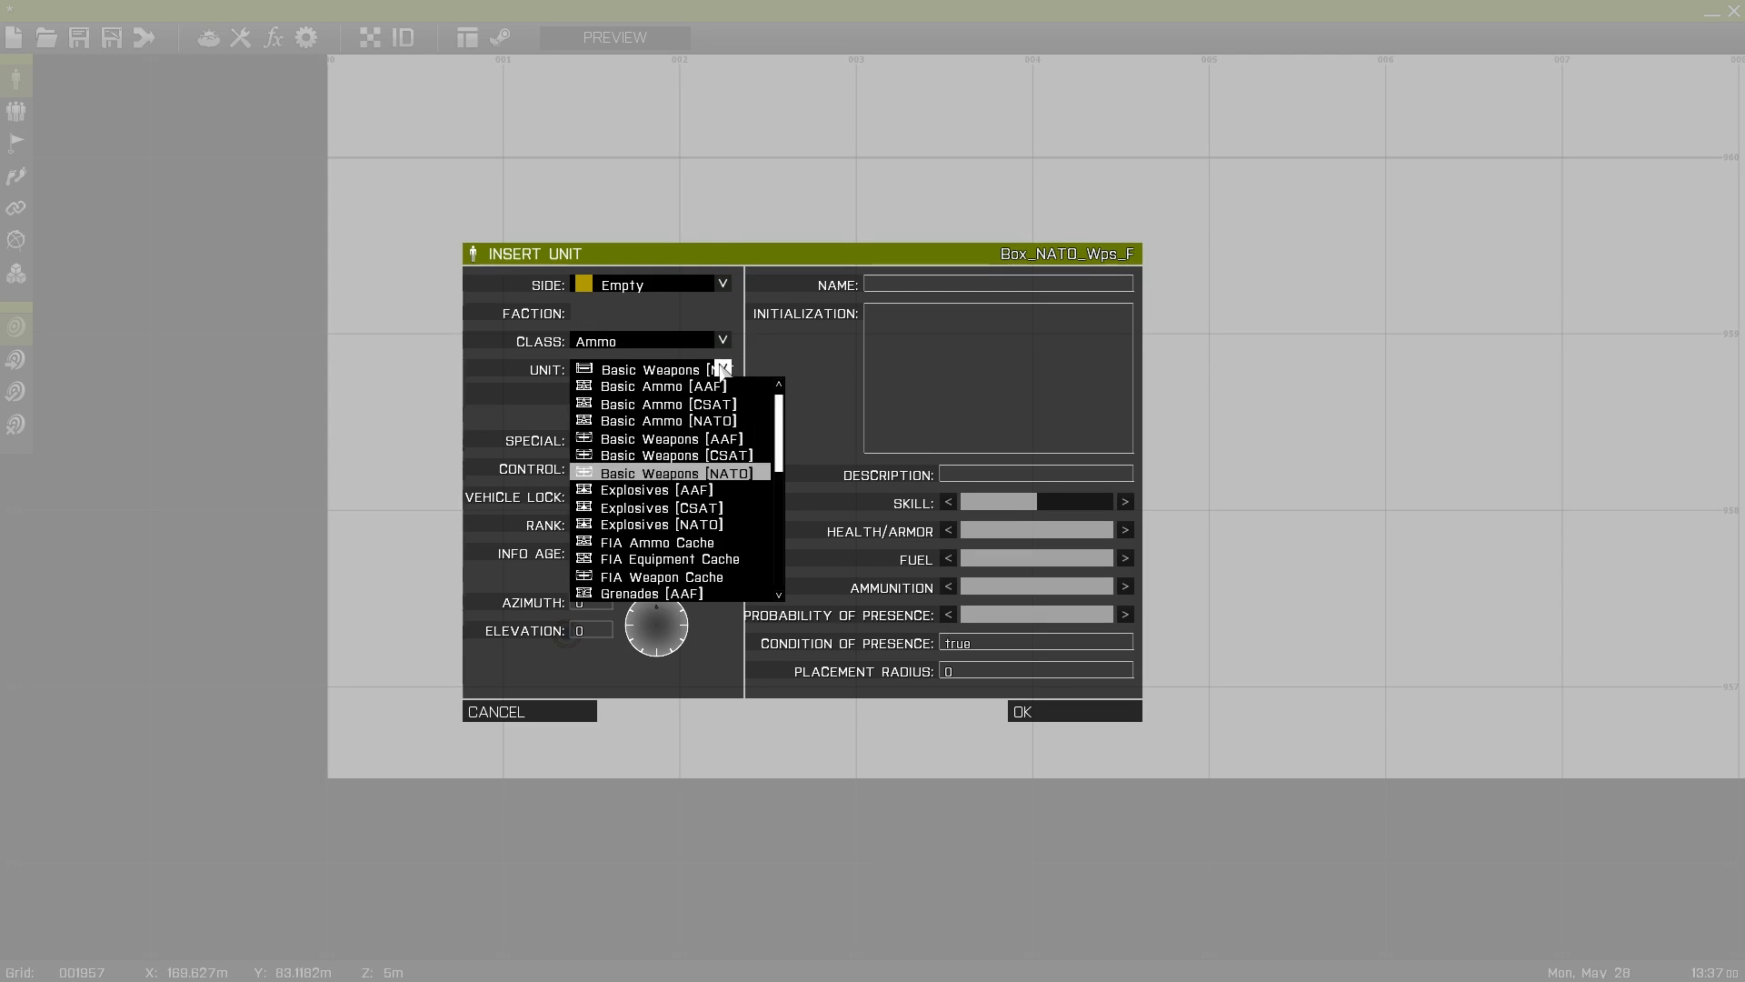
- Choose the Special Weapons [NATO] crate from the Empty/Ammo unit list
{"action": "scroll", "scroll_direction": "down", "scroll_amount": 3}
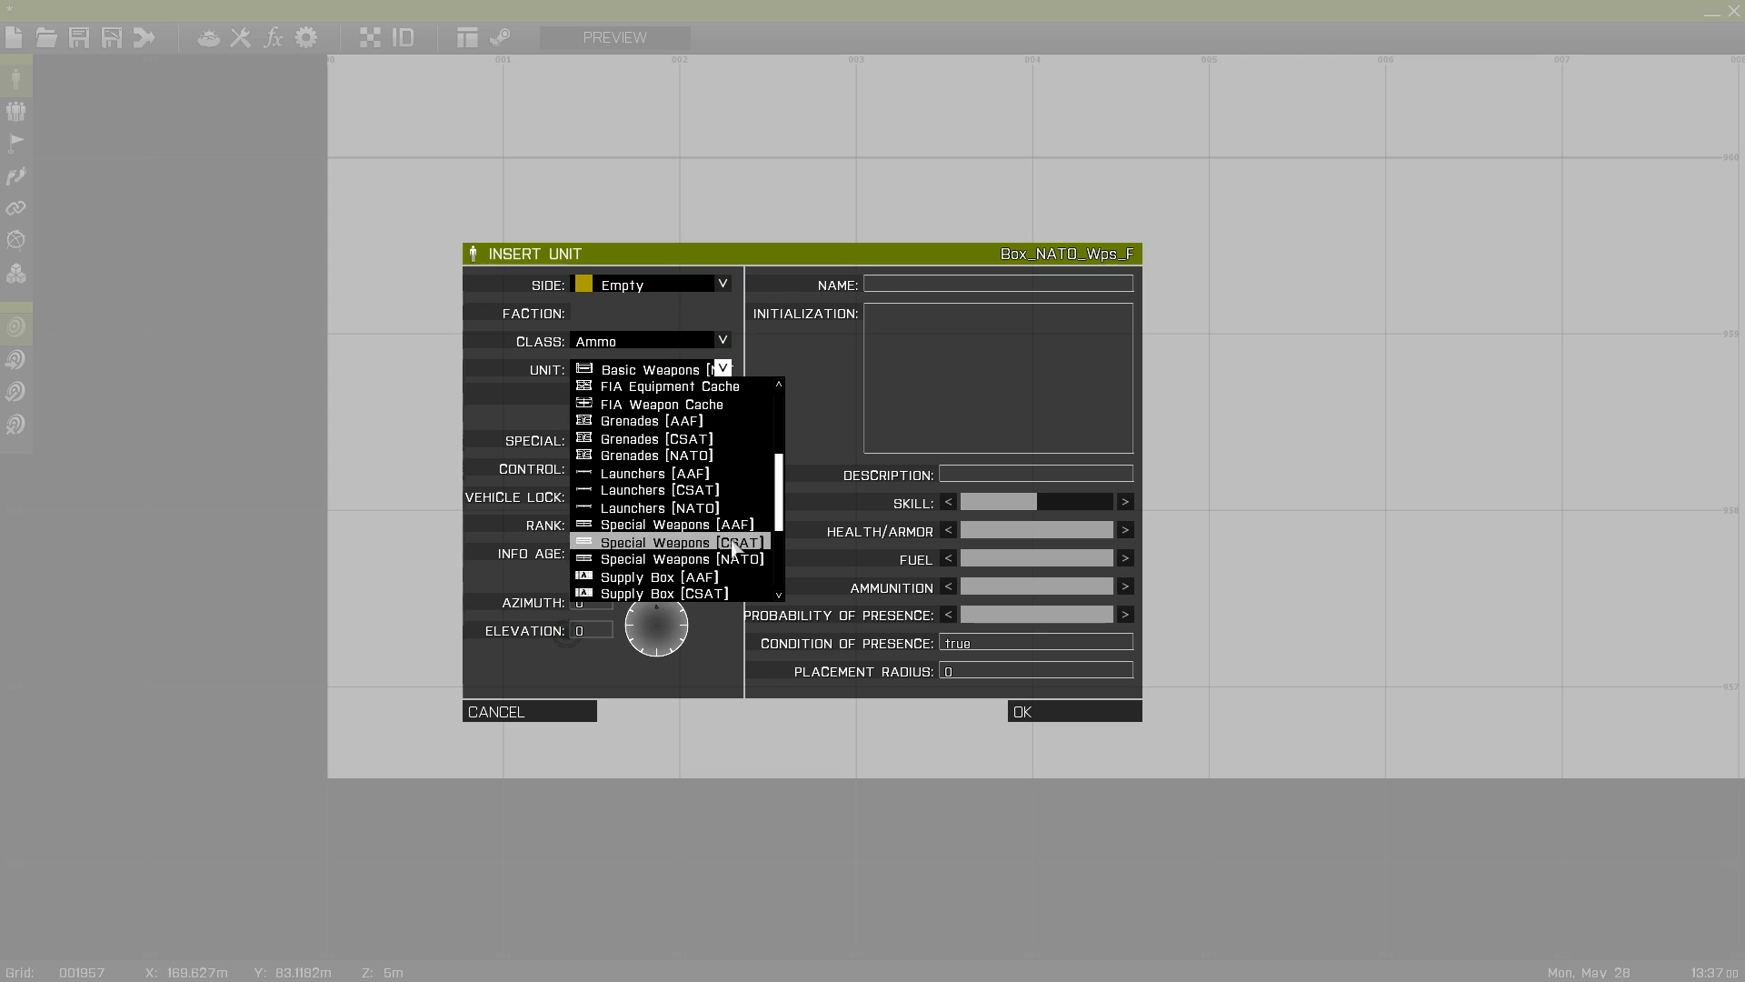
{"action": "left_click", "coordinate": [1073, 711]}
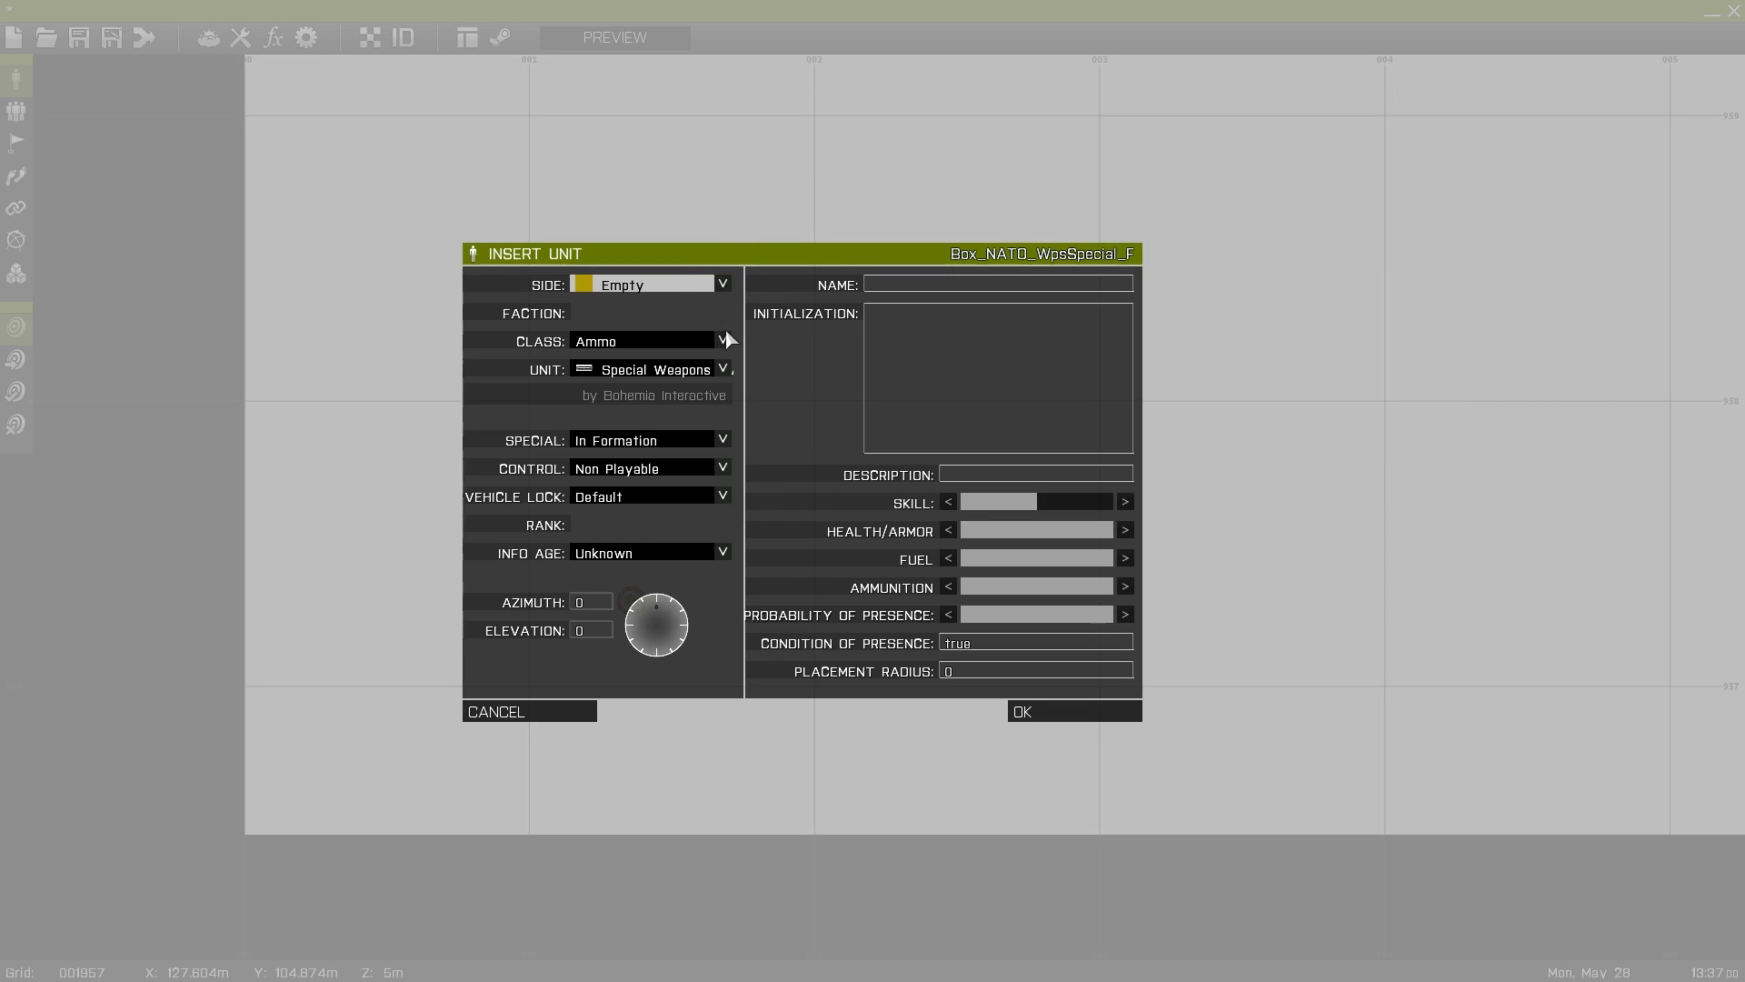
- Place several Structures (Virtual Reality) VR Obstacle blocks in a row above the marksman
{"action": "left_click", "coordinate": [724, 340]}
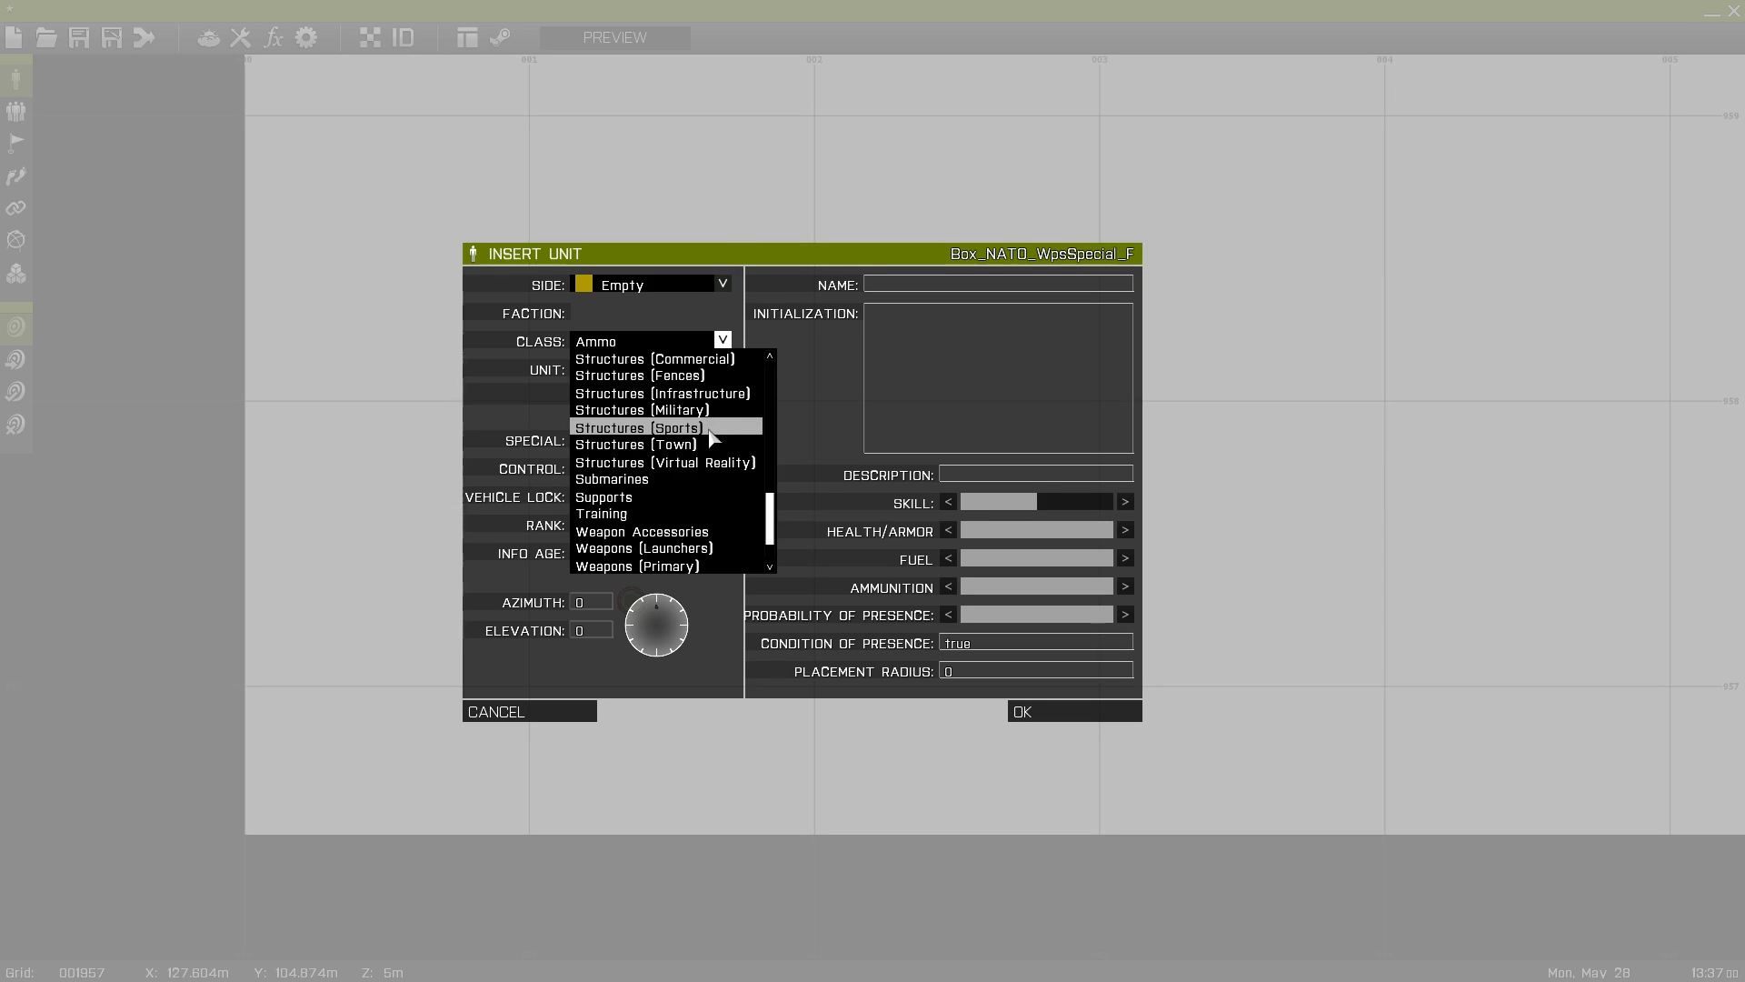
{"action": "left_click", "coordinate": [665, 462]}
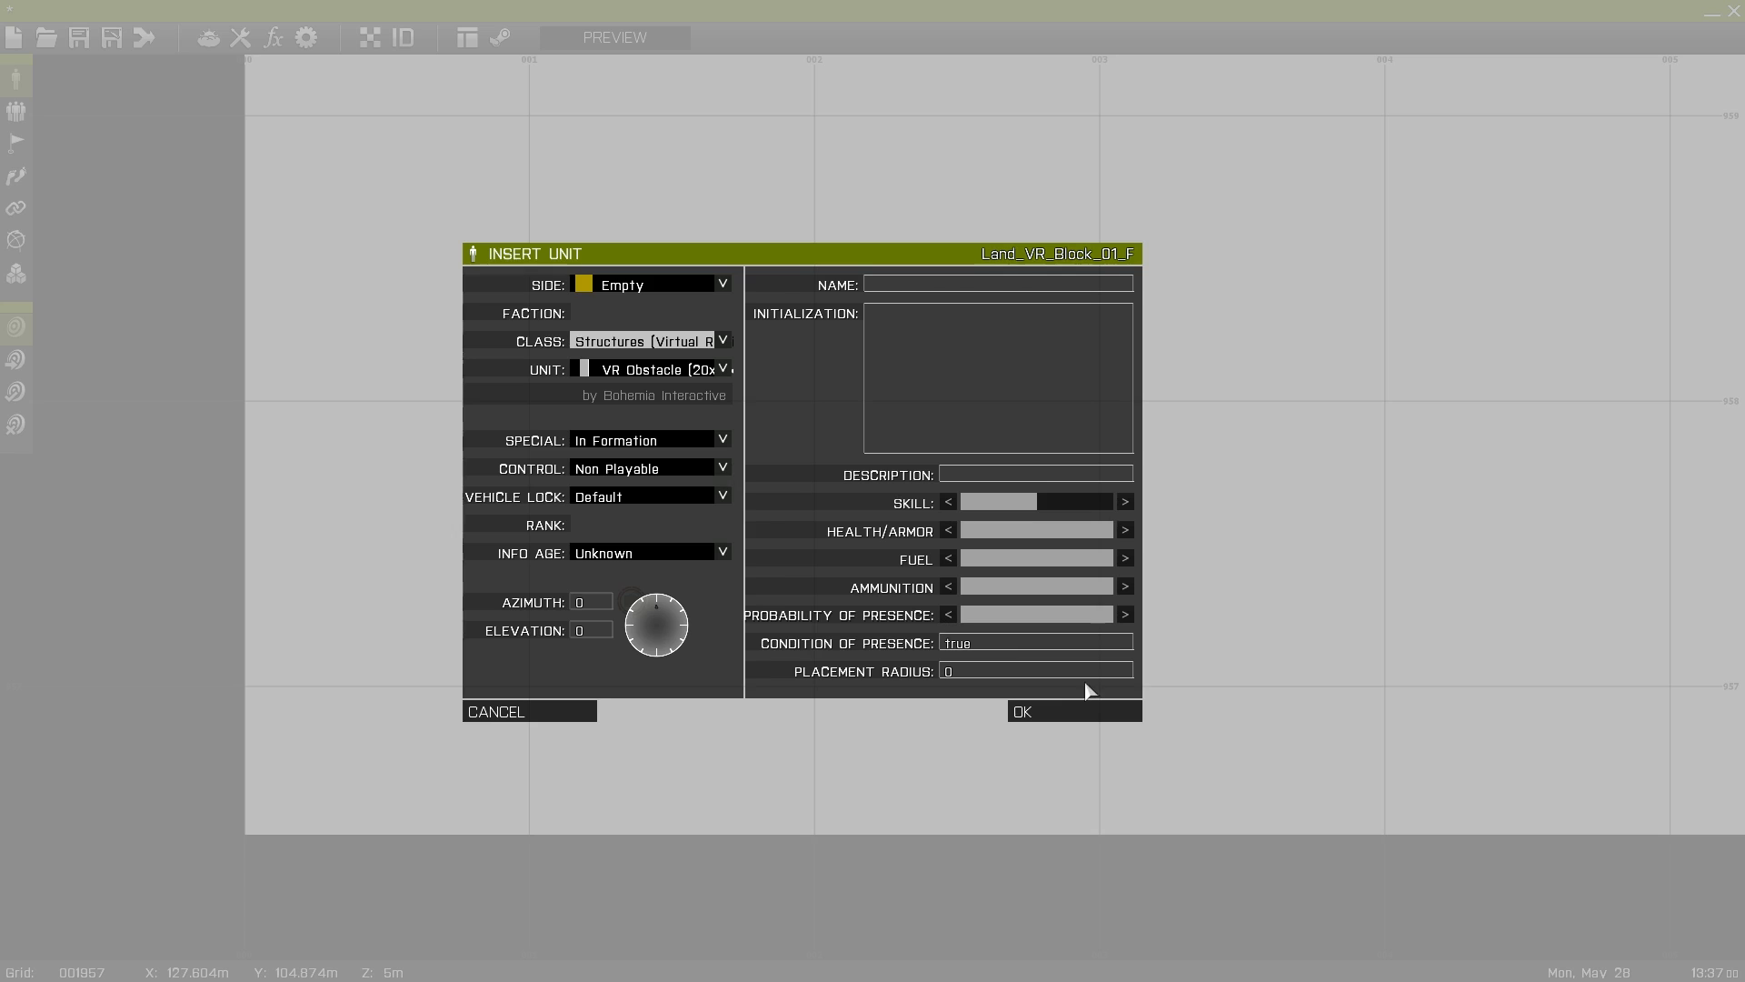
{"action": "left_click", "coordinate": [722, 369]}
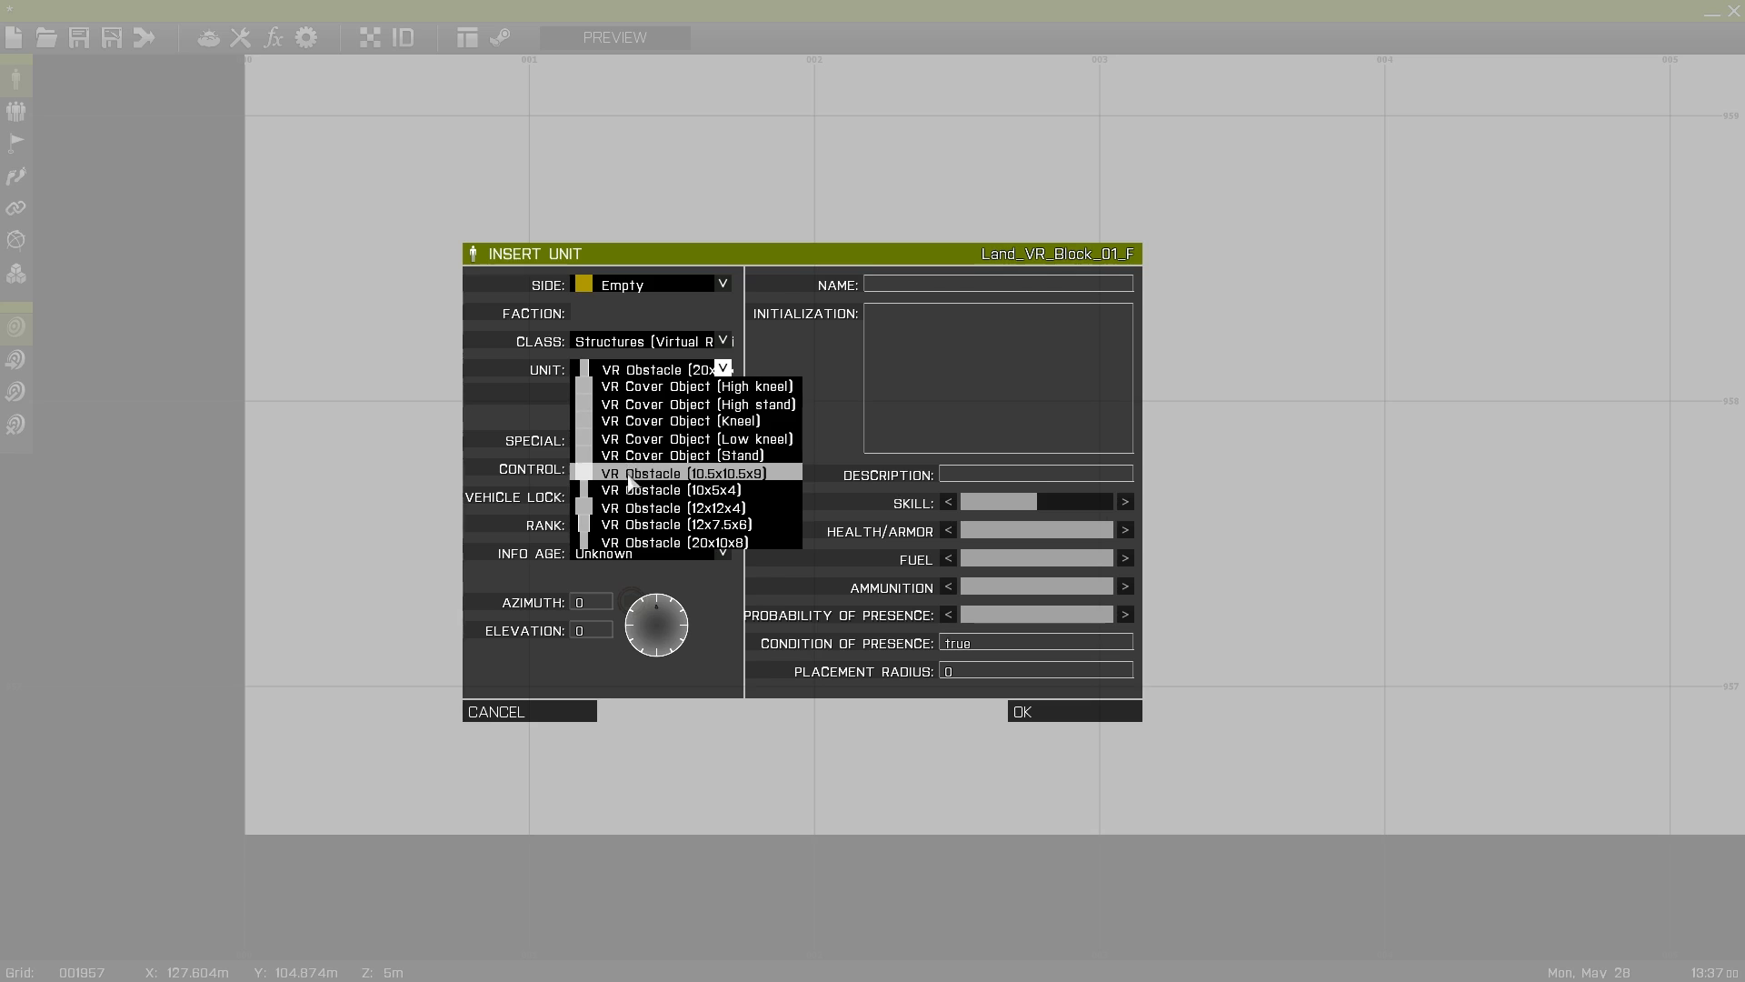
{"action": "mouse_move", "coordinate": [646, 474]}
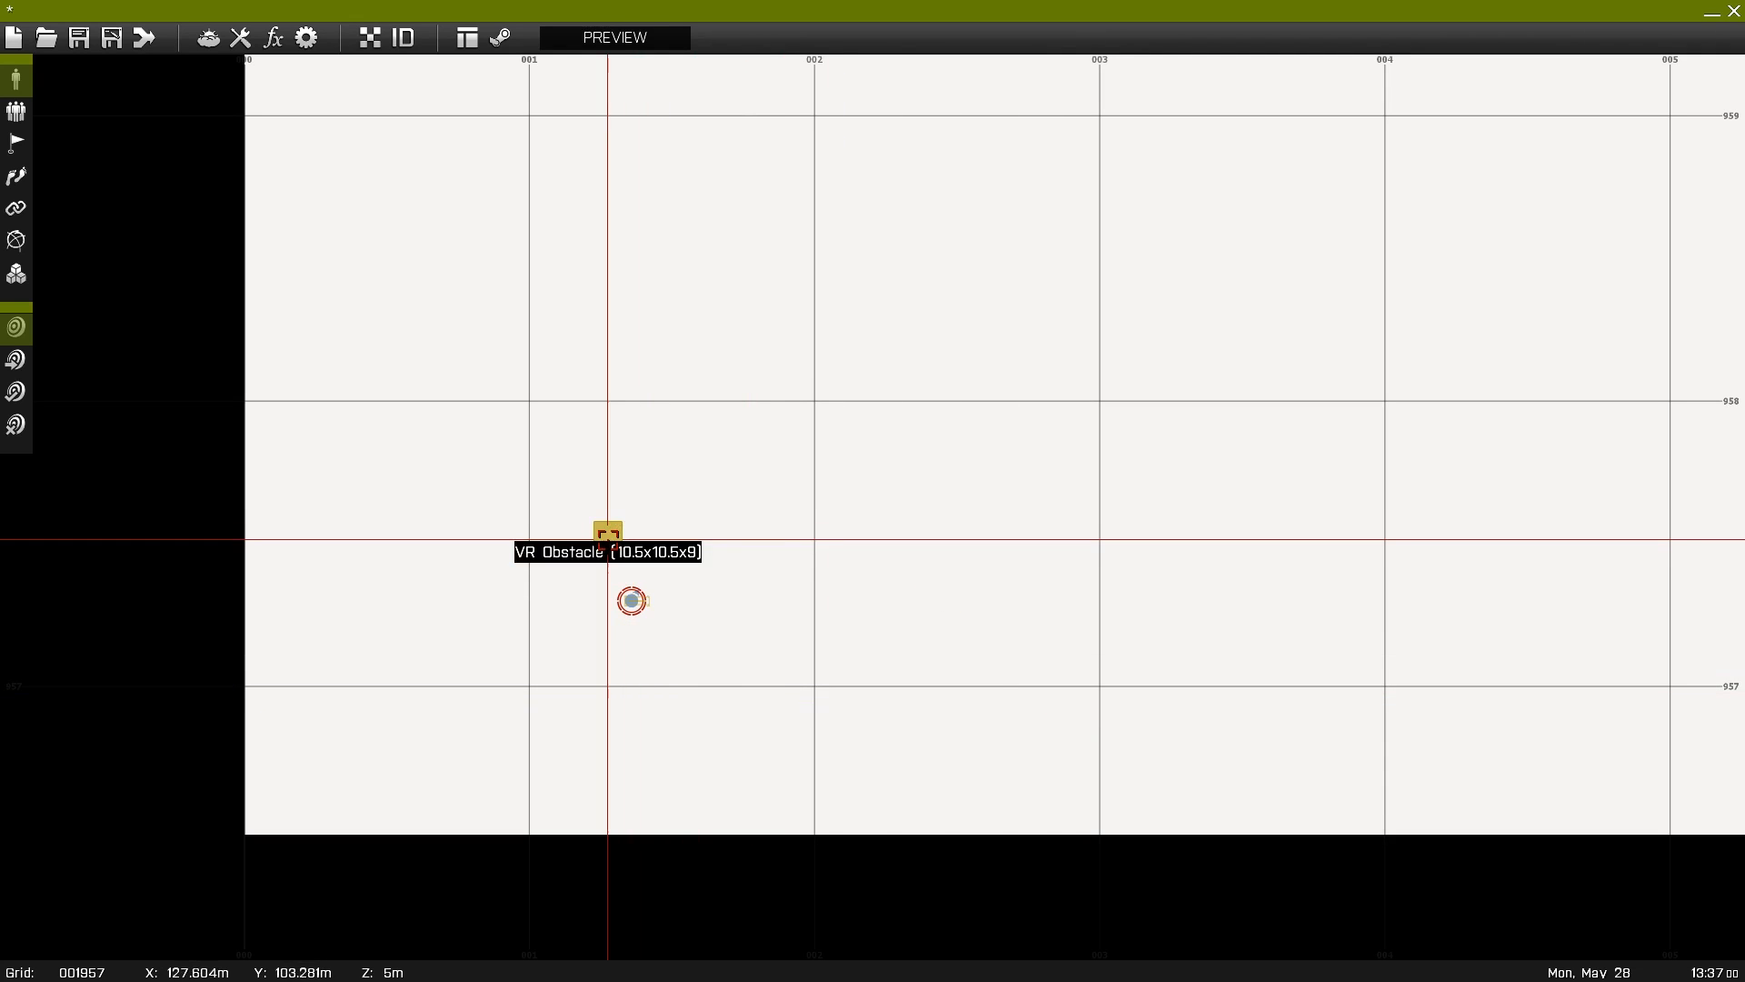
{"action": "double_click", "coordinate": [631, 602]}
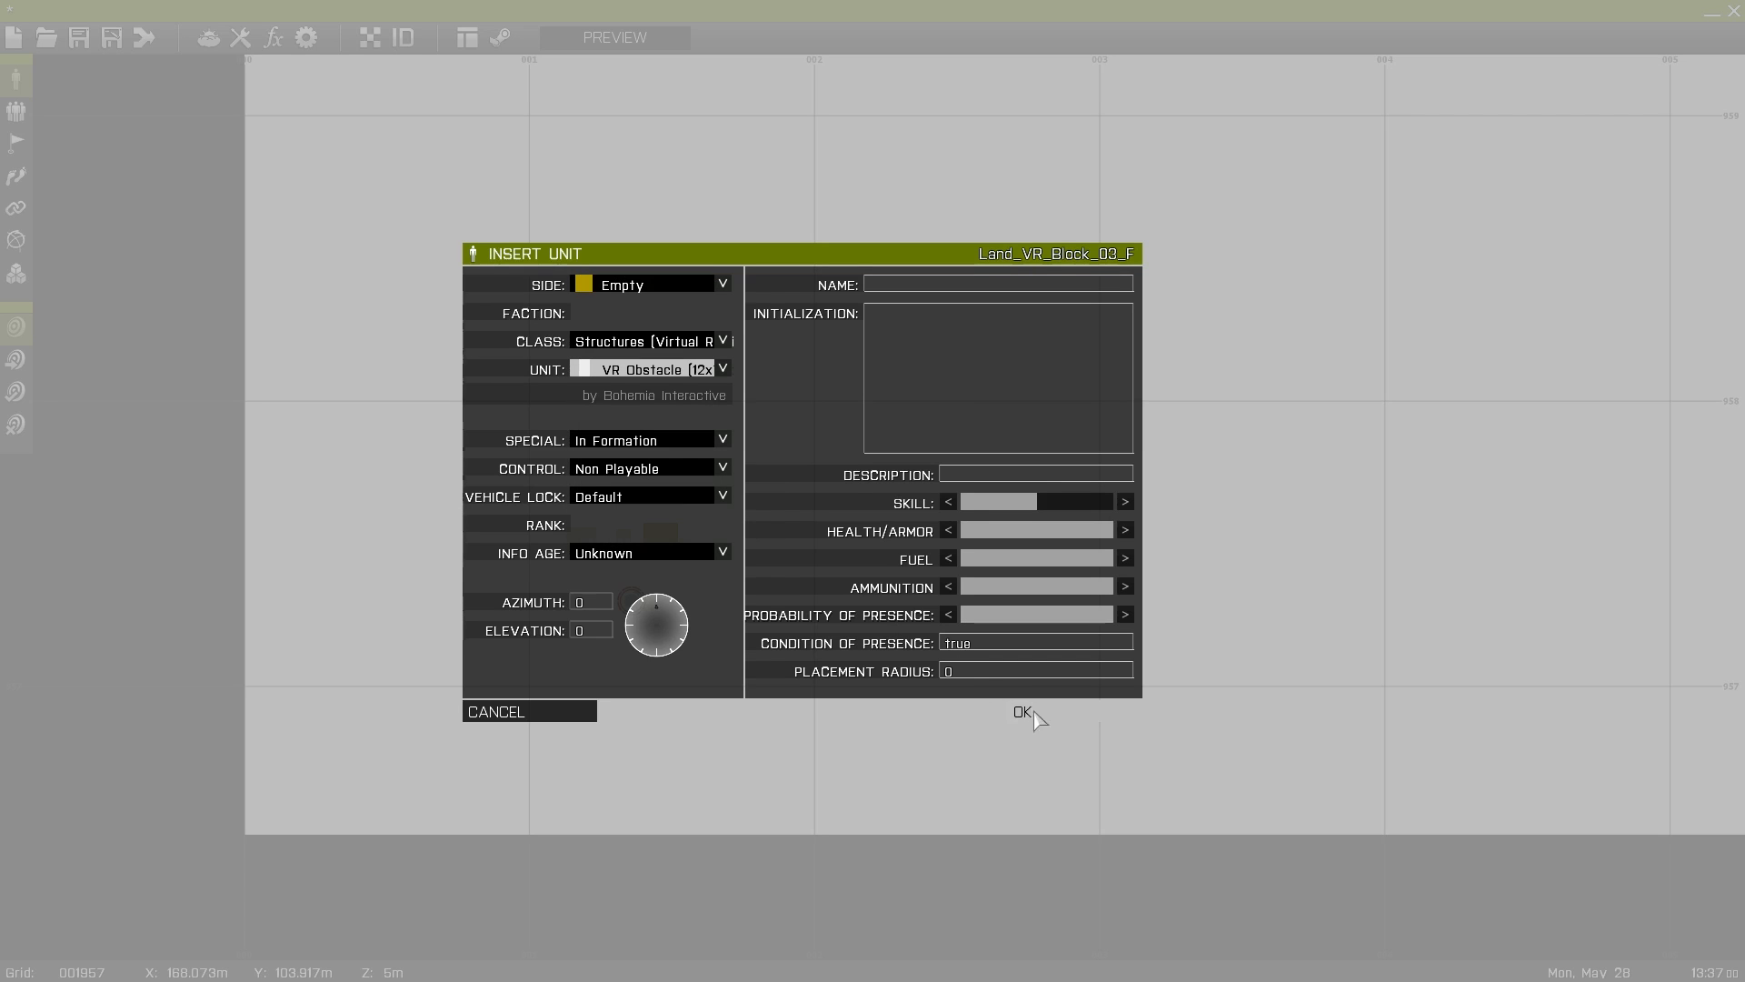
{"action": "left_click", "coordinate": [724, 369]}
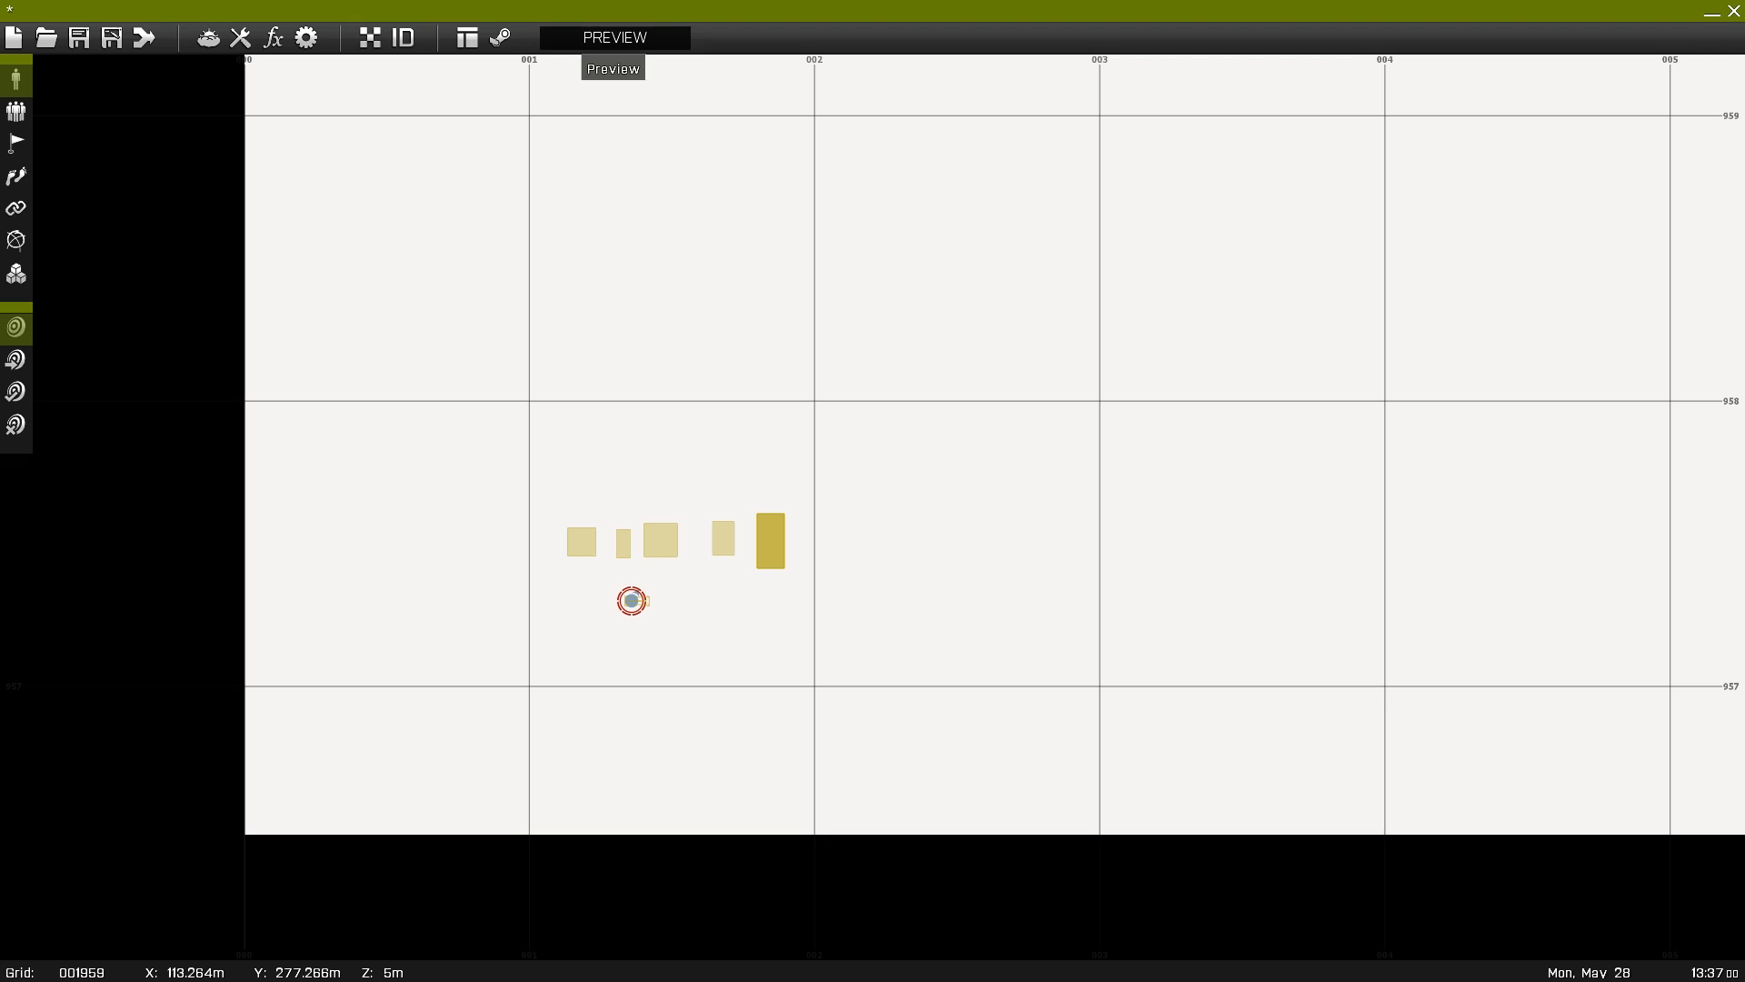
- Preview the mission on foot among the blocks, then abort back to the editor
{"action": "left_click", "coordinate": [613, 36]}
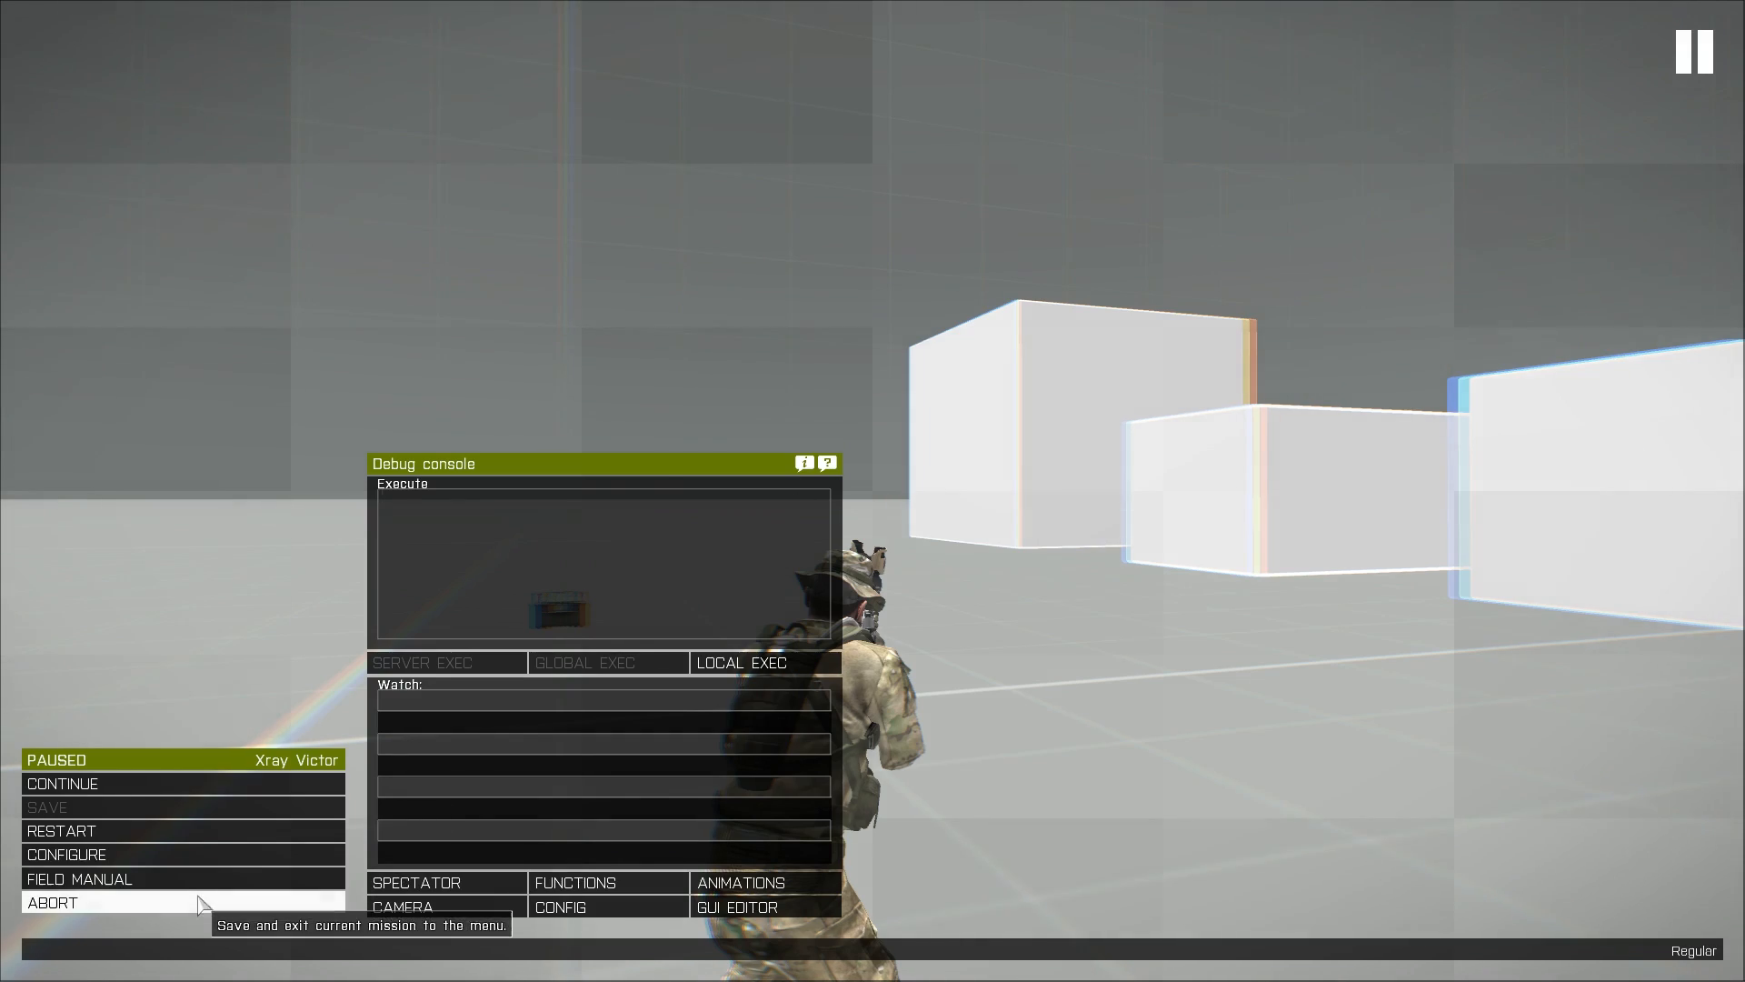
{"action": "left_click", "coordinate": [51, 902]}
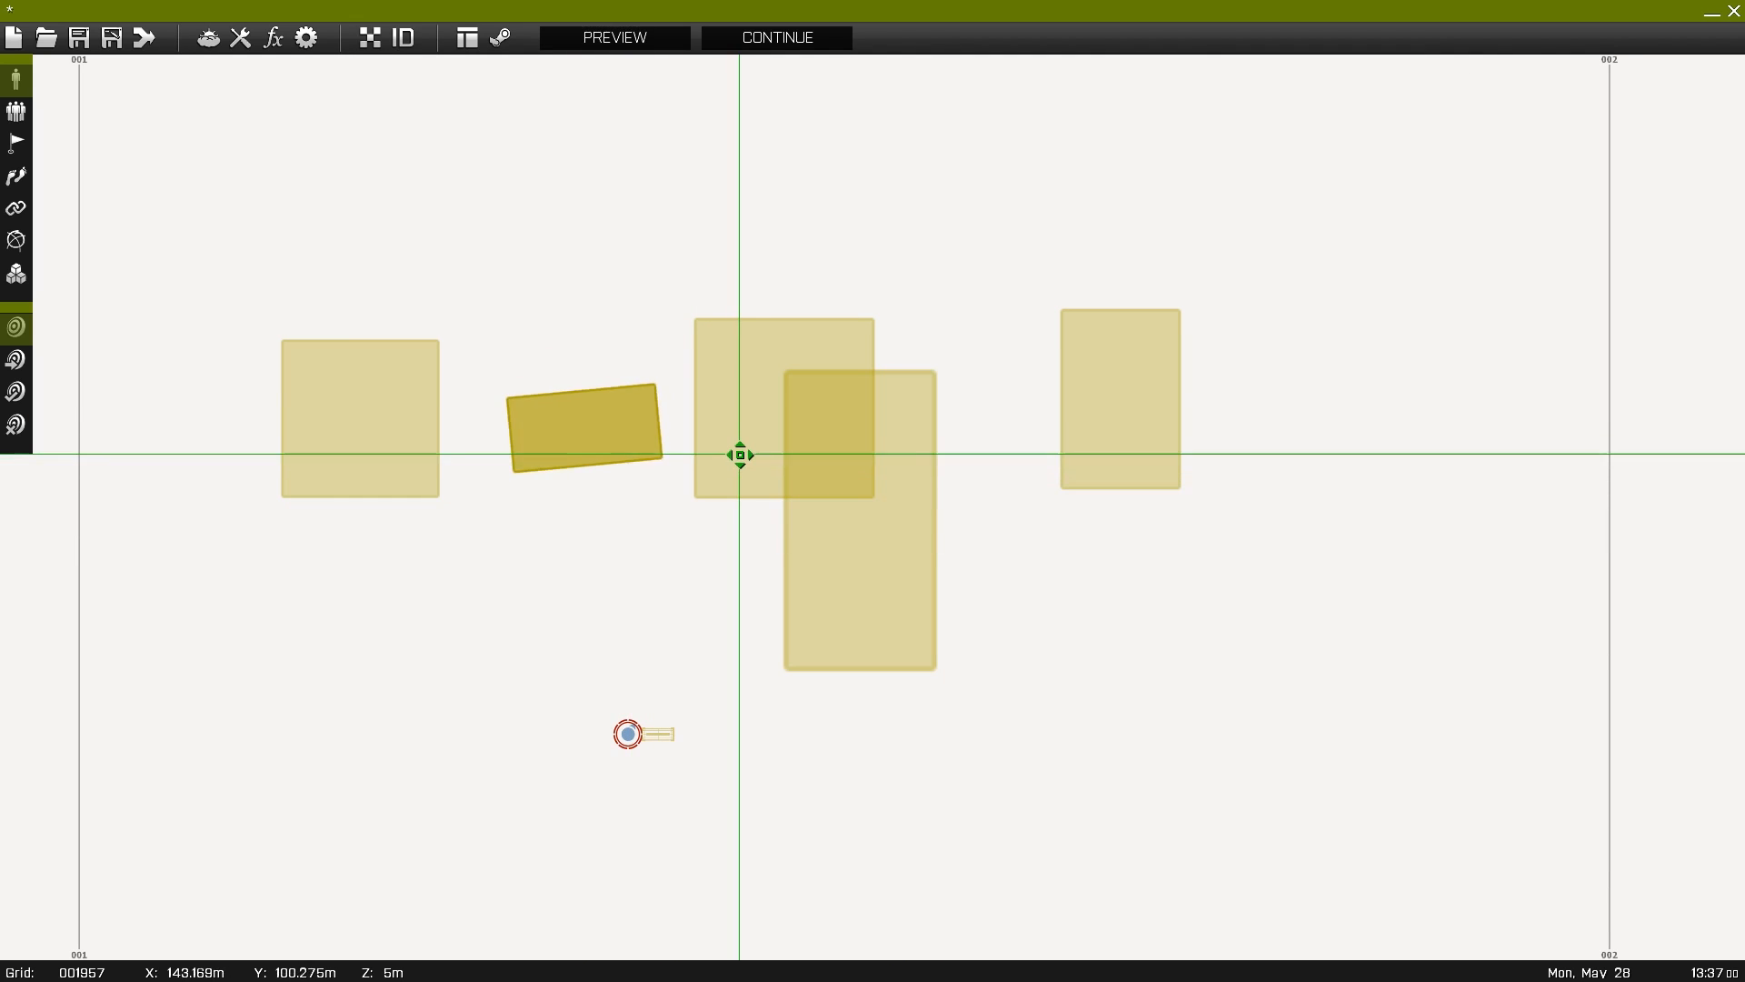
- Rearrange the blocks into a tighter cover cluster and duplicate it beside the first
{"action": "left_click", "coordinate": [578, 429]}
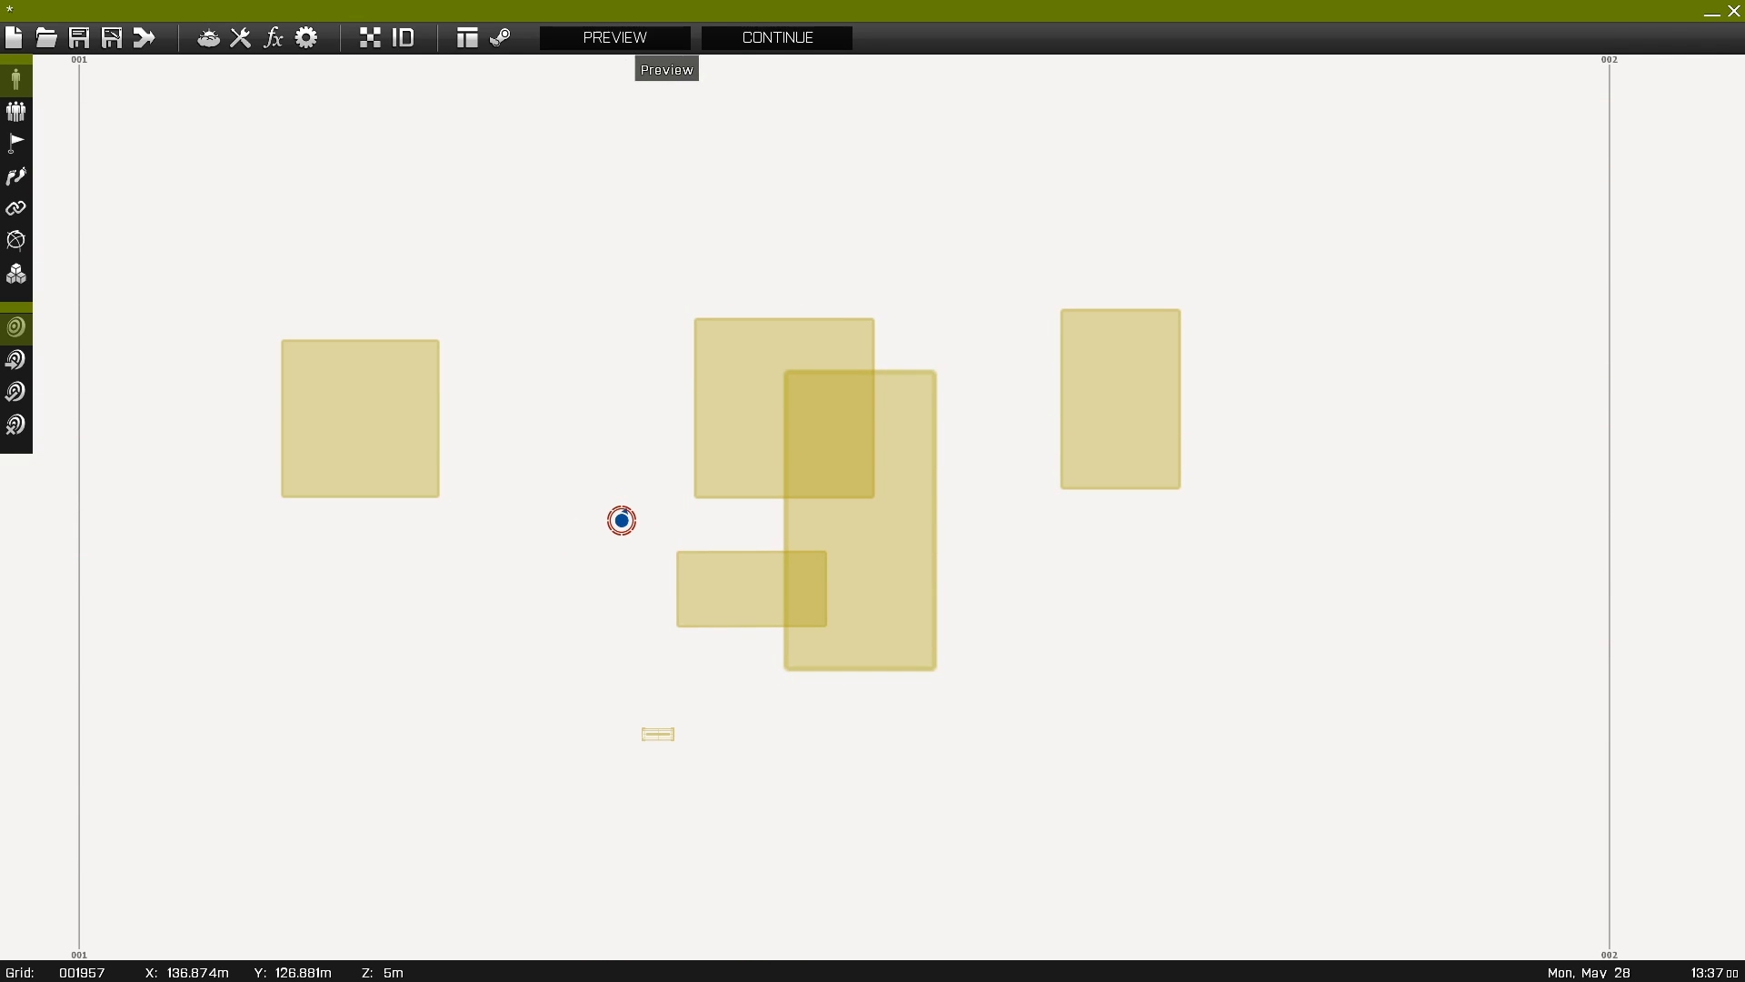
{"action": "left_click", "coordinate": [613, 36]}
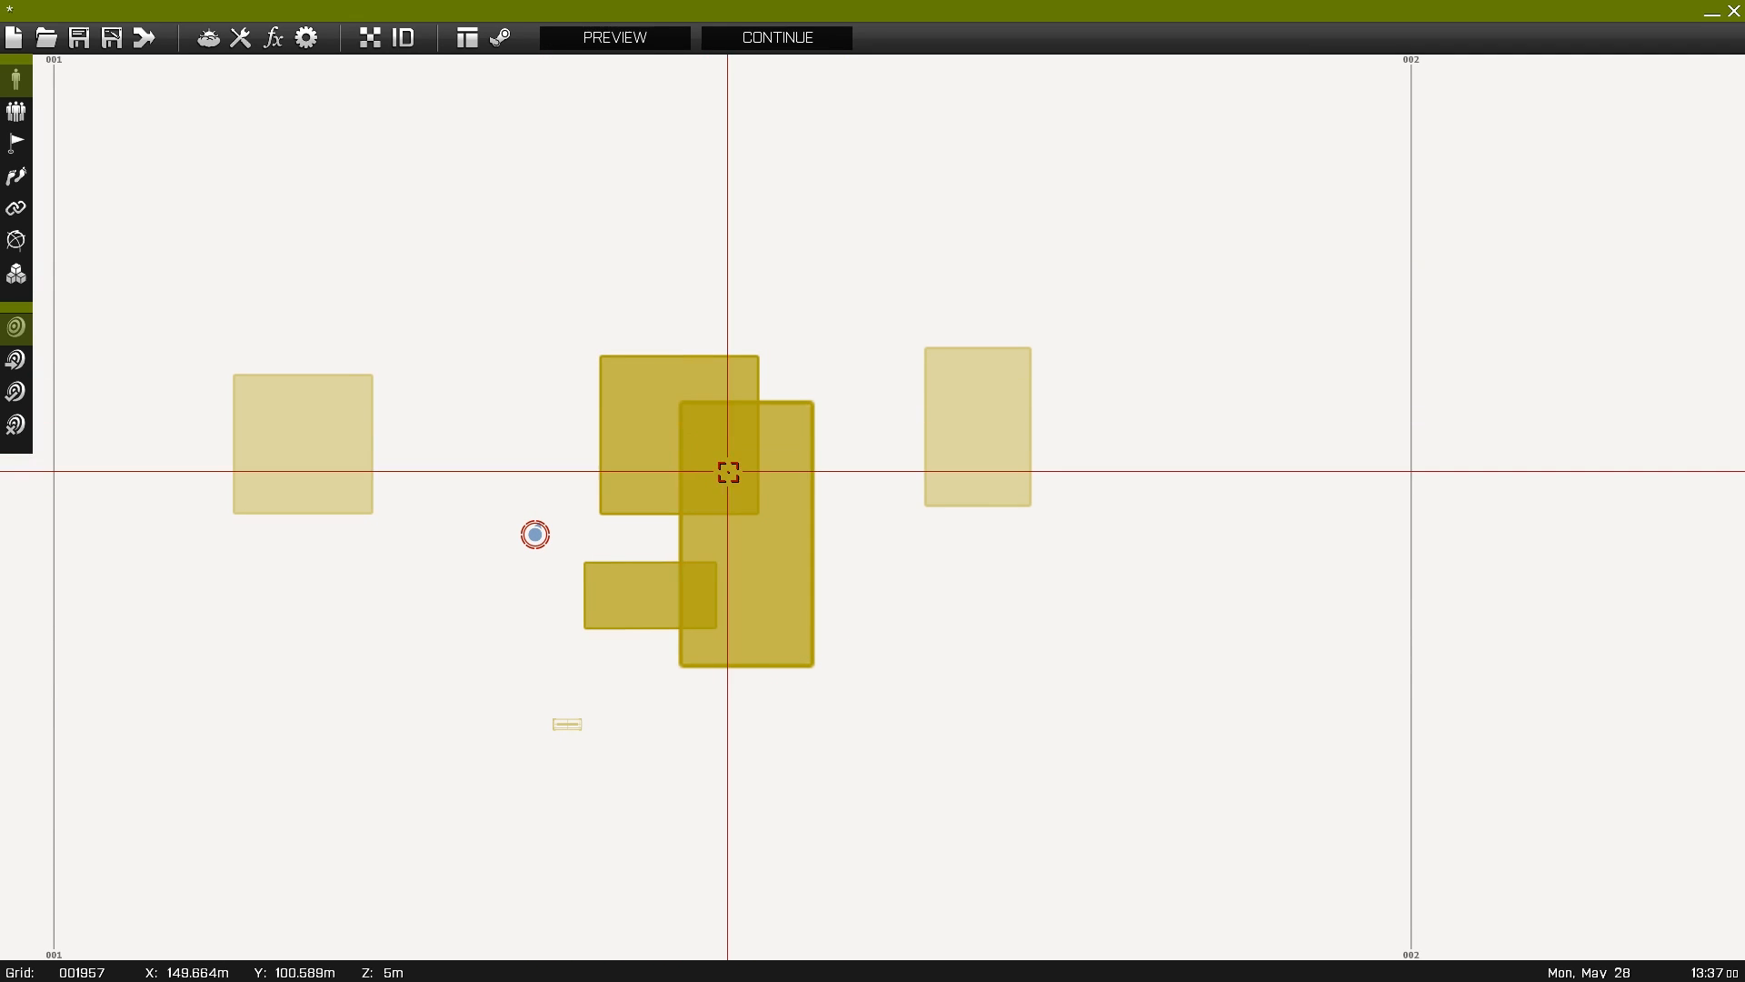
{"action": "mouse_move", "coordinate": [724, 467]}
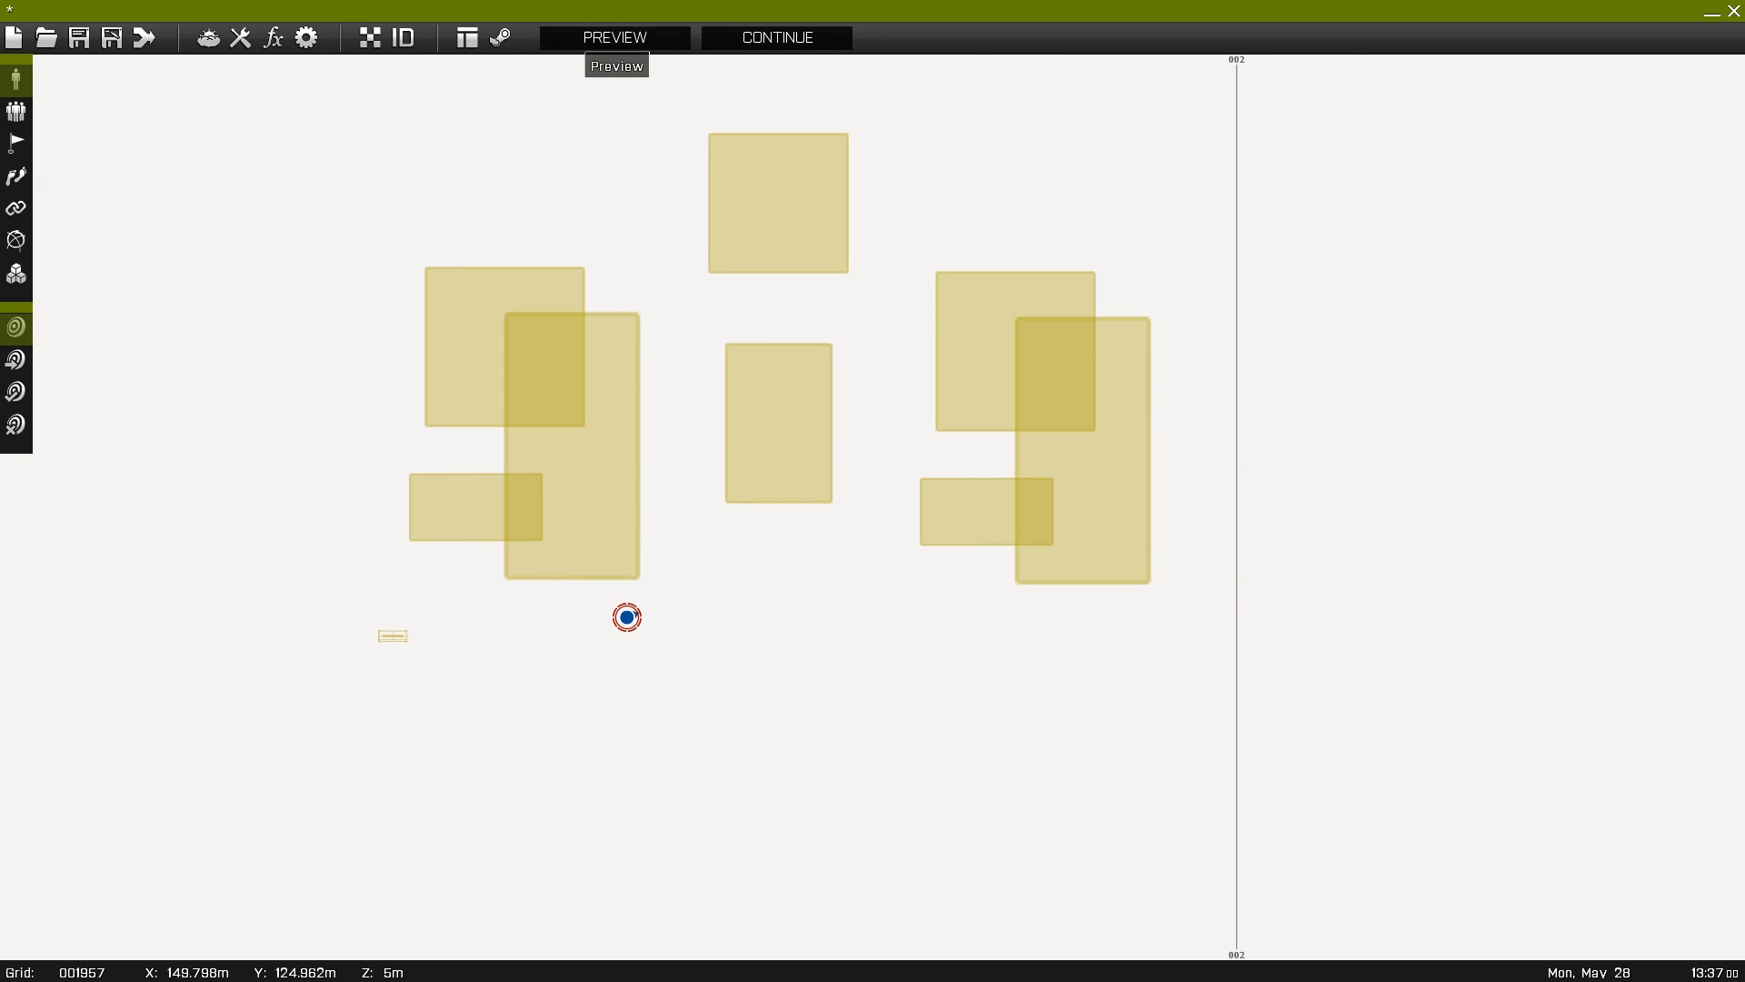
- Preview the mission among the block clusters, then pause the test run
{"action": "left_click", "coordinate": [612, 36]}
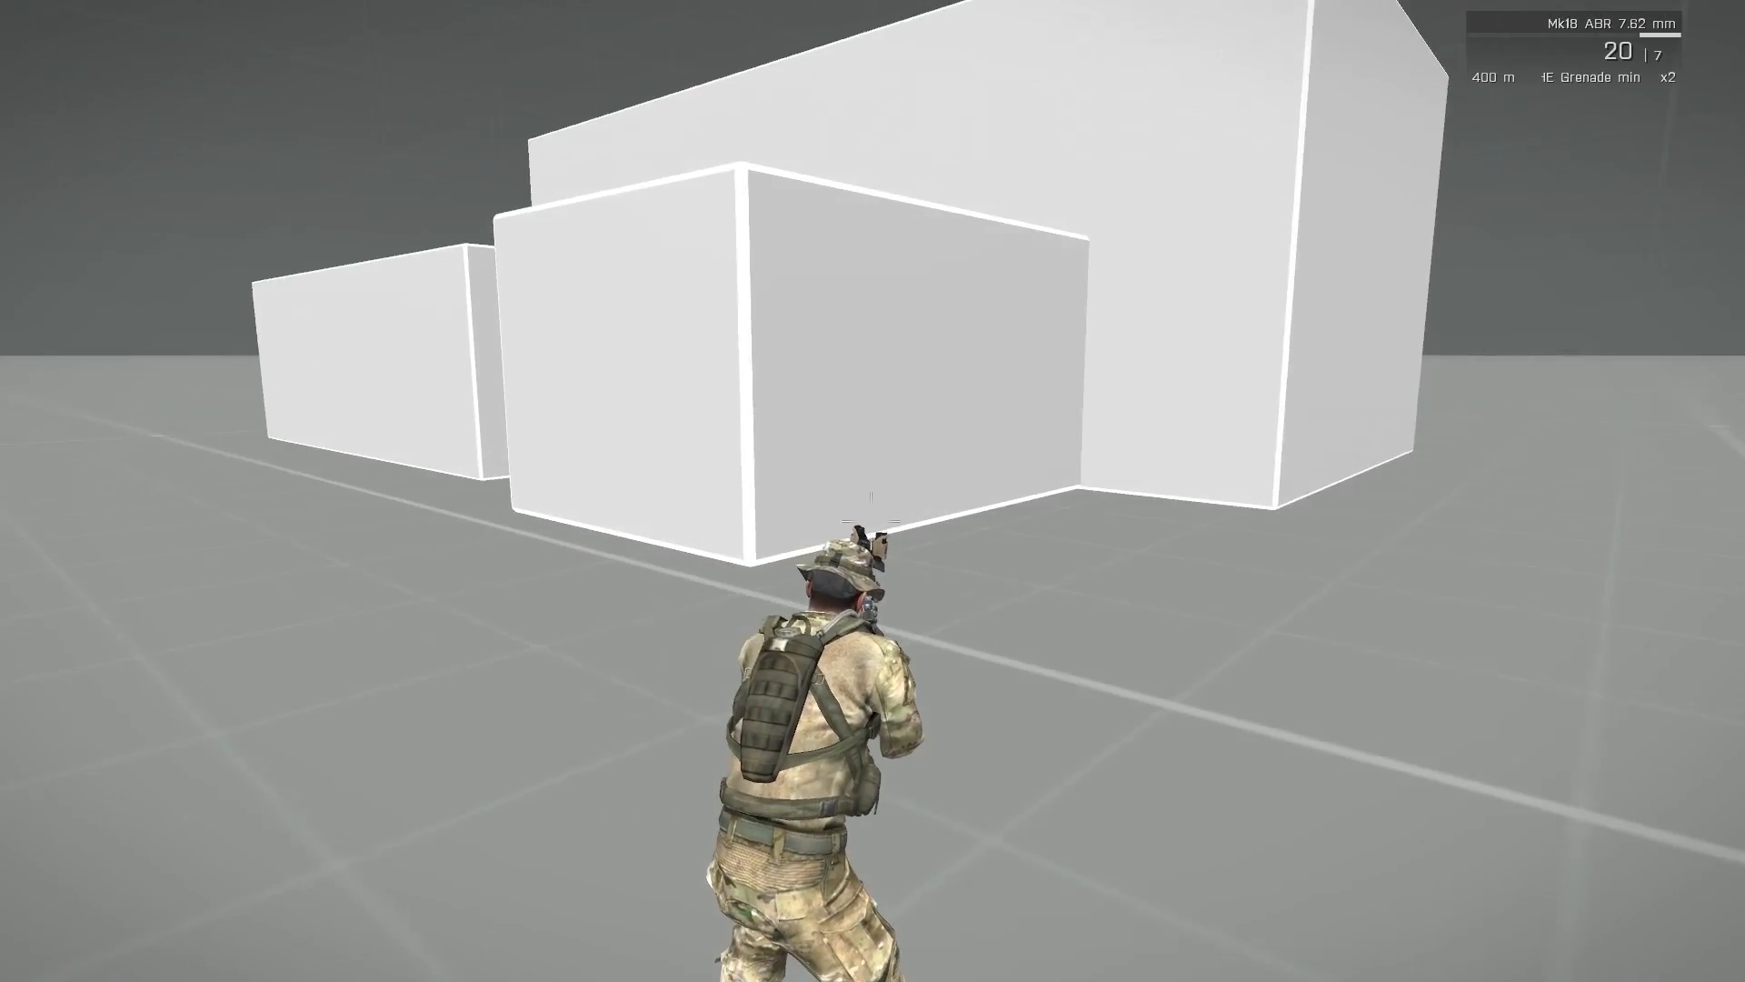
{"action": "key", "text": "Escape"}
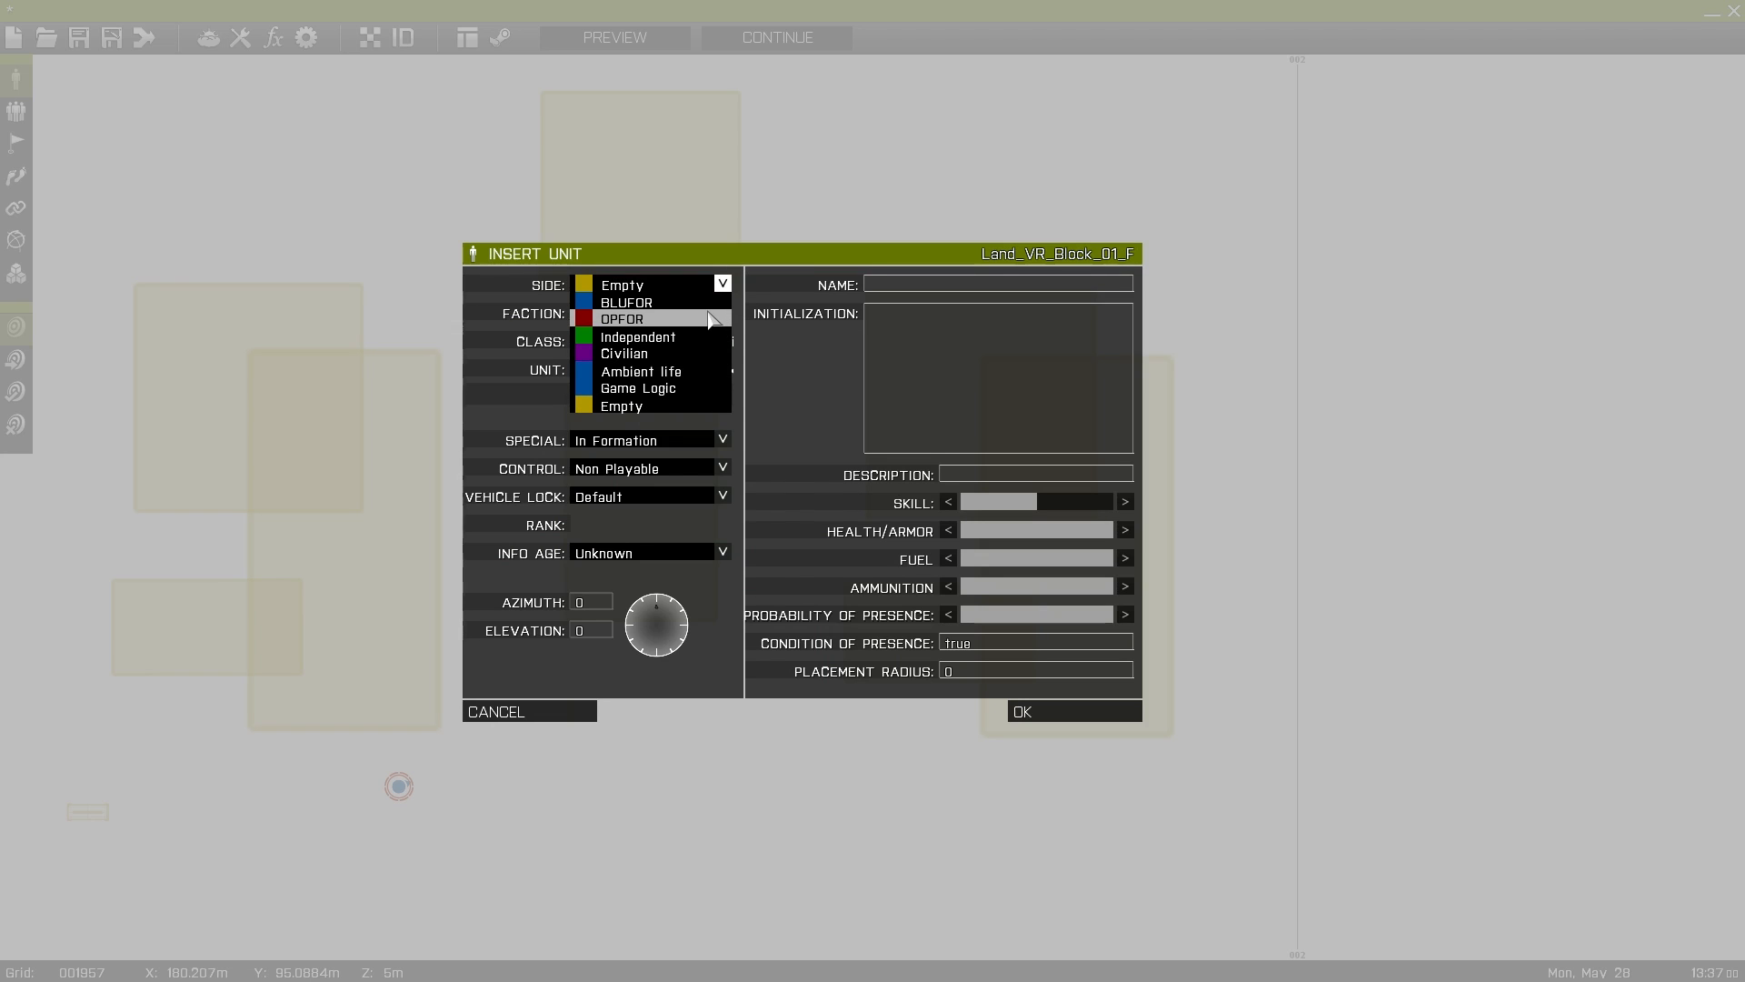
- Add an OPFOR CSAT soldier among the VR blocks right of the map centre
{"action": "left_click", "coordinate": [622, 318]}
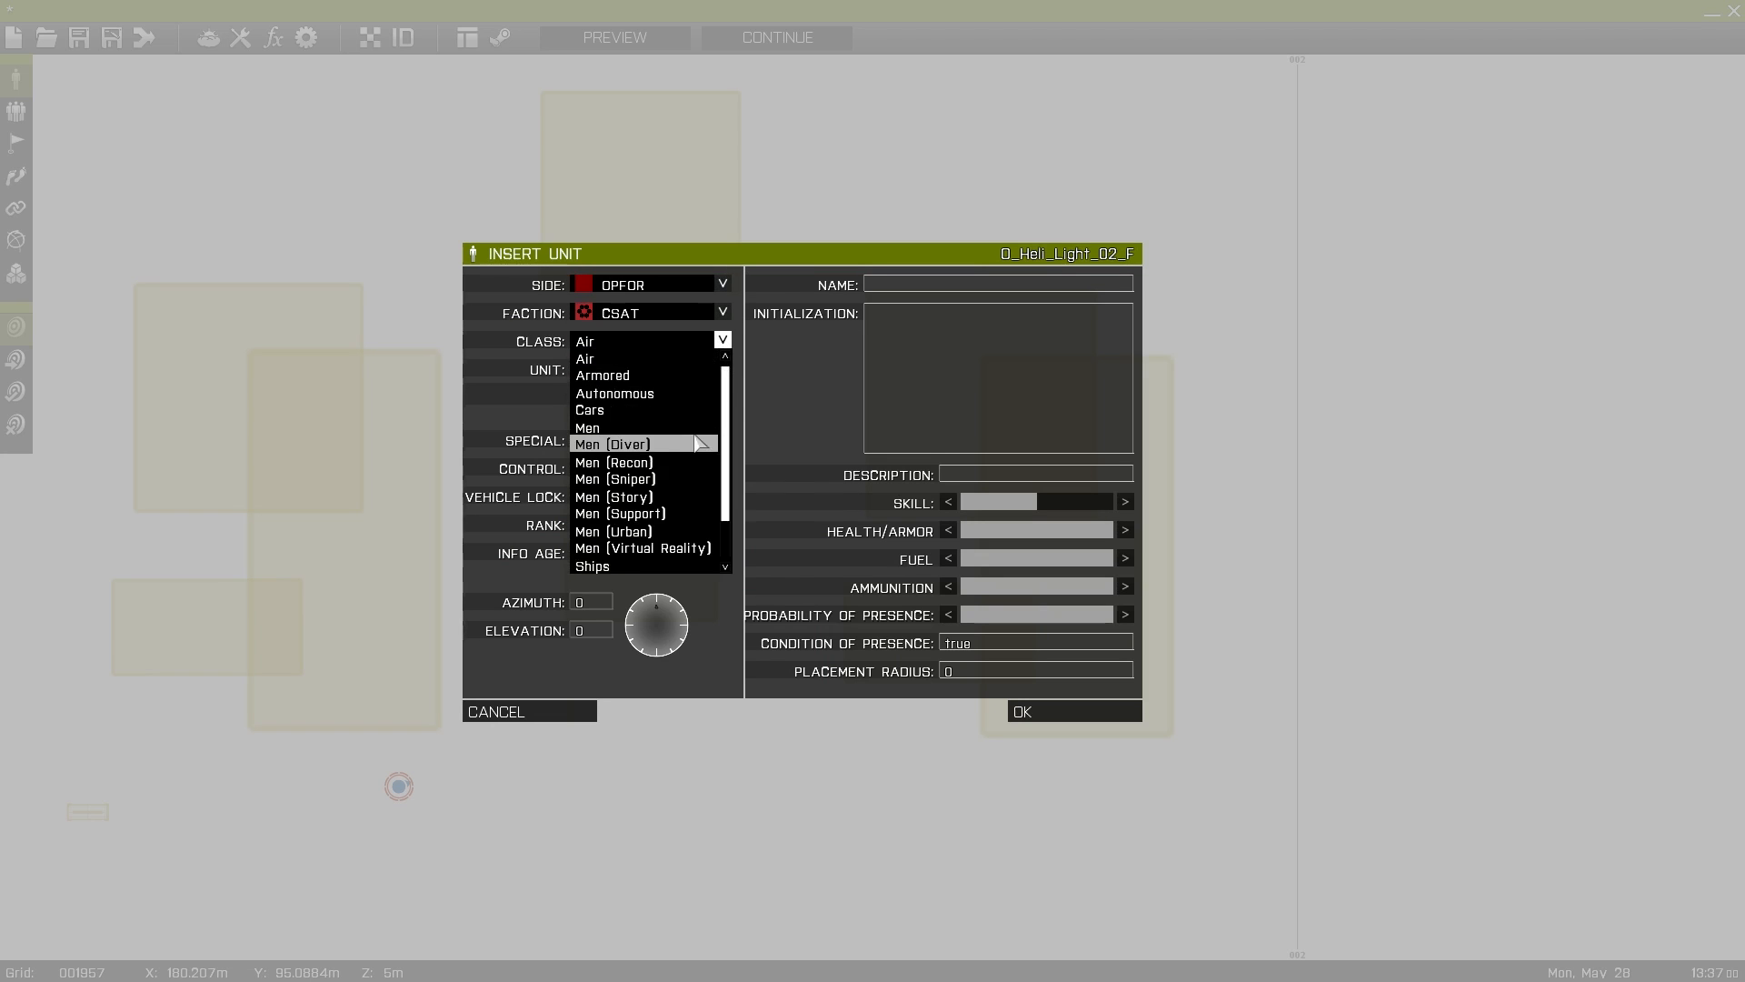
{"action": "left_click", "coordinate": [1073, 711]}
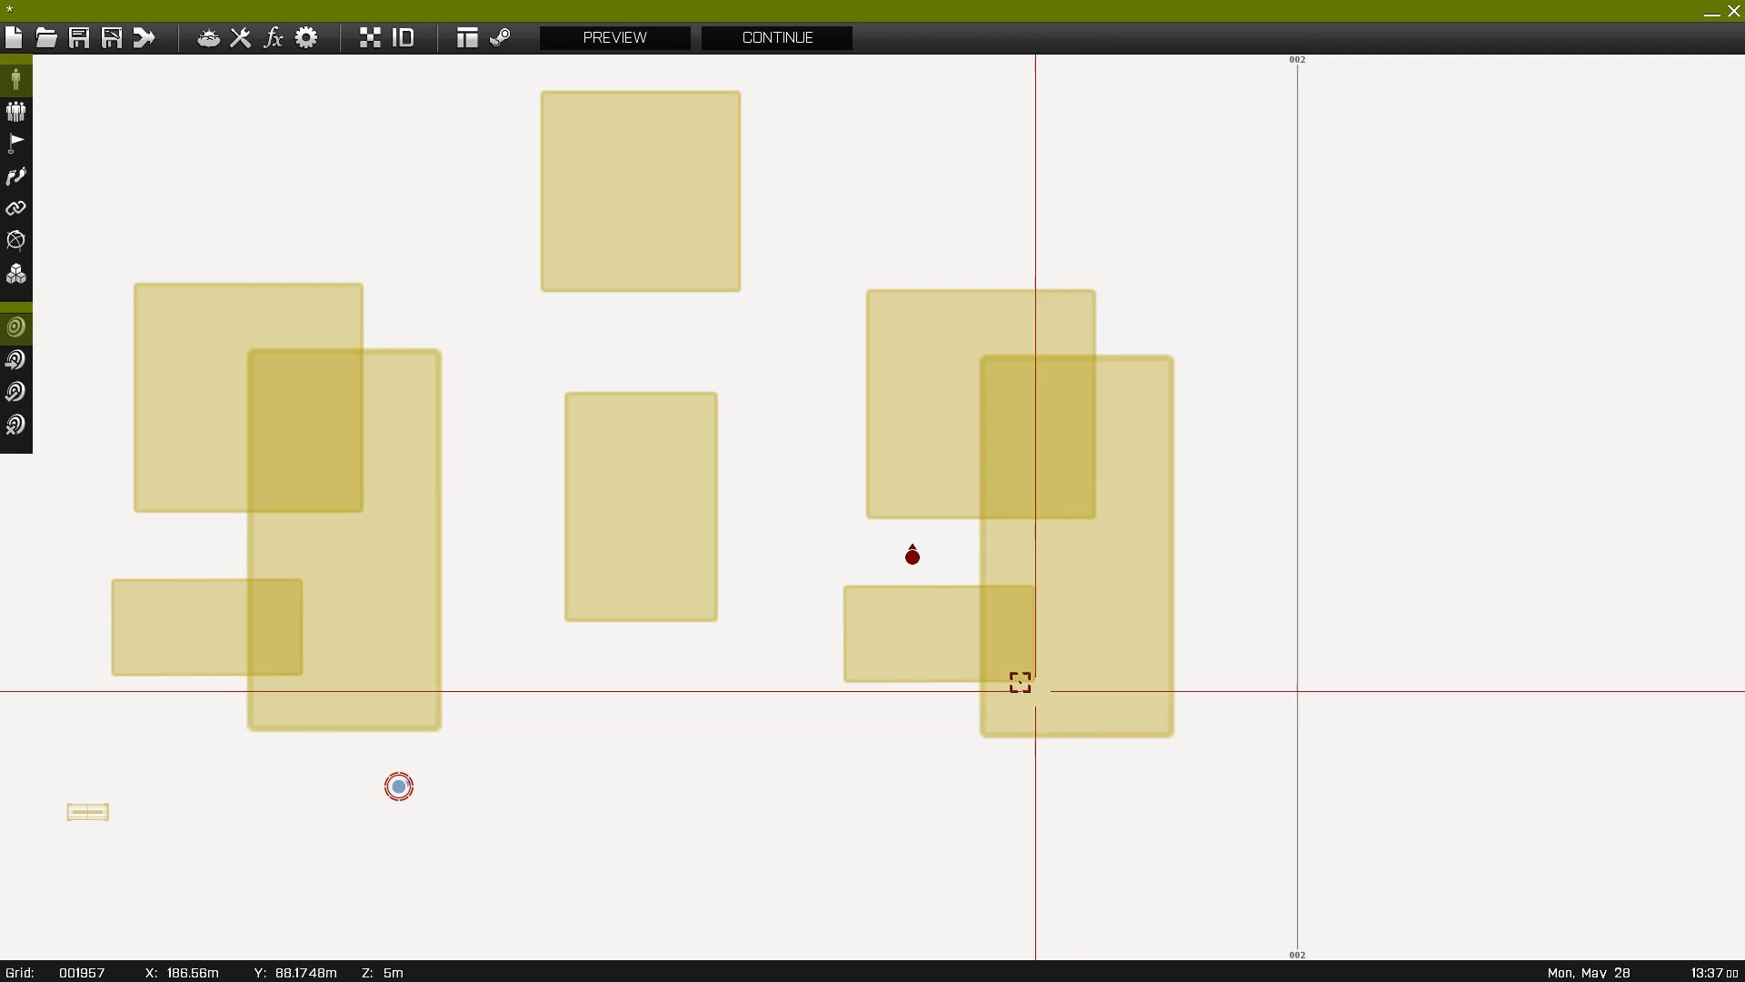
{"action": "left_click", "coordinate": [911, 558]}
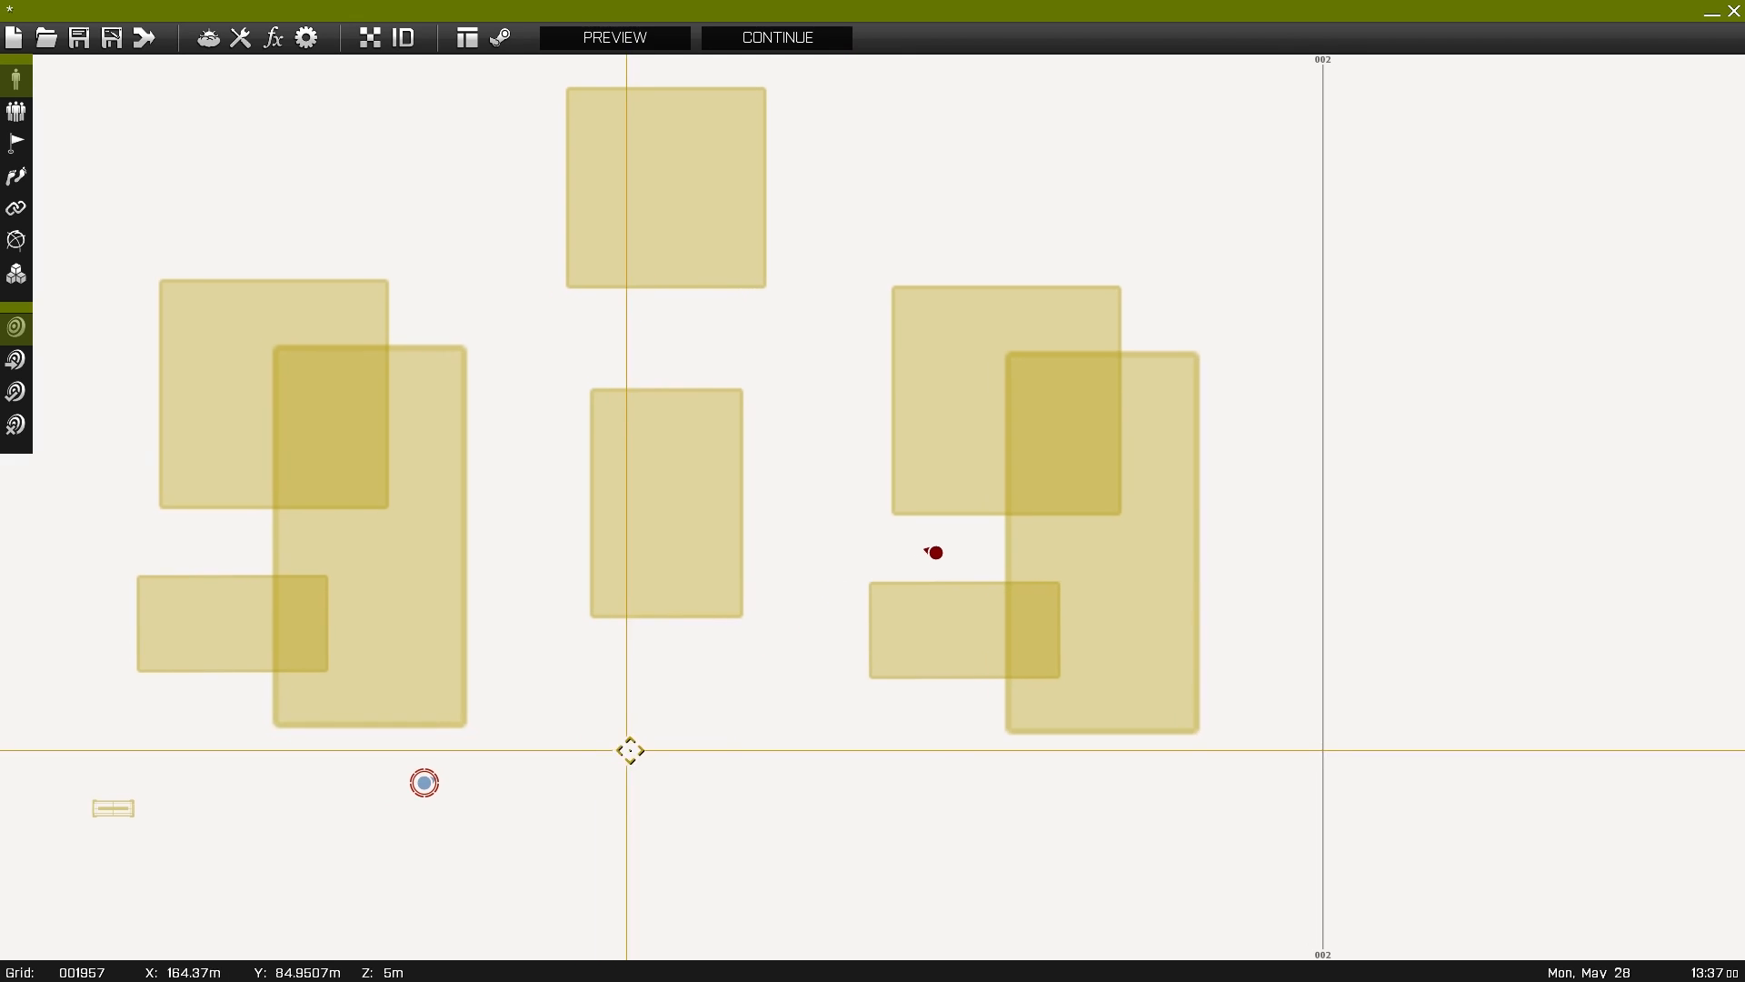
{"action": "left_click_drag", "start_coordinate": [629, 749], "coordinate": [907, 614]}
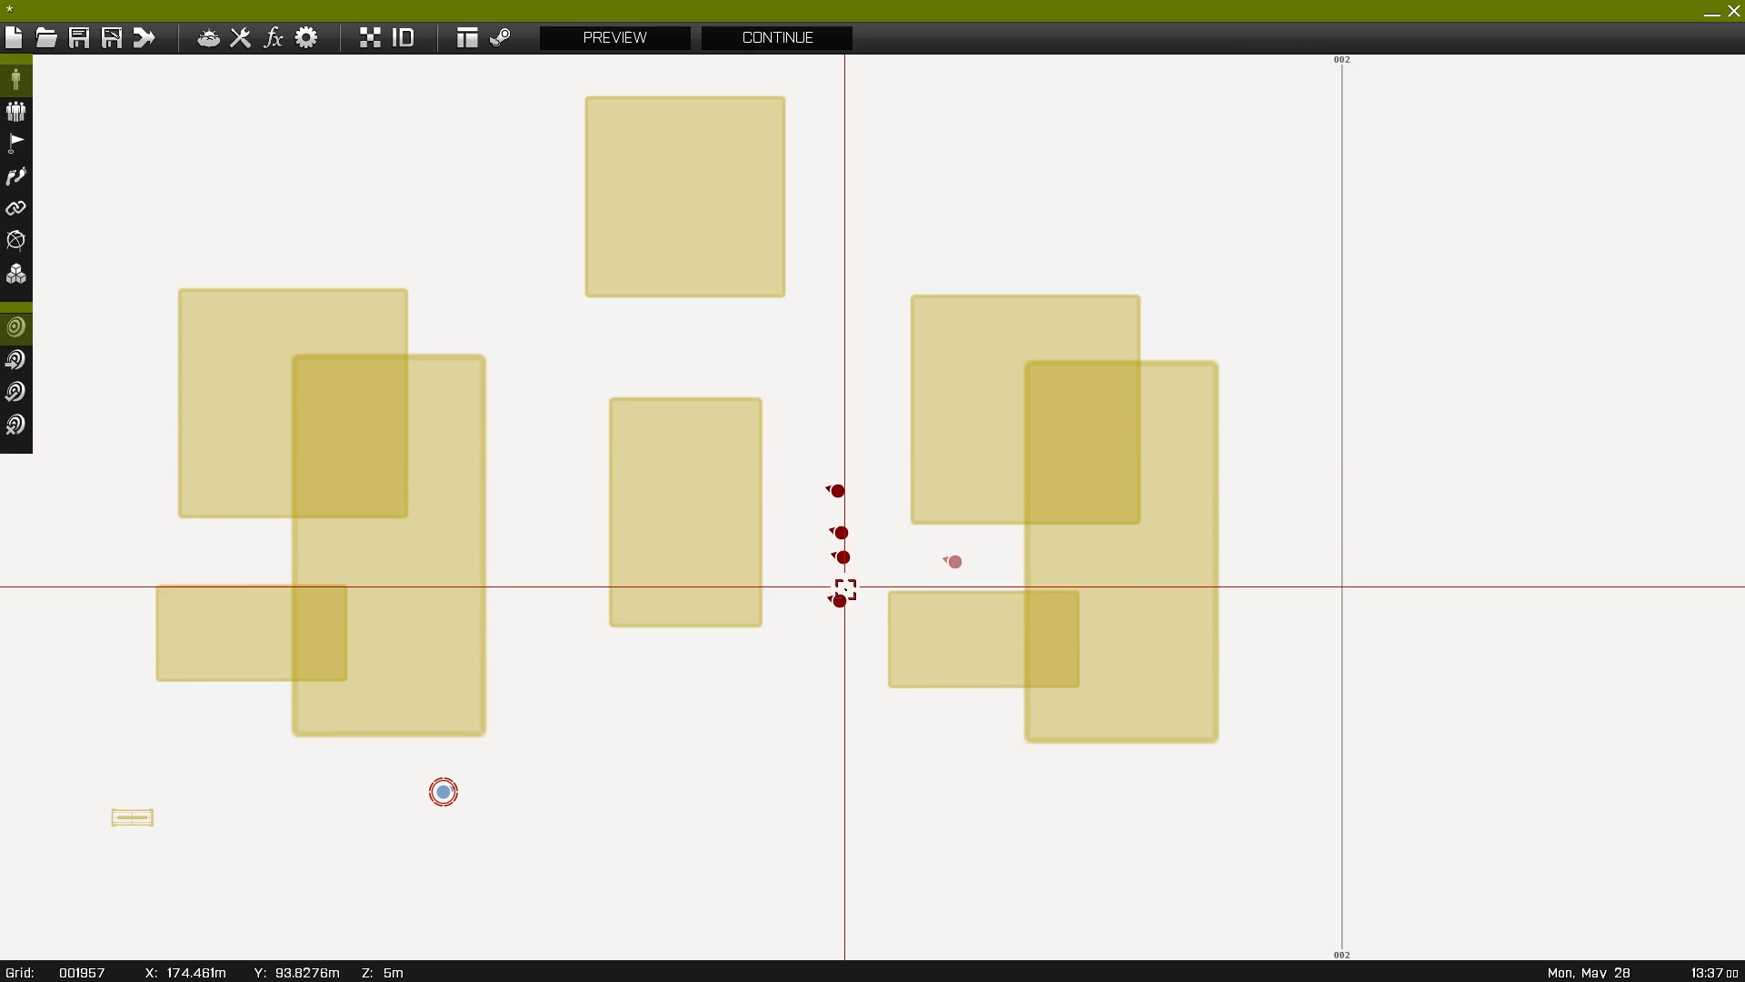
{"action": "mouse_move", "coordinate": [841, 587]}
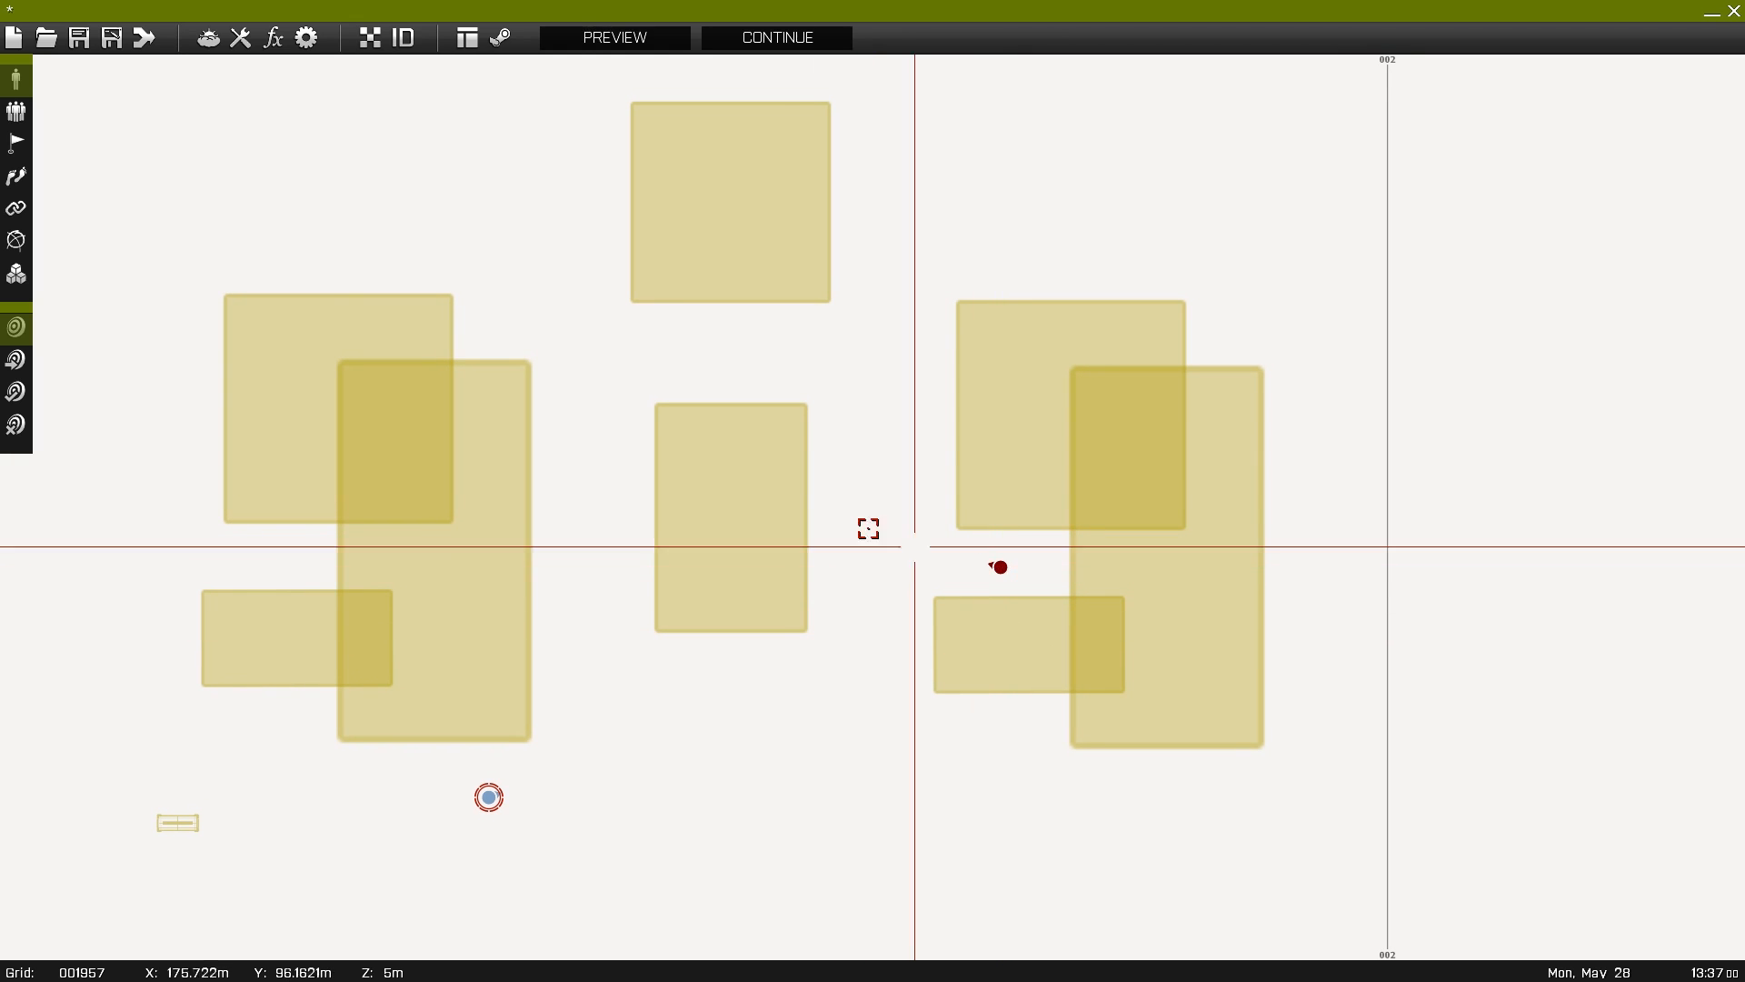
- Lay out the OPFOR soldier's MOVE waypoint patrol winding around the central blocks
{"action": "left_click_drag", "start_coordinate": [869, 529], "coordinate": [567, 453]}
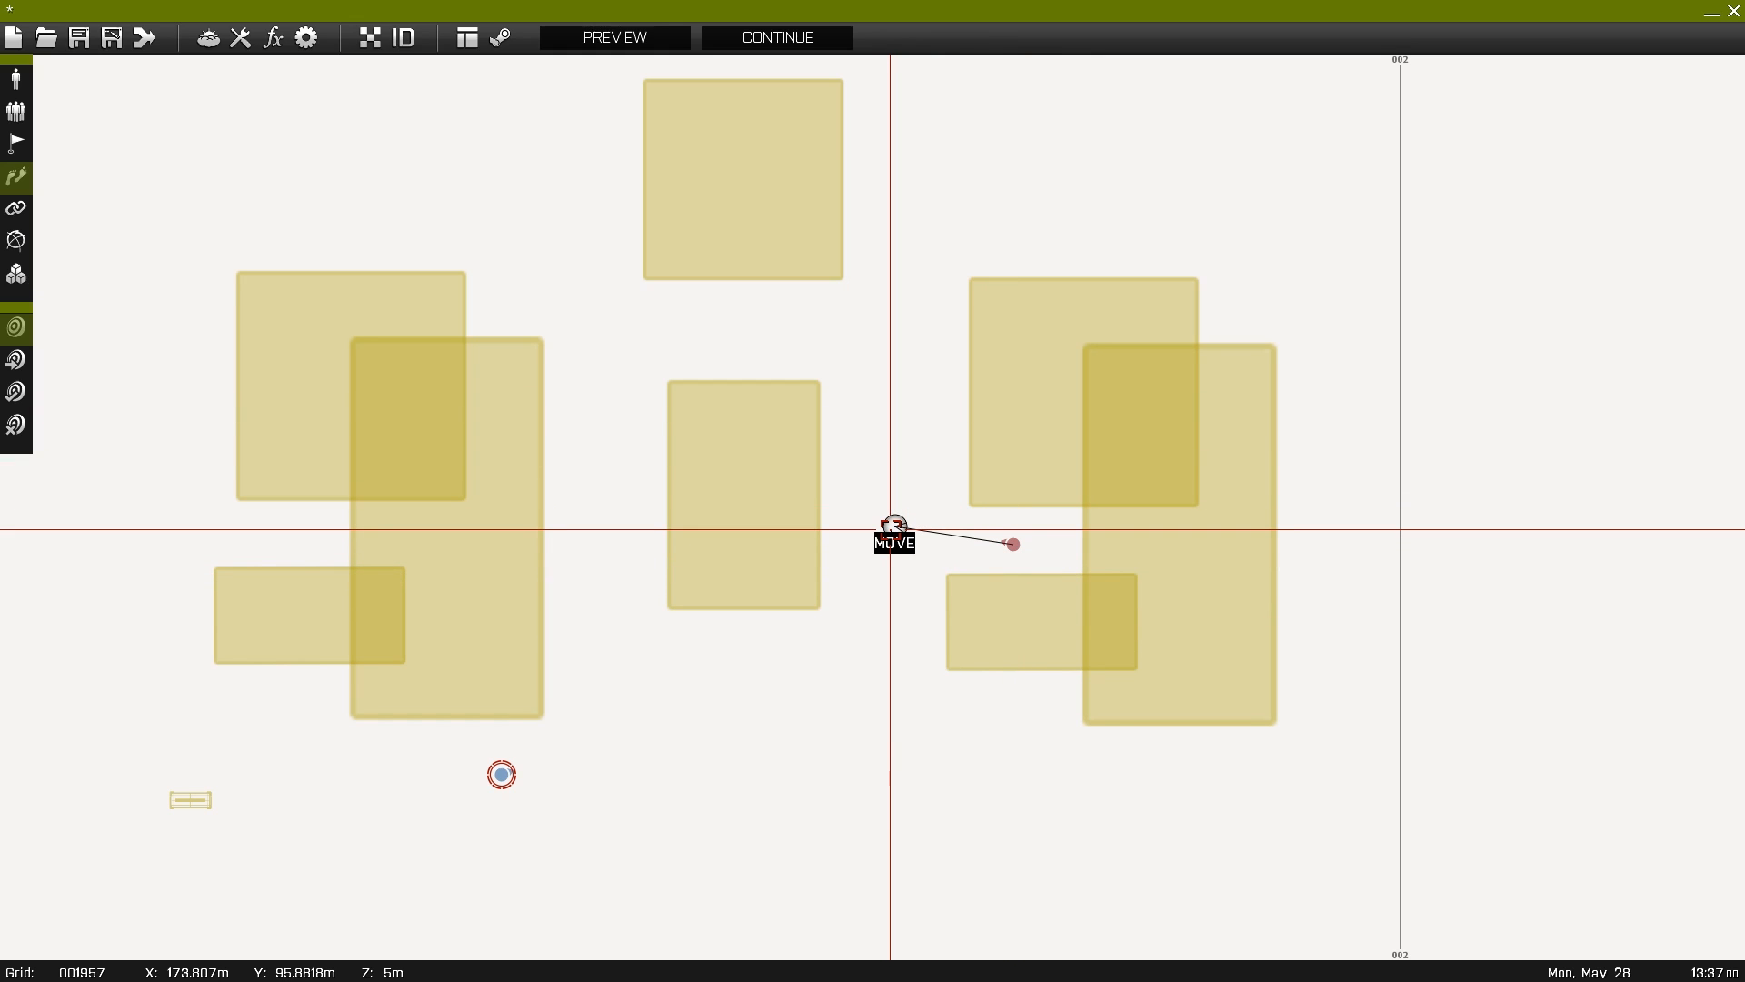
{"action": "mouse_move", "coordinate": [16, 178]}
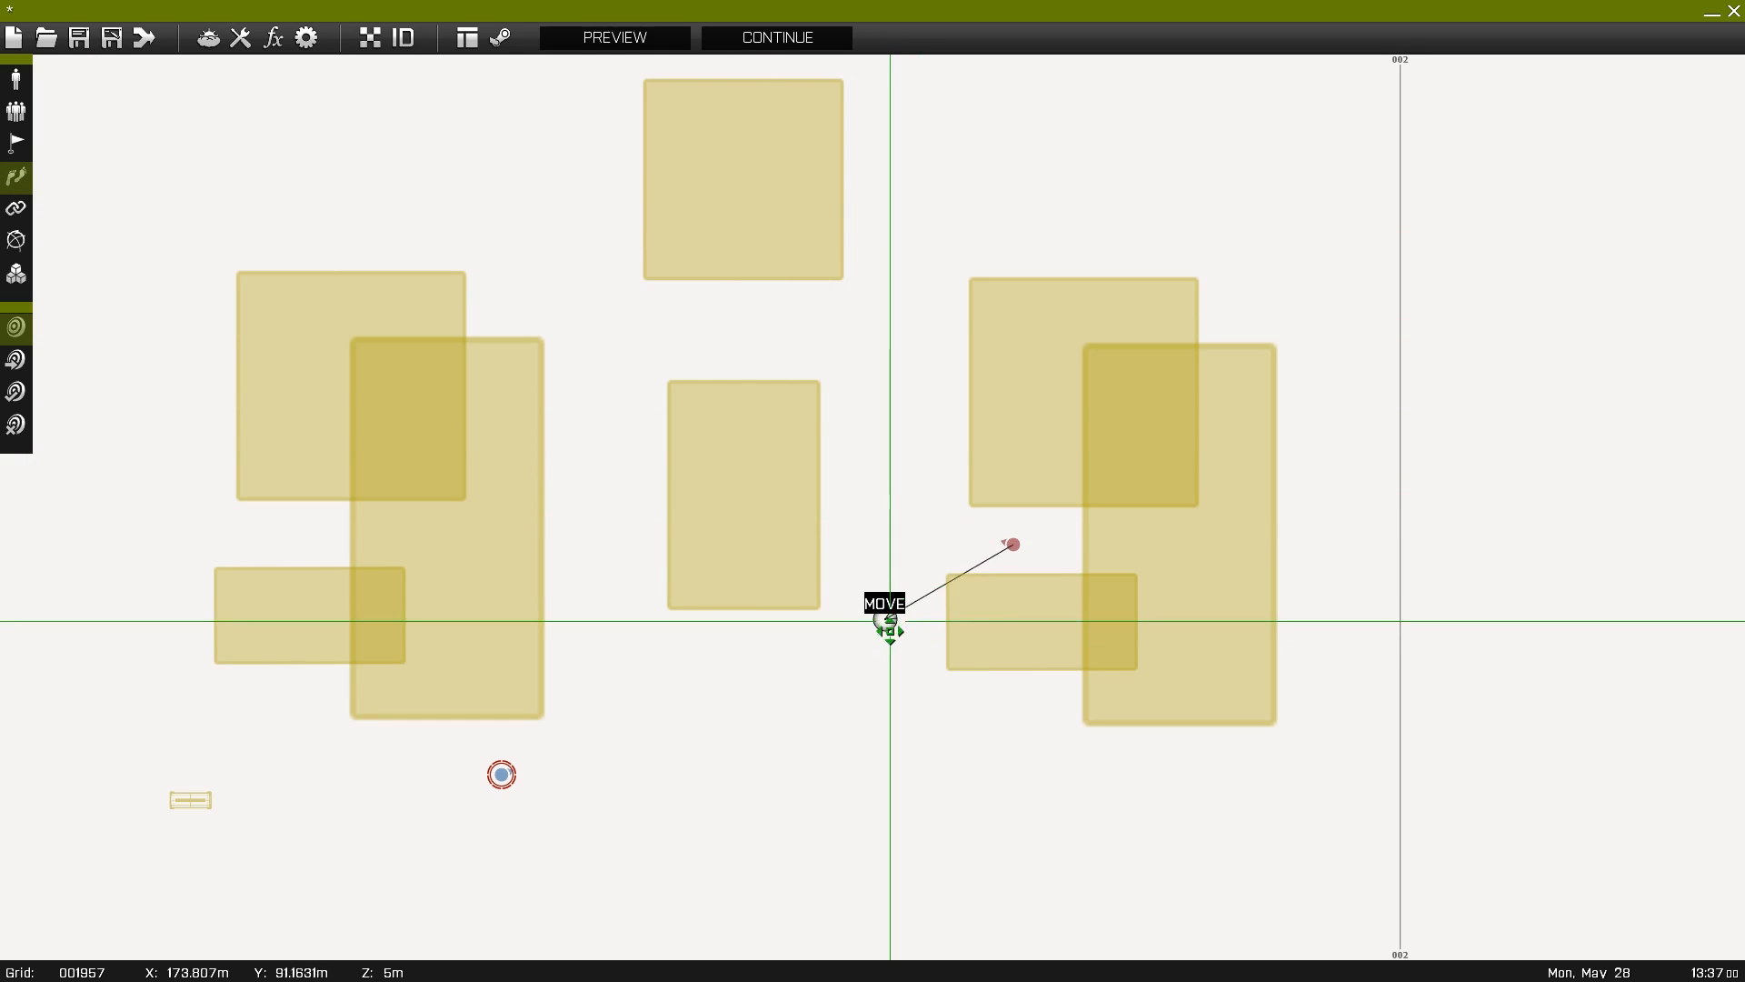
{"action": "left_click_drag", "start_coordinate": [891, 624], "coordinate": [901, 524]}
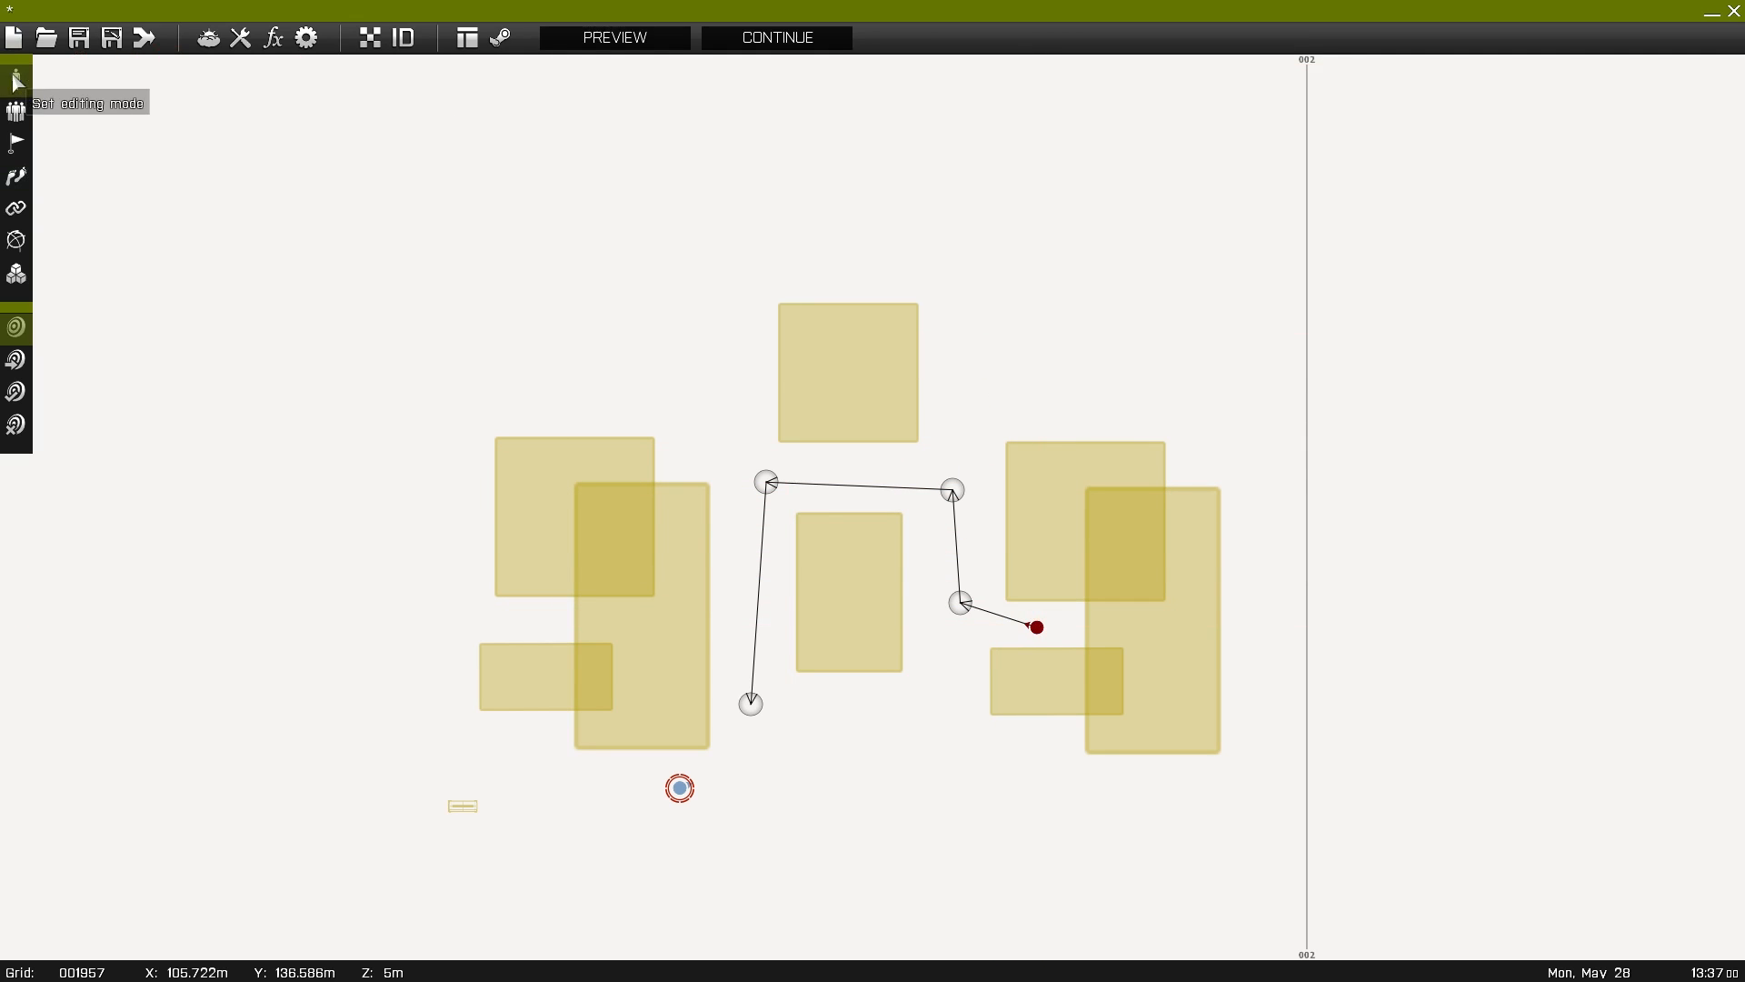
{"action": "mouse_move", "coordinate": [1023, 483]}
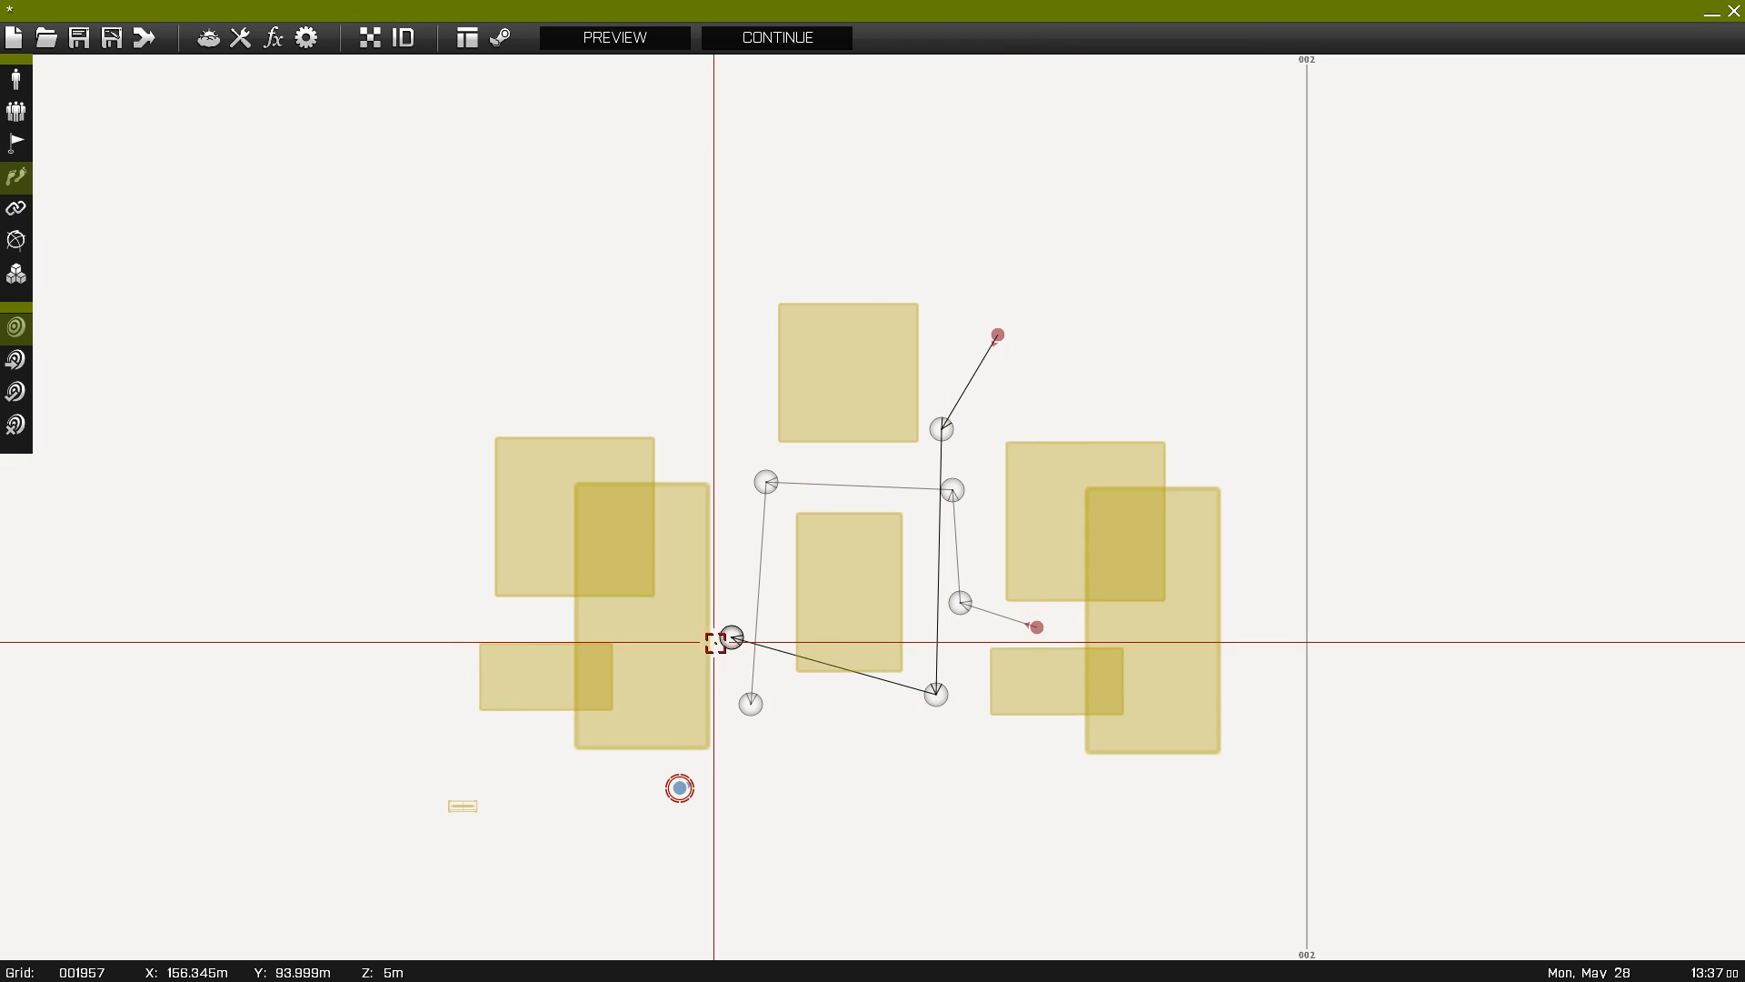
- Move the second OPFOR route's last waypoint lower past the centre
{"action": "left_click_drag", "start_coordinate": [729, 638], "coordinate": [698, 802]}
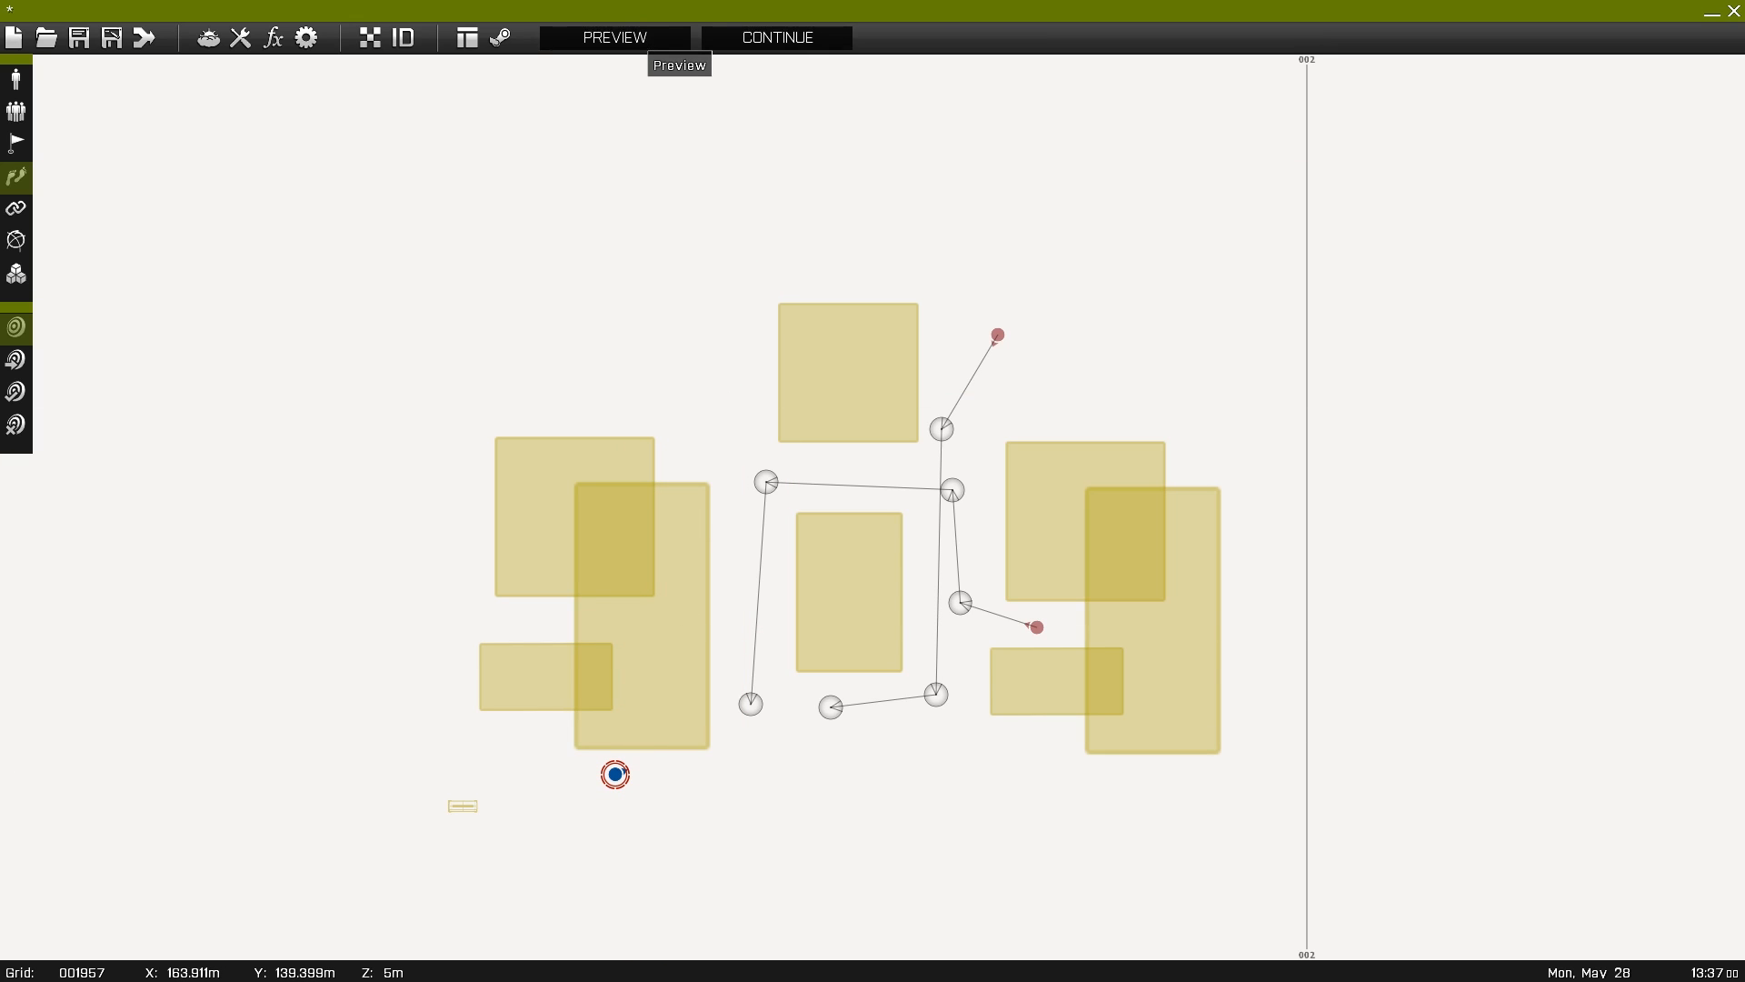
{"action": "left_click", "coordinate": [612, 36]}
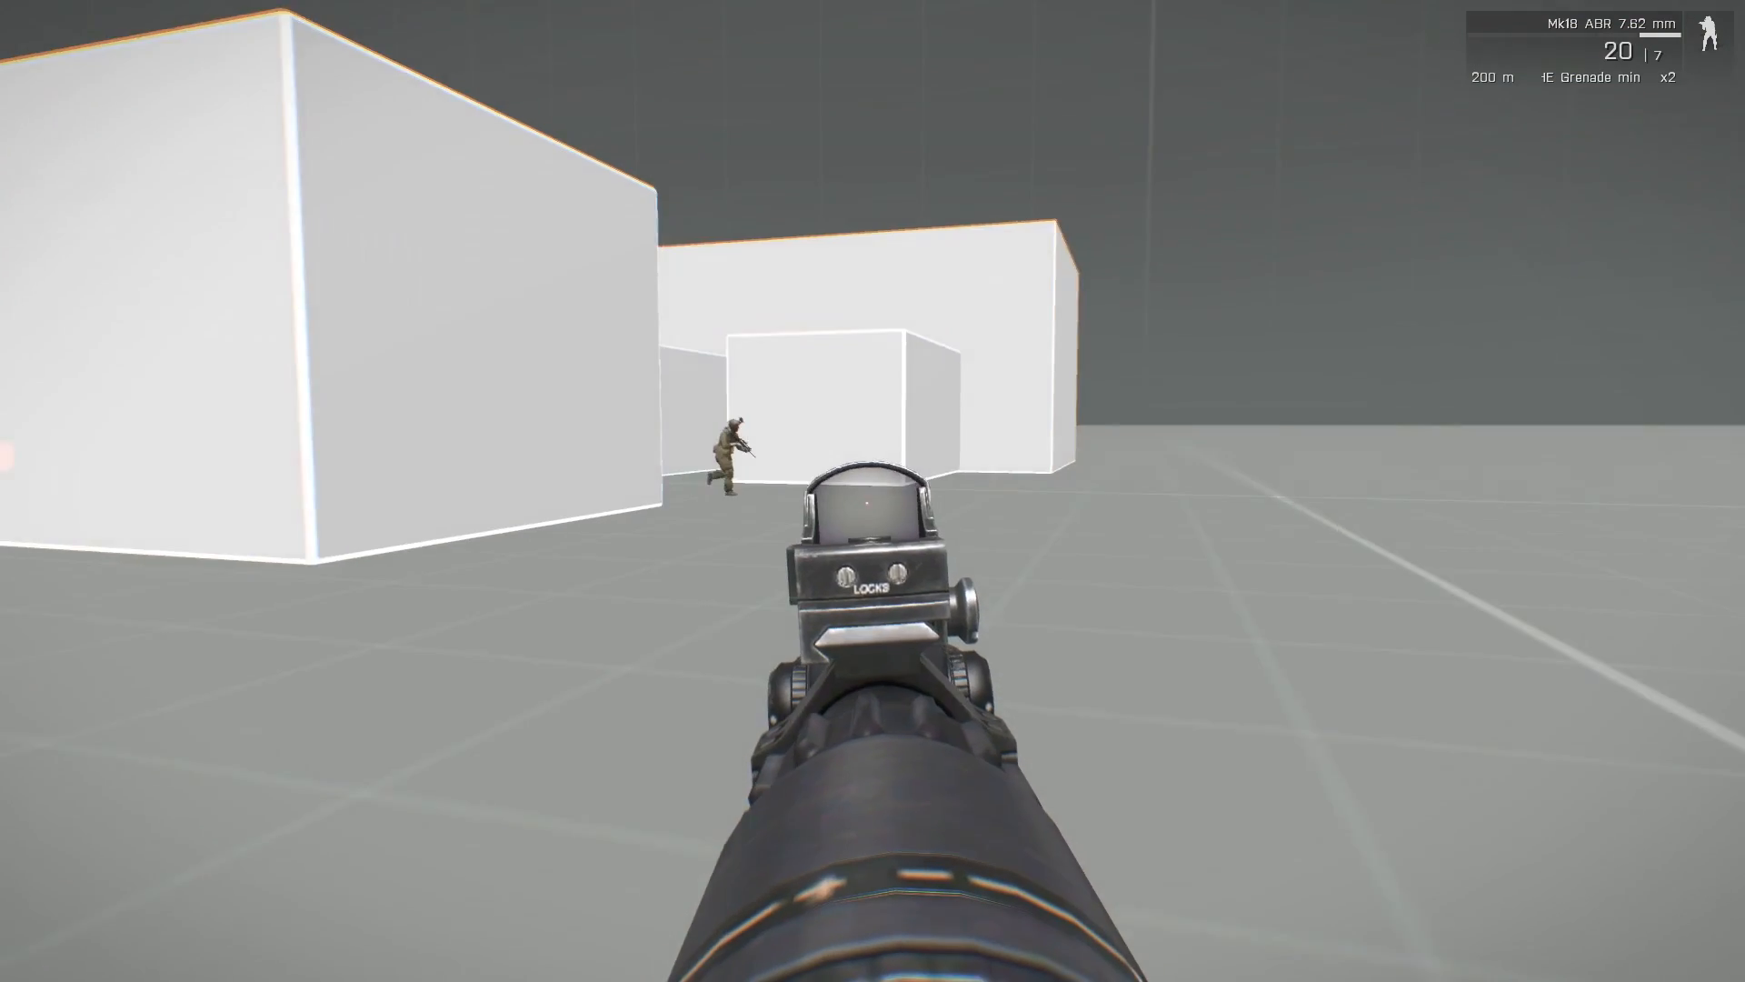
{"action": "left_click", "coordinate": [873, 491]}
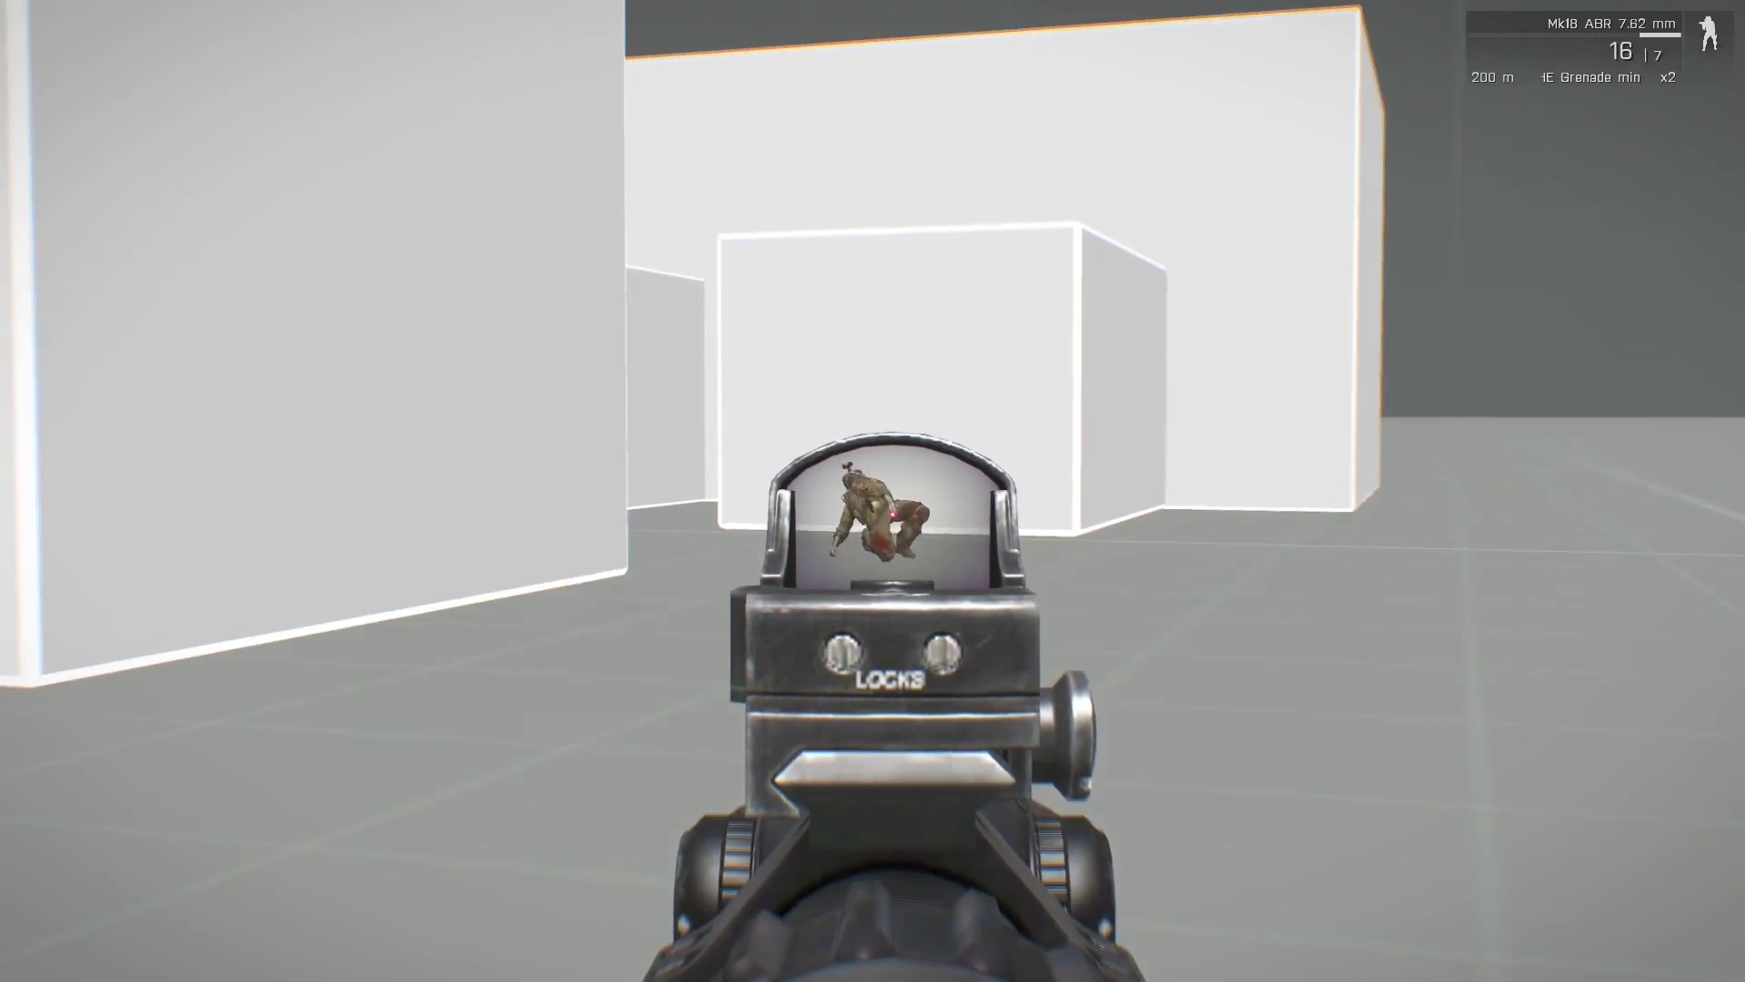
{"action": "left_click", "coordinate": [873, 491]}
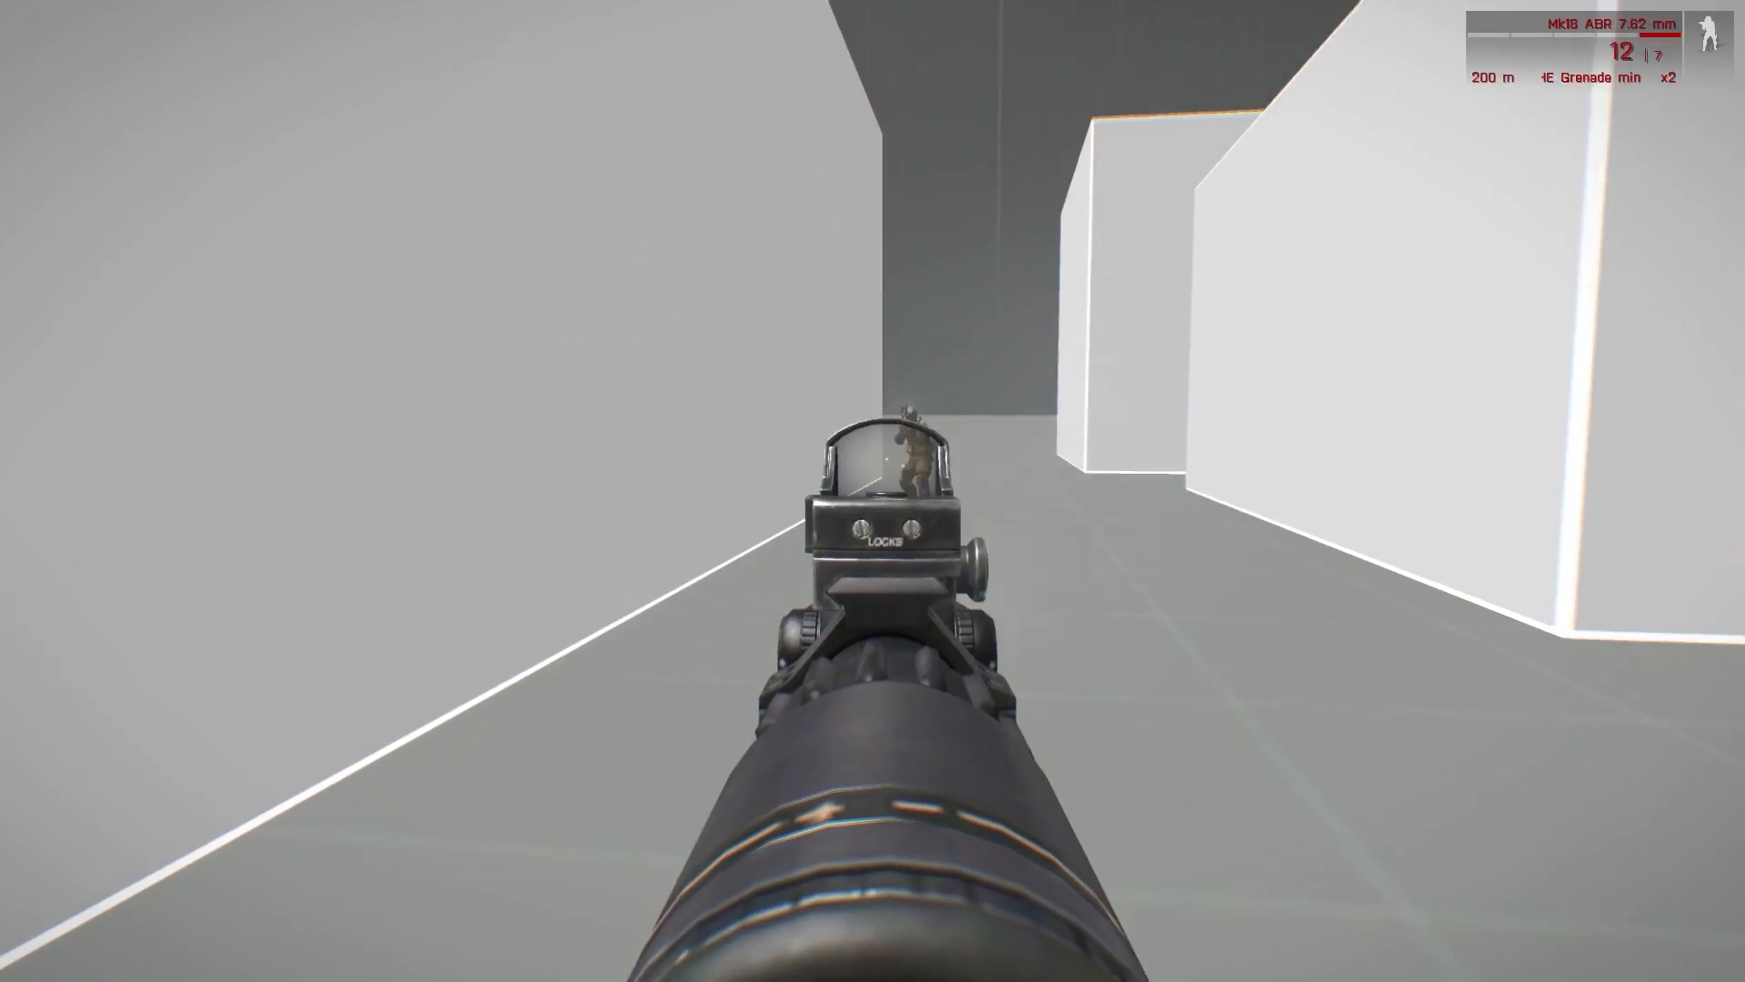
{"action": "left_click", "coordinate": [872, 491]}
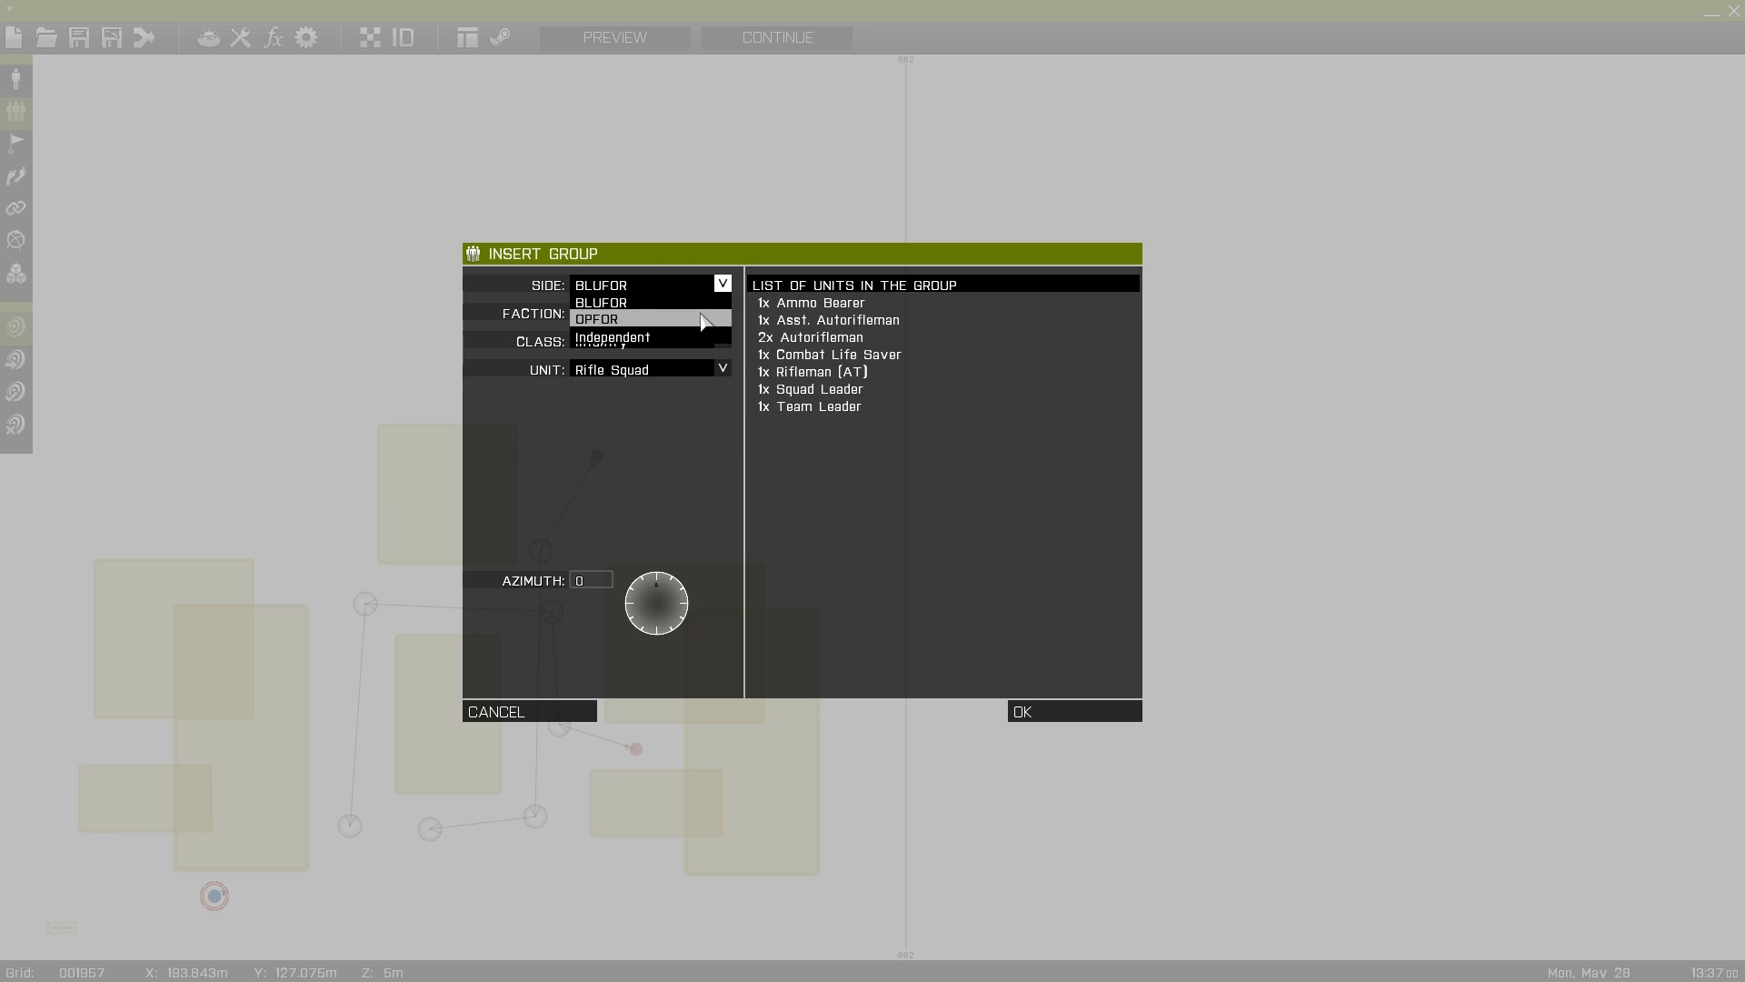
- Choose the side for a new Rifle Squad group and zoom the map out
{"action": "left_click", "coordinate": [495, 711]}
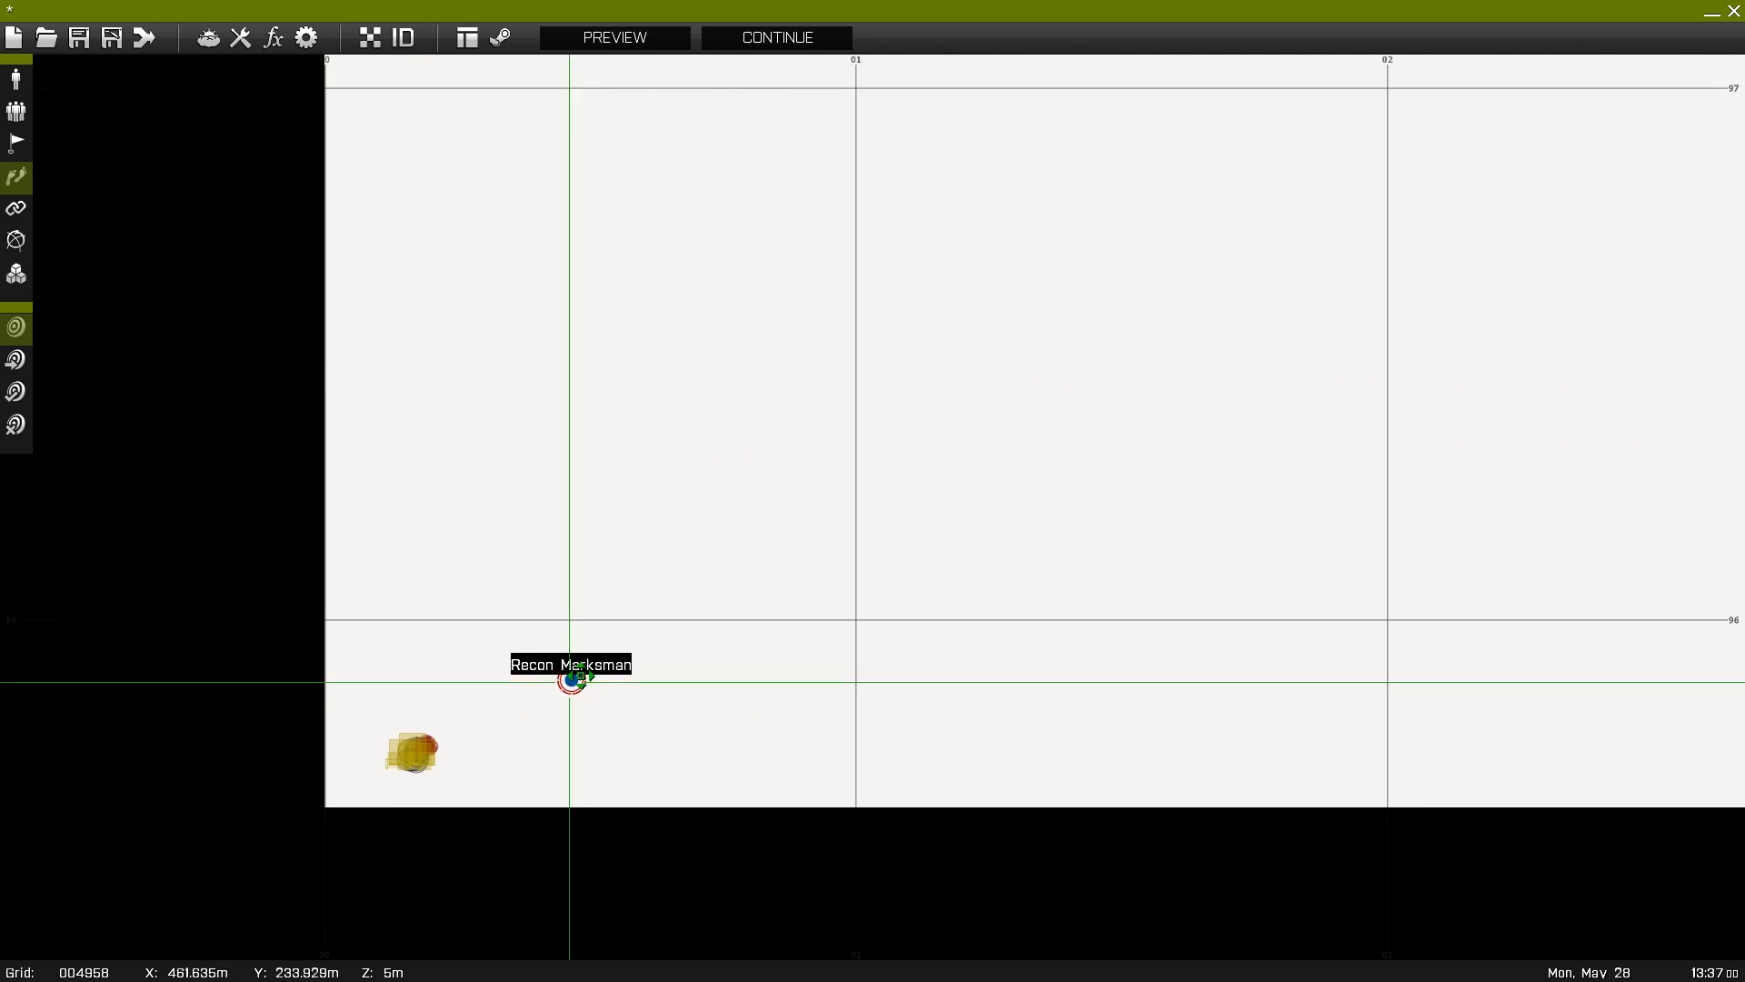
{"action": "scroll", "scroll_direction": "down", "scroll_amount": 3}
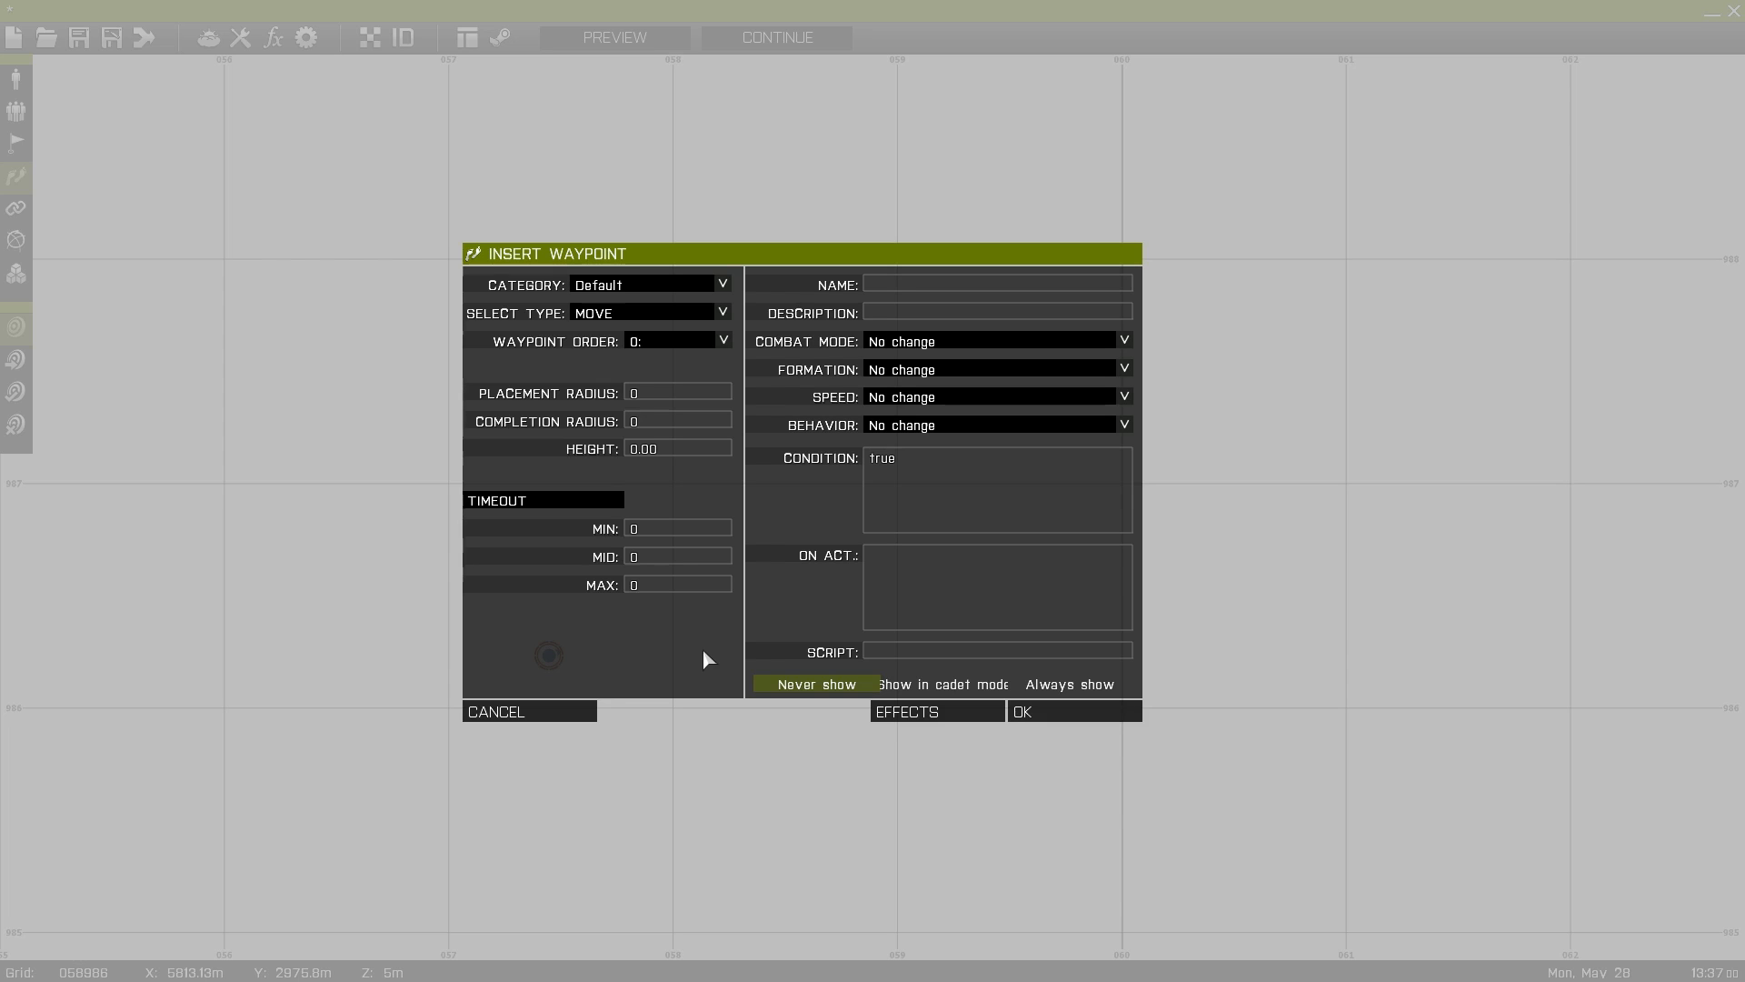
- Dismiss the waypoint form and place a VR Cover Object (Low knee) near the squad
{"action": "left_click", "coordinate": [1020, 711]}
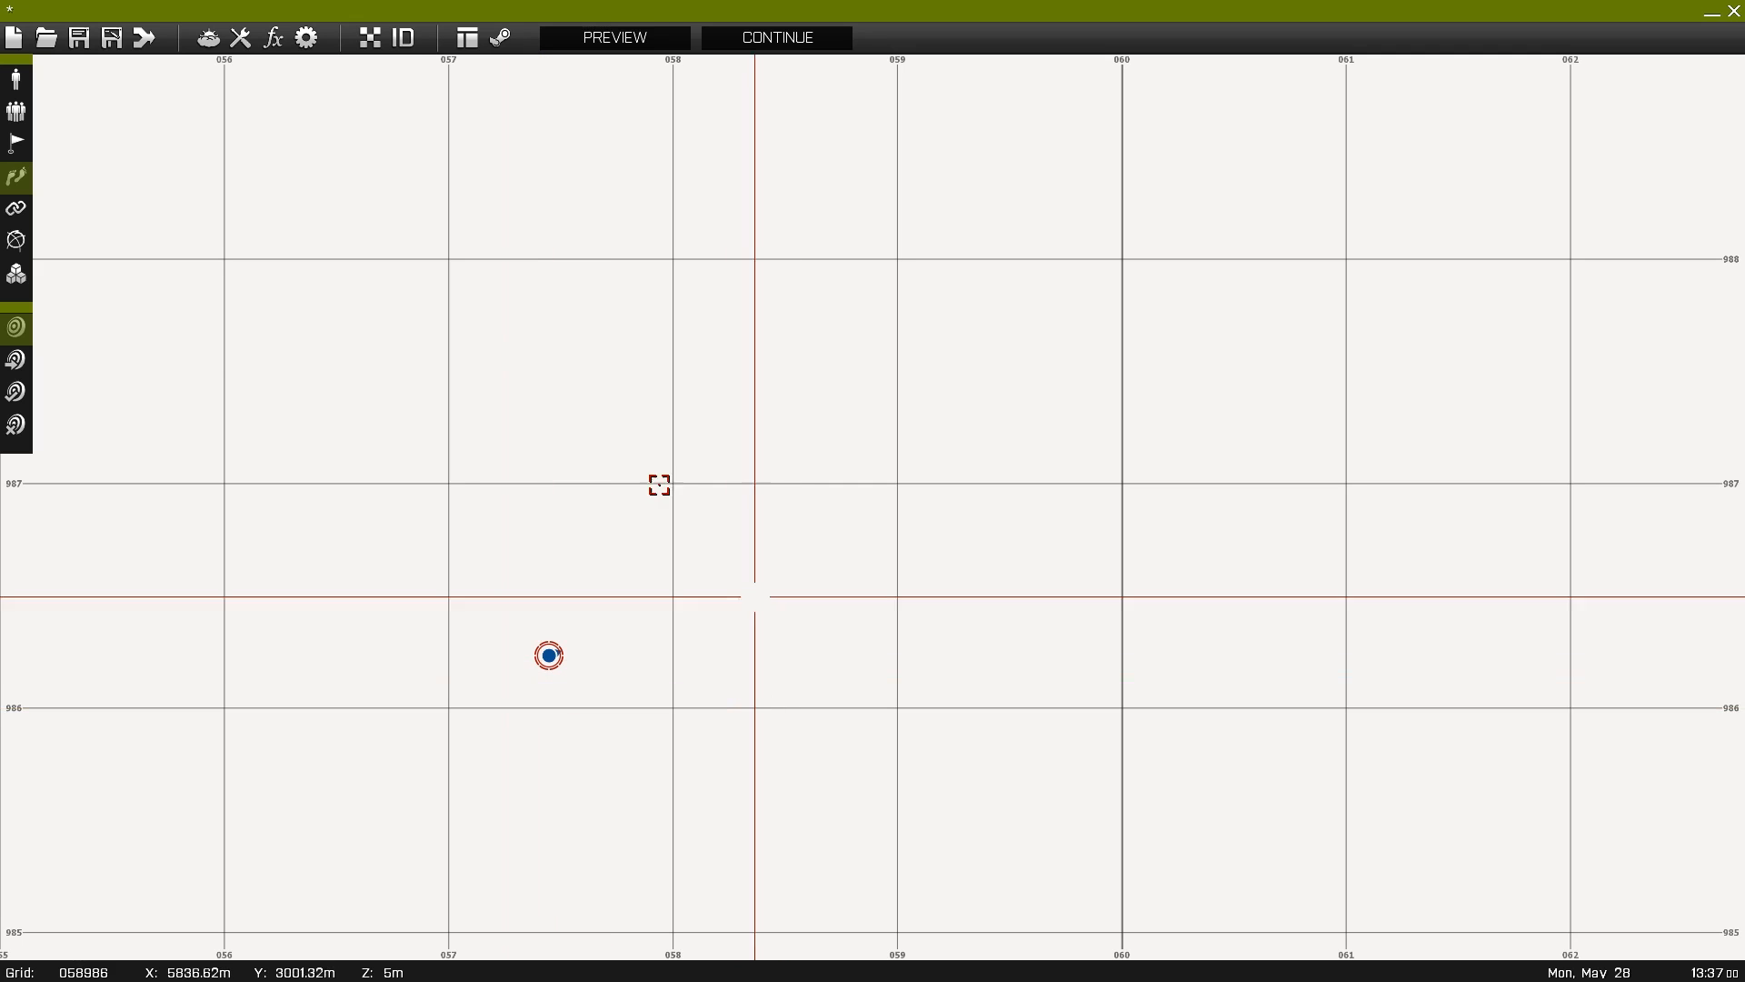
{"action": "double_click", "coordinate": [547, 654]}
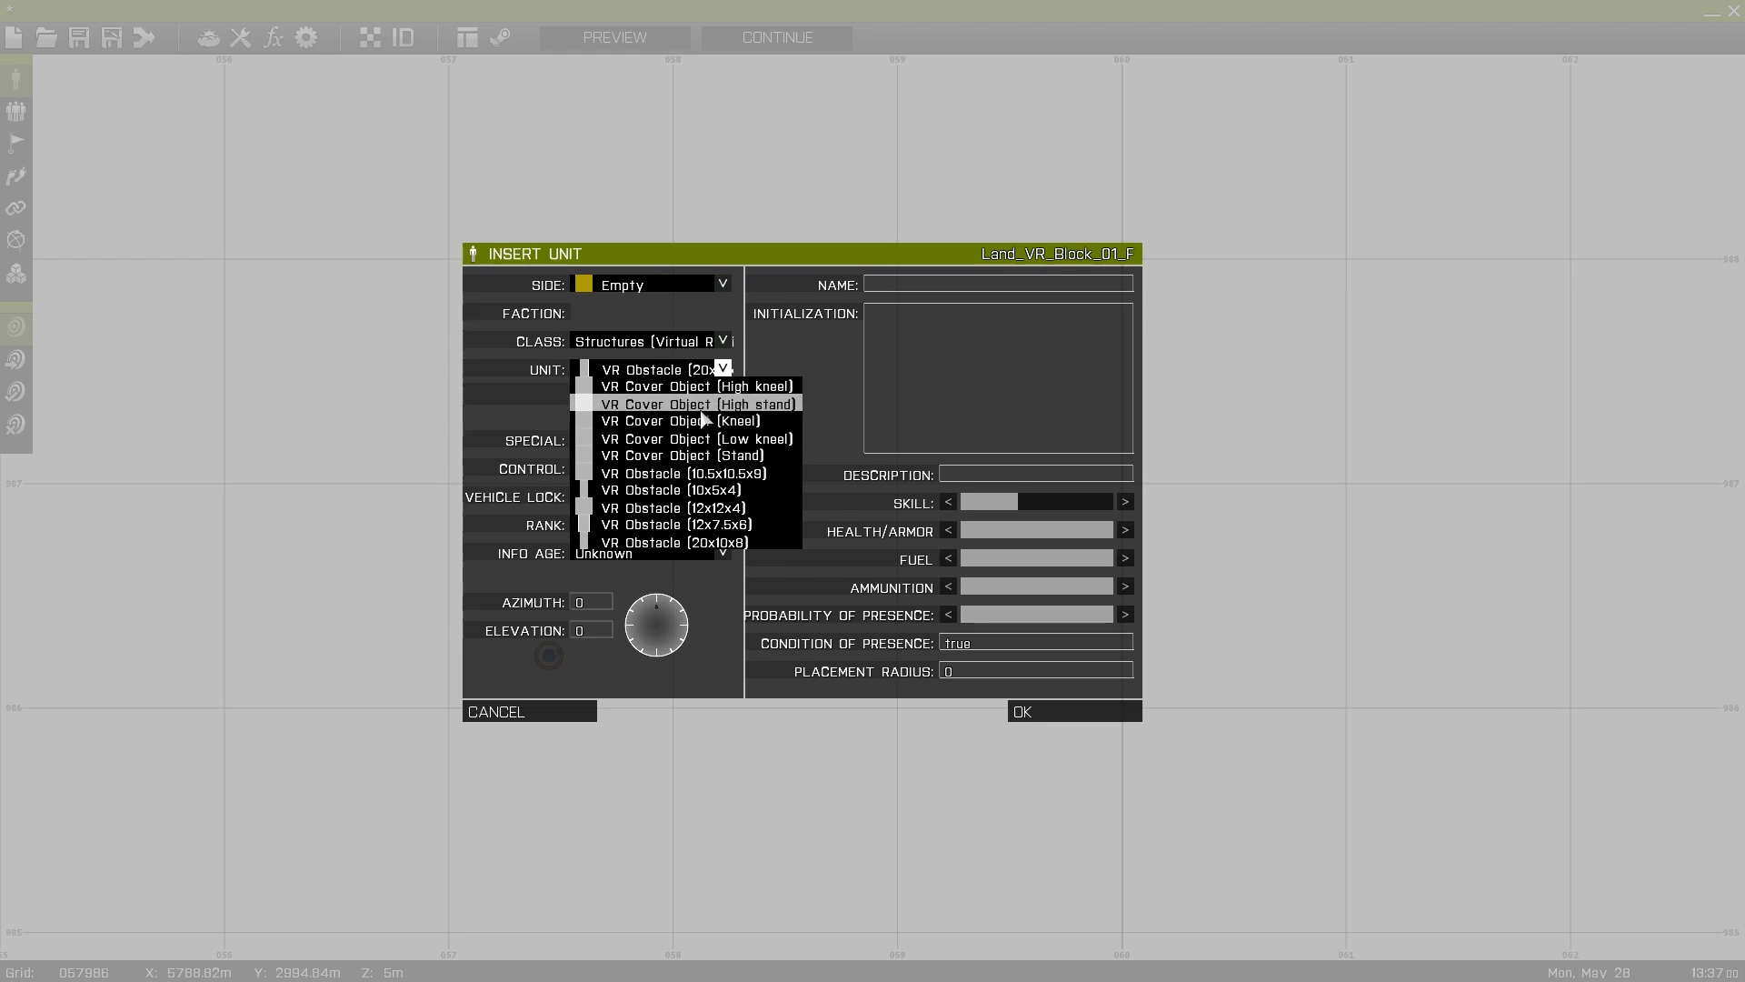
{"action": "left_click", "coordinate": [682, 385]}
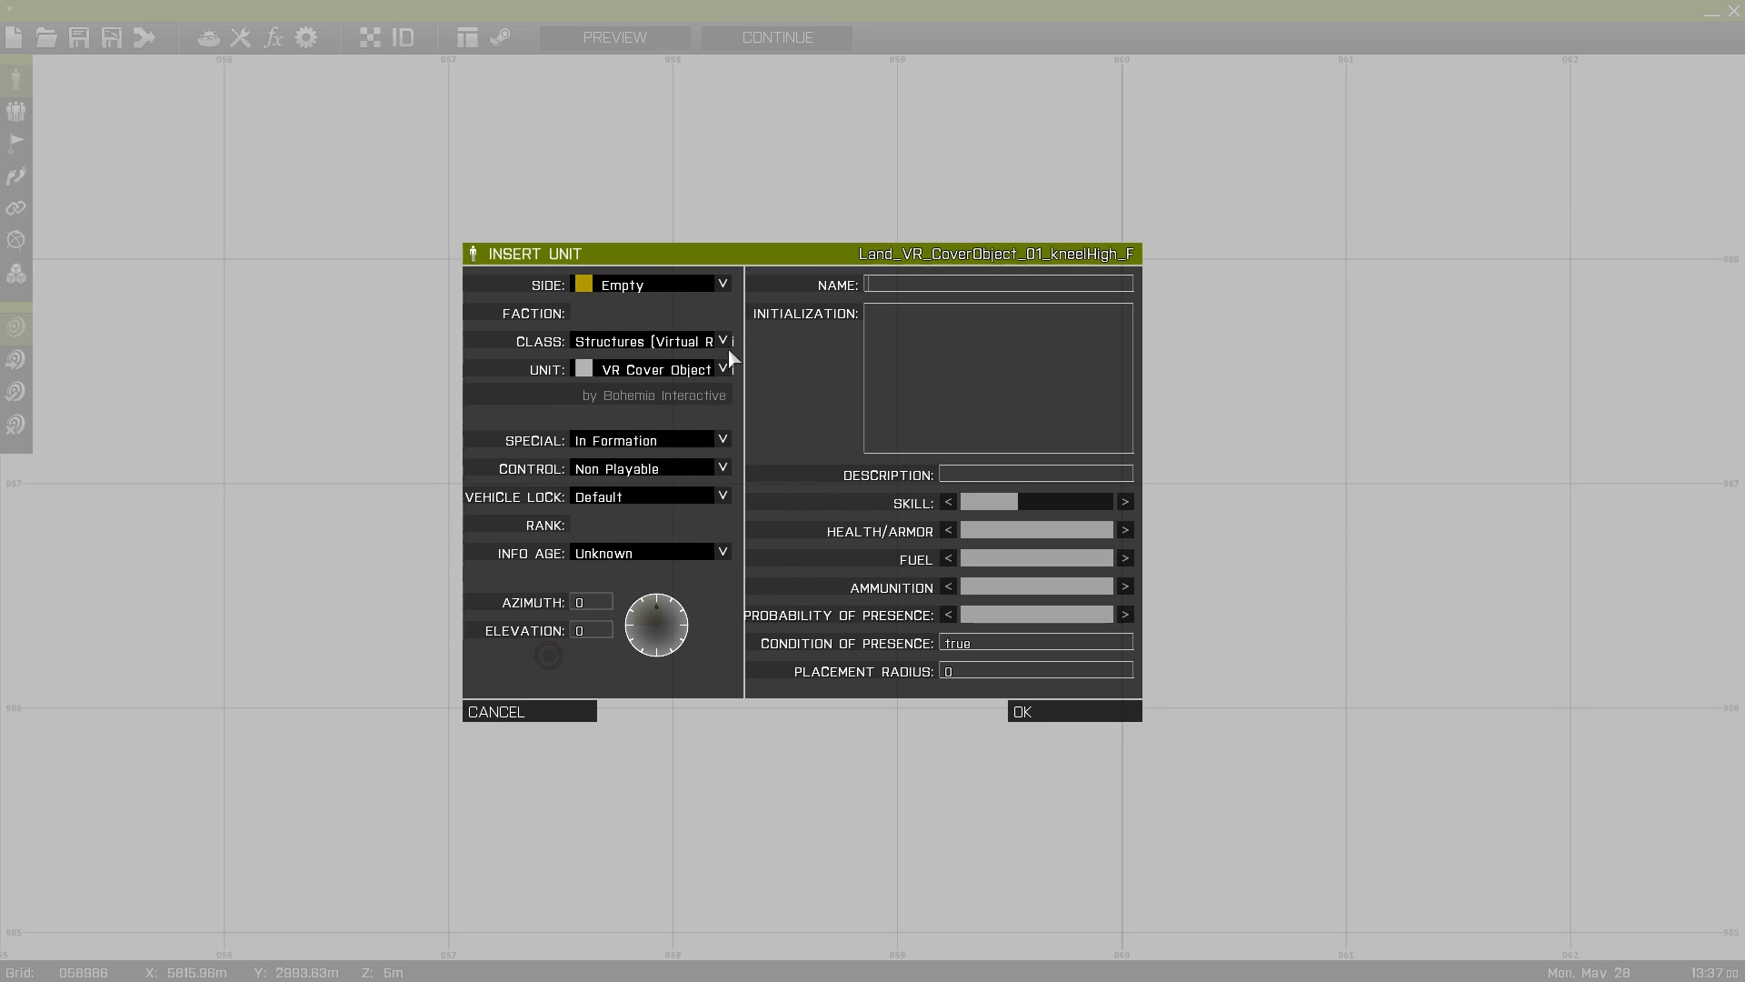
{"action": "left_click", "coordinate": [1073, 711]}
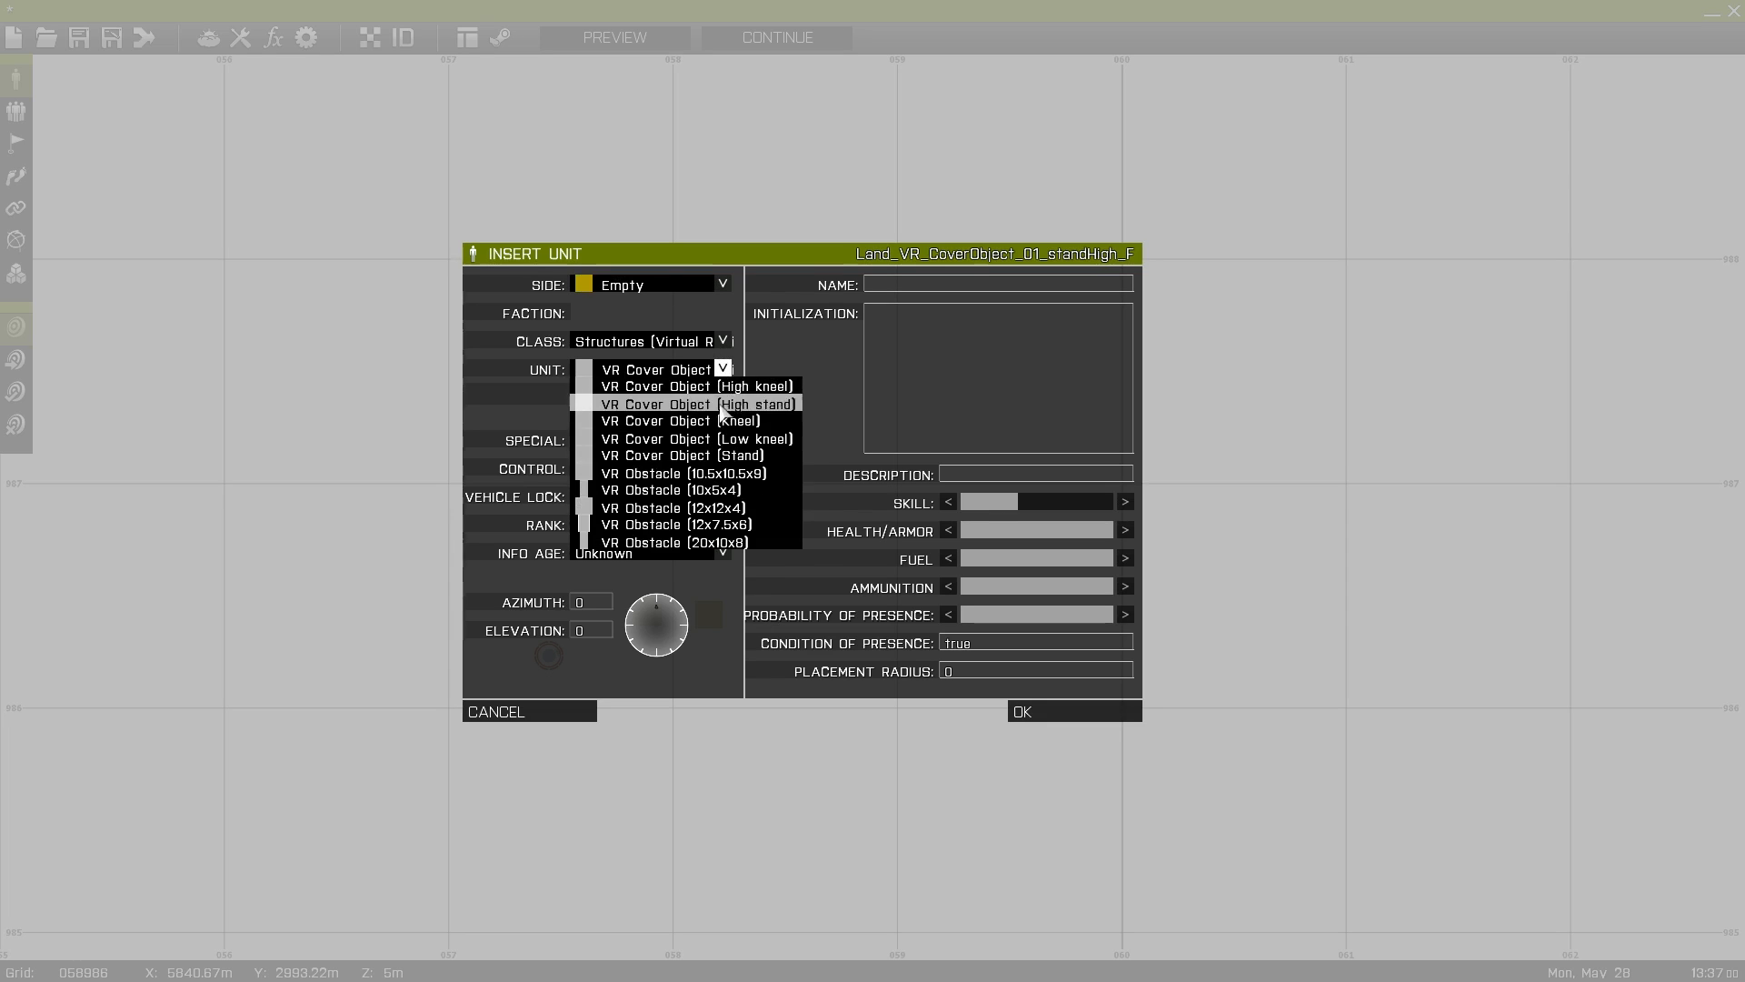
{"action": "left_click", "coordinate": [678, 420]}
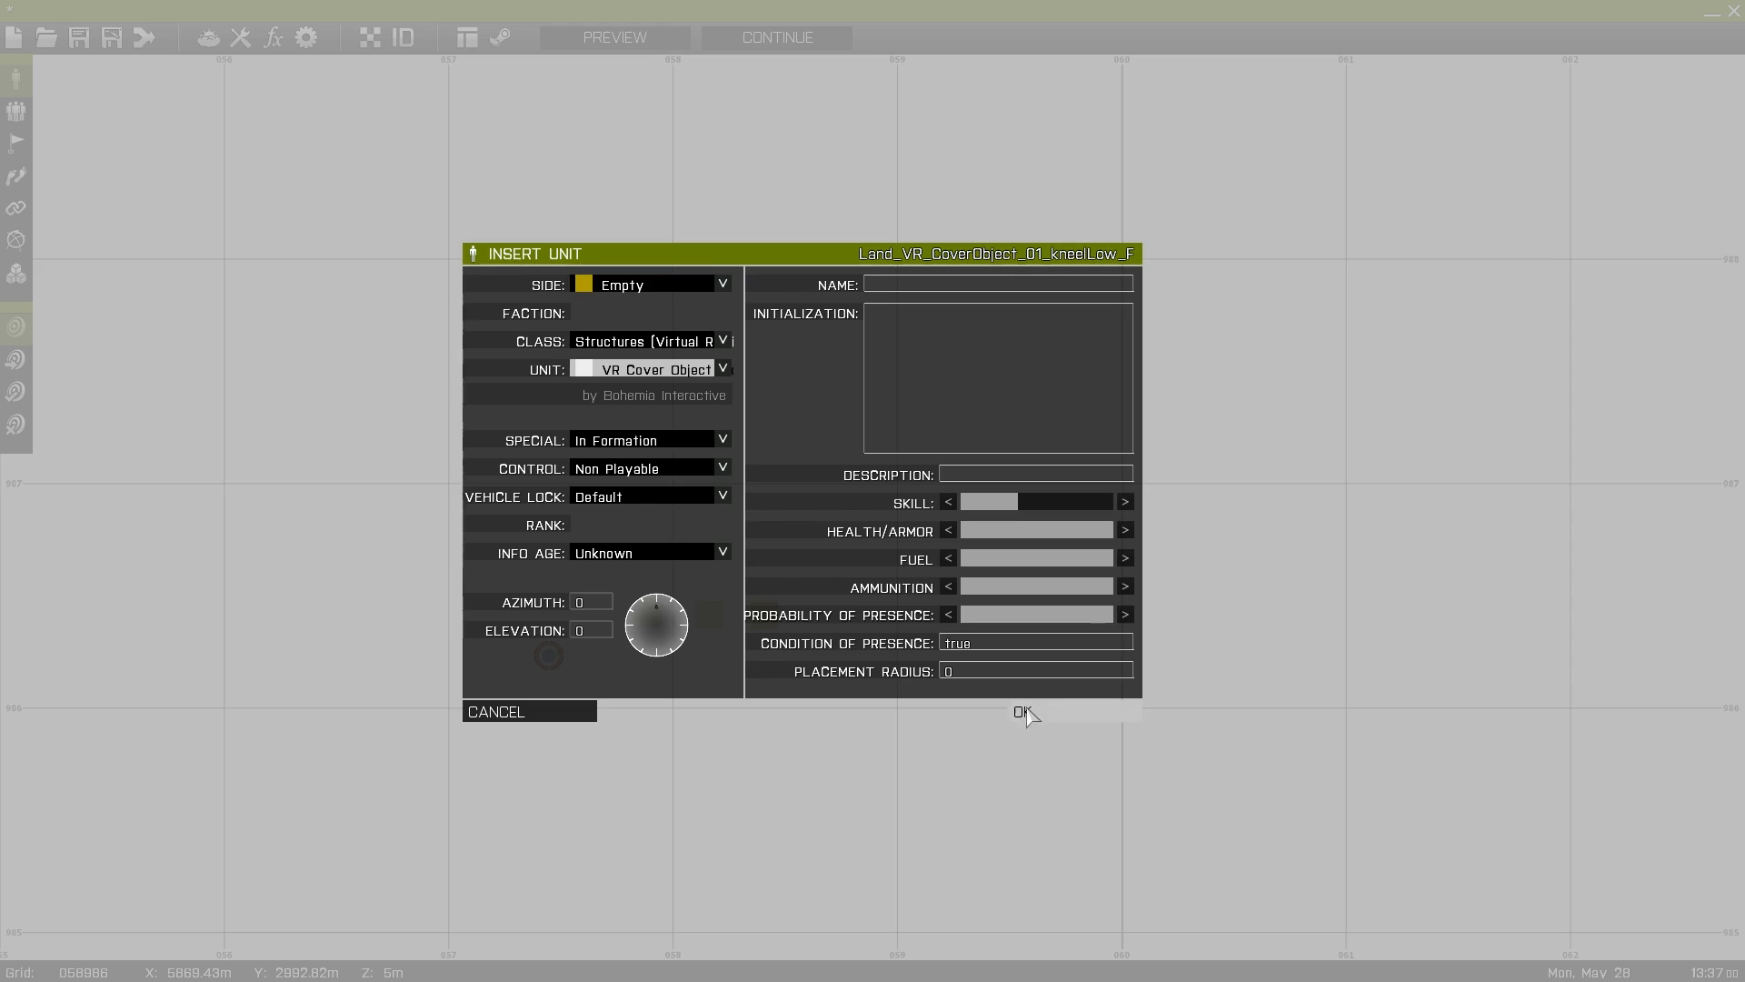
{"action": "left_click", "coordinate": [724, 369]}
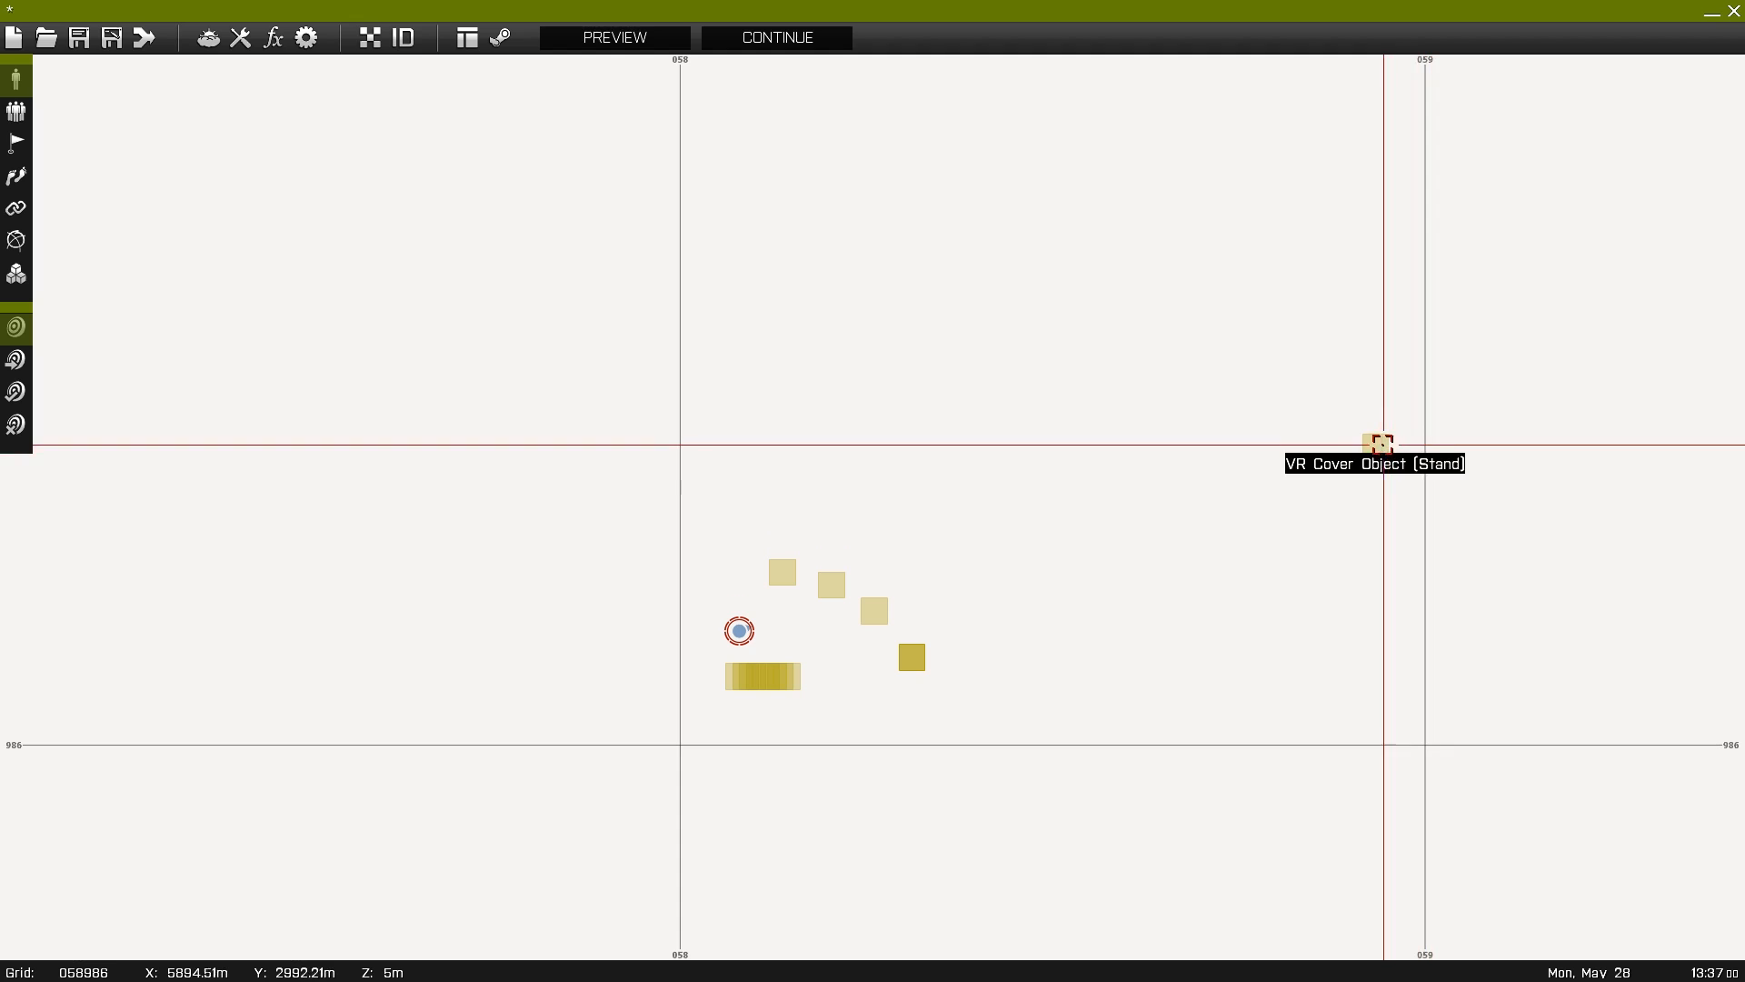
- Pick up the standing-height VR cover object east of the squad
{"action": "left_click", "coordinate": [612, 37]}
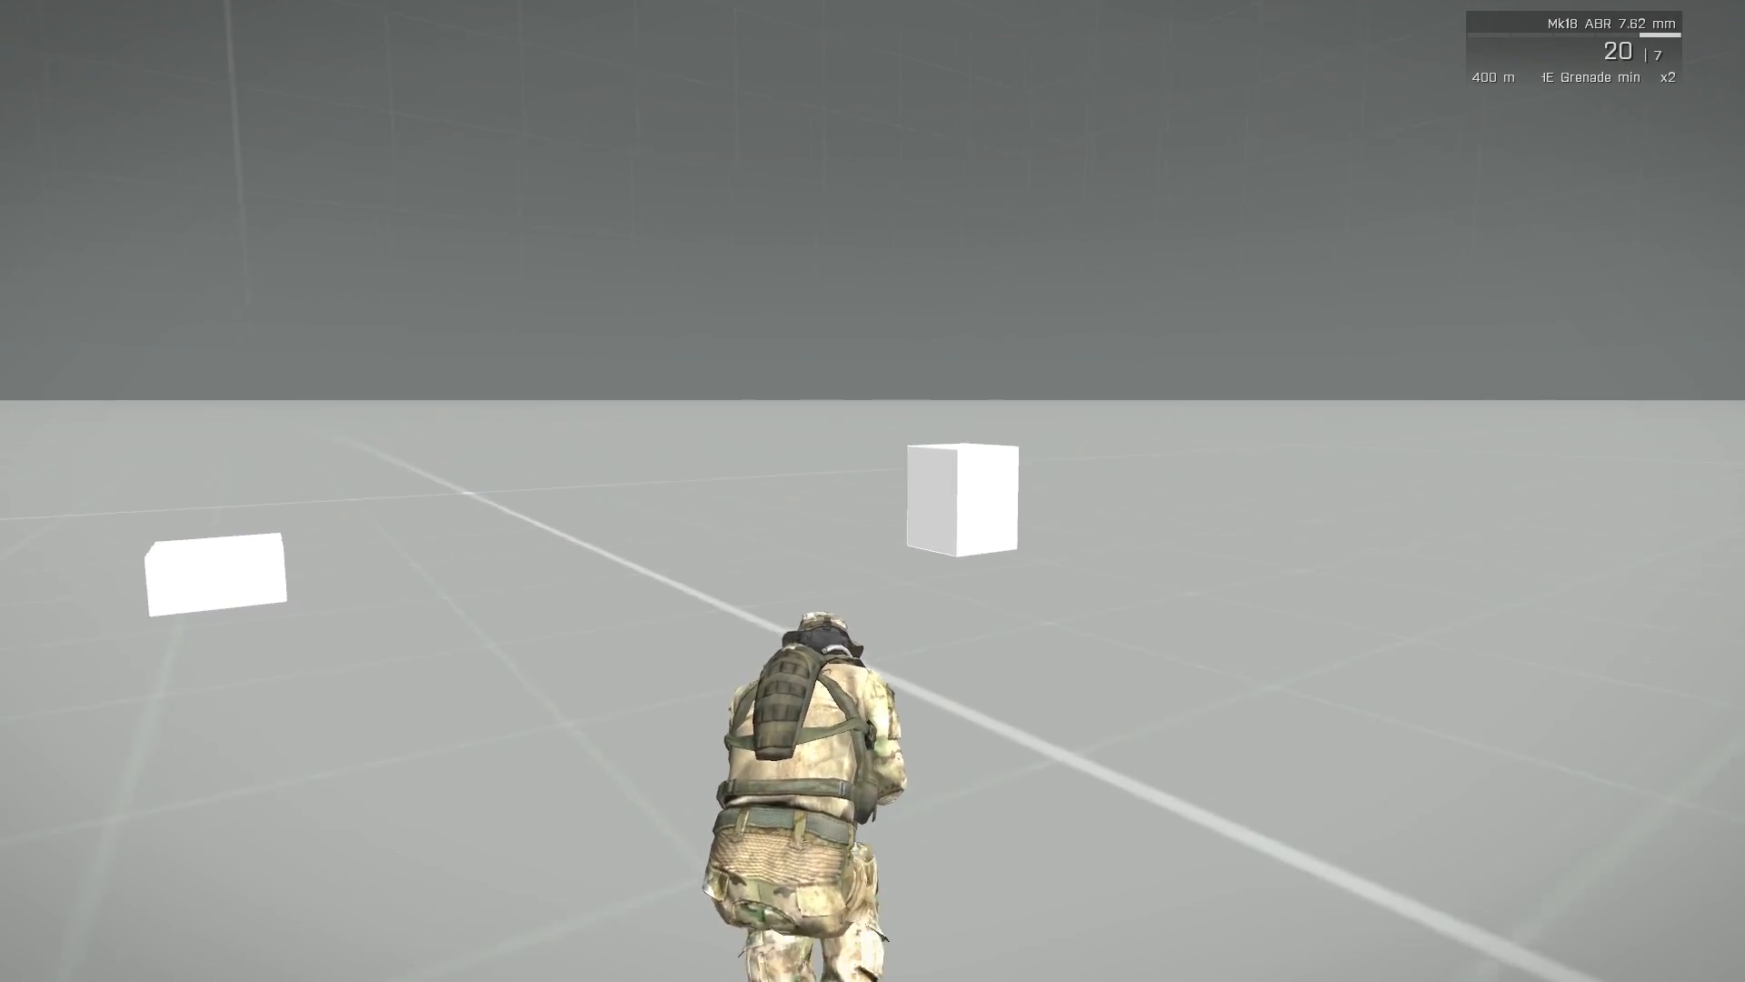
- Abort the running preview and confirm returning to the editor
{"action": "left_click", "coordinate": [51, 902]}
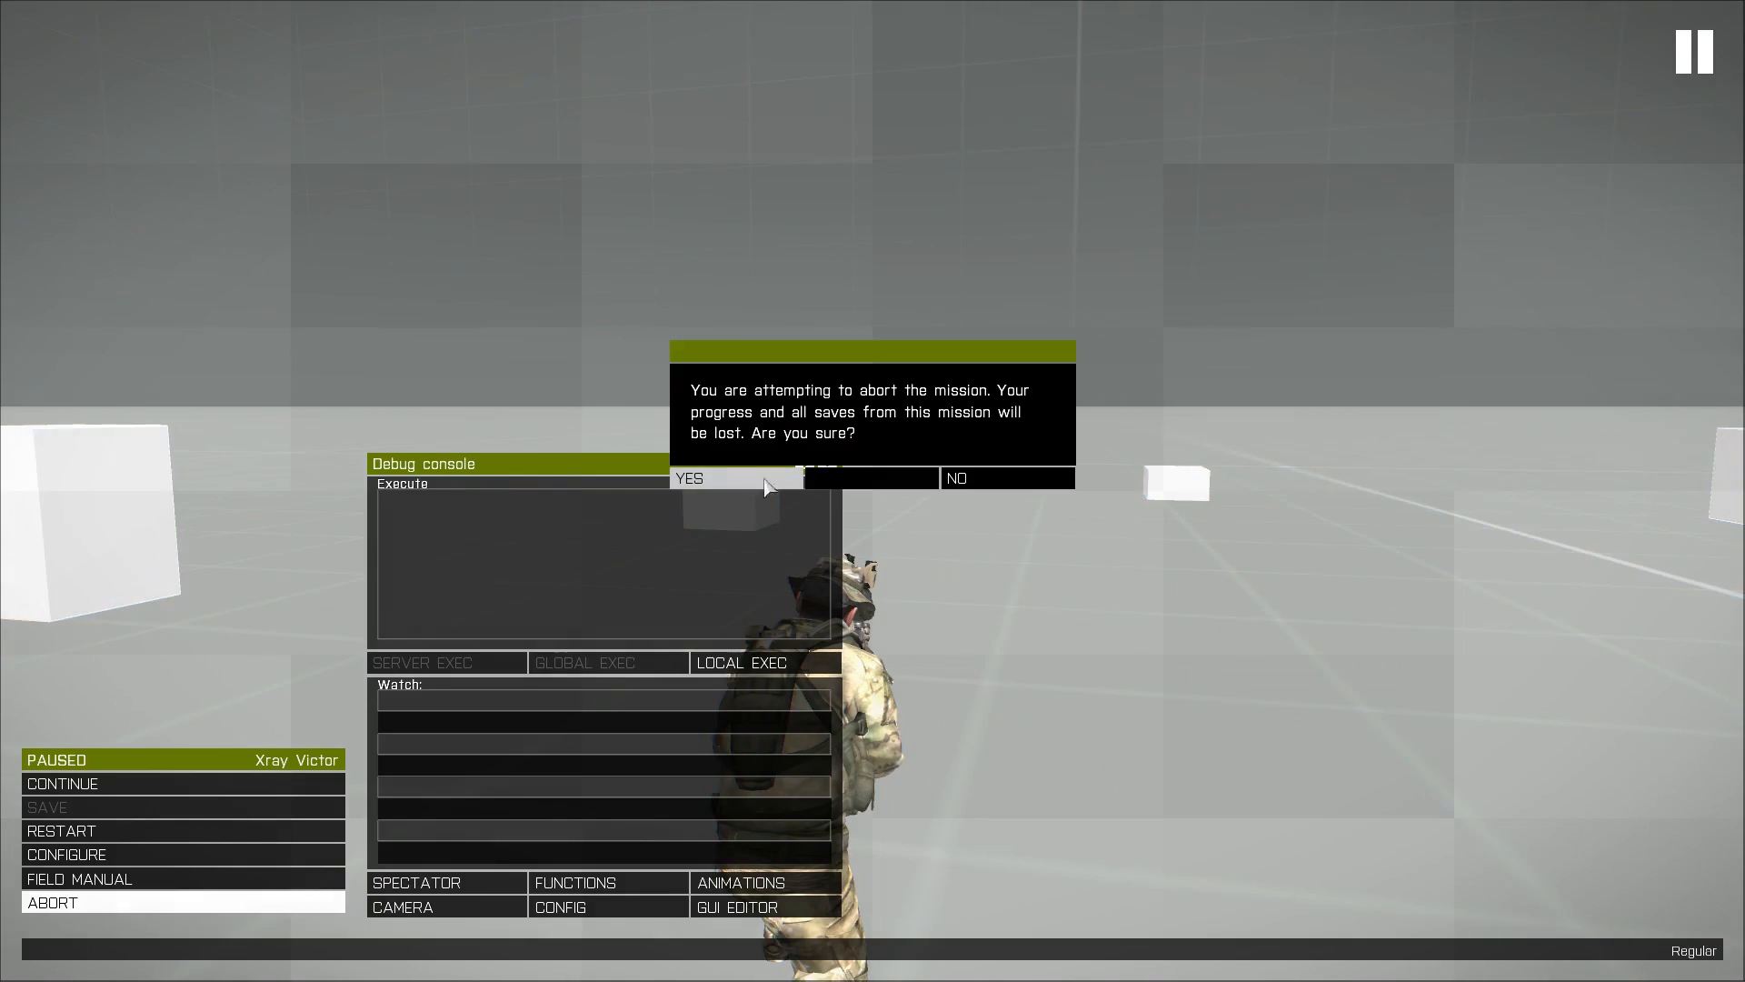
{"action": "left_click", "coordinate": [687, 478]}
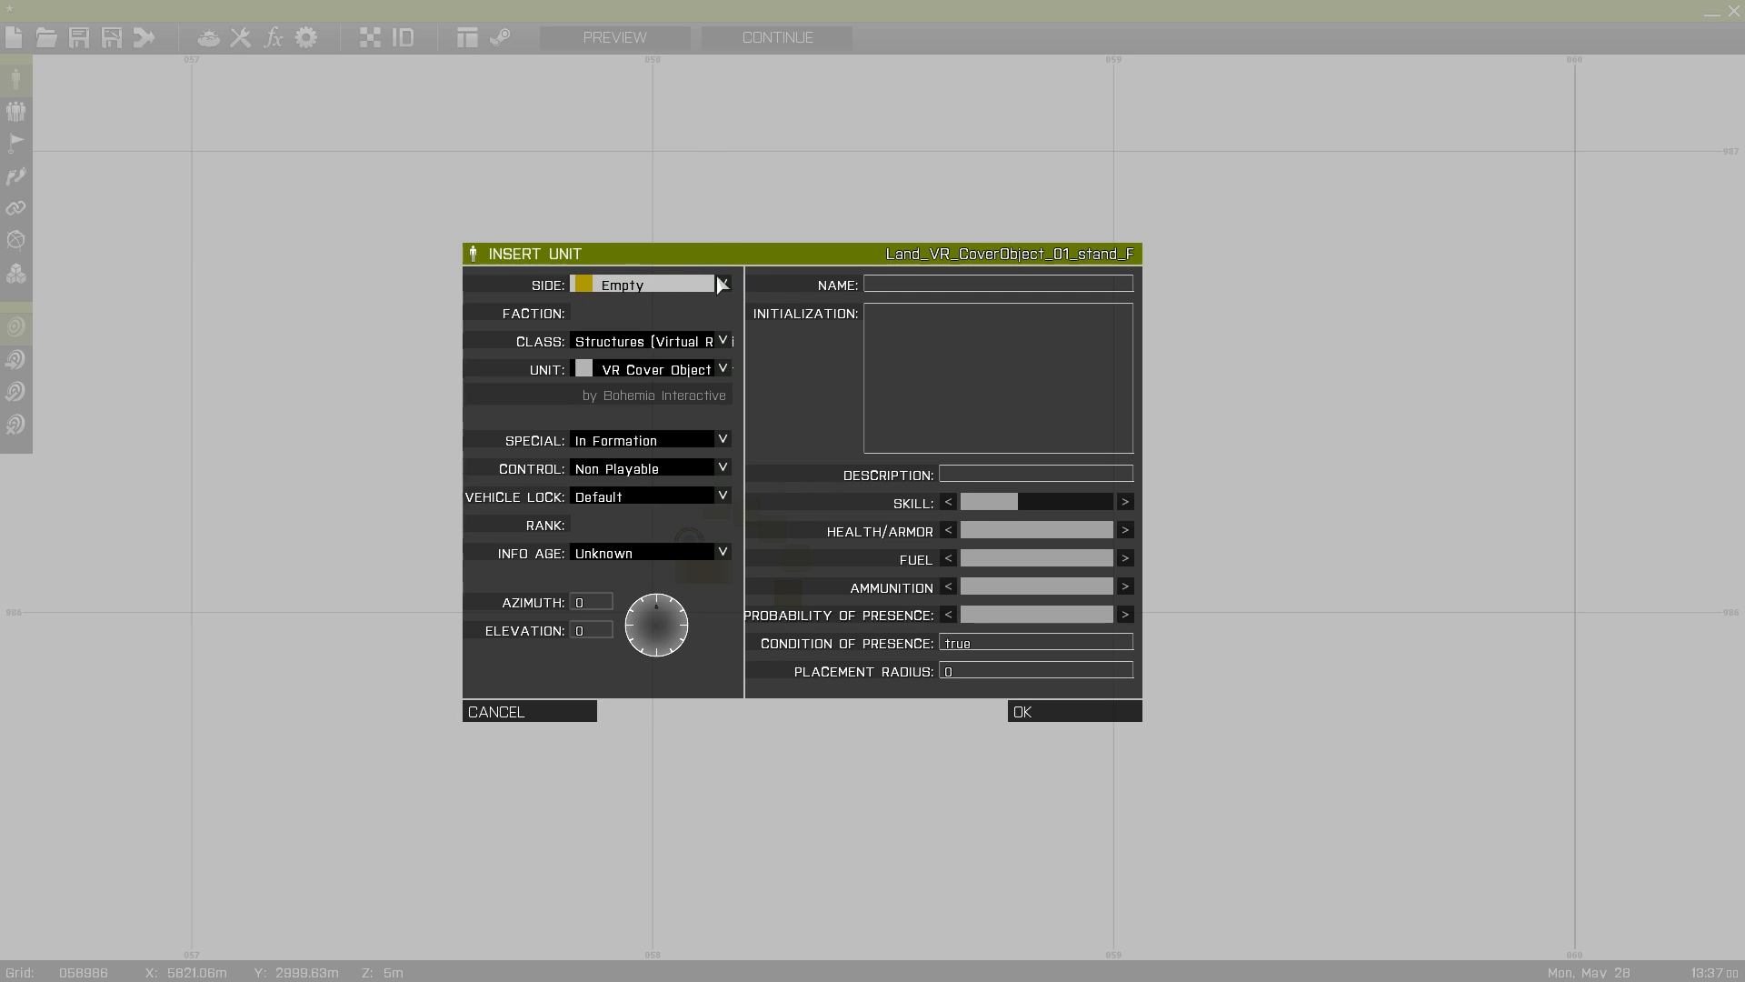
{"action": "mouse_move", "coordinate": [729, 354]}
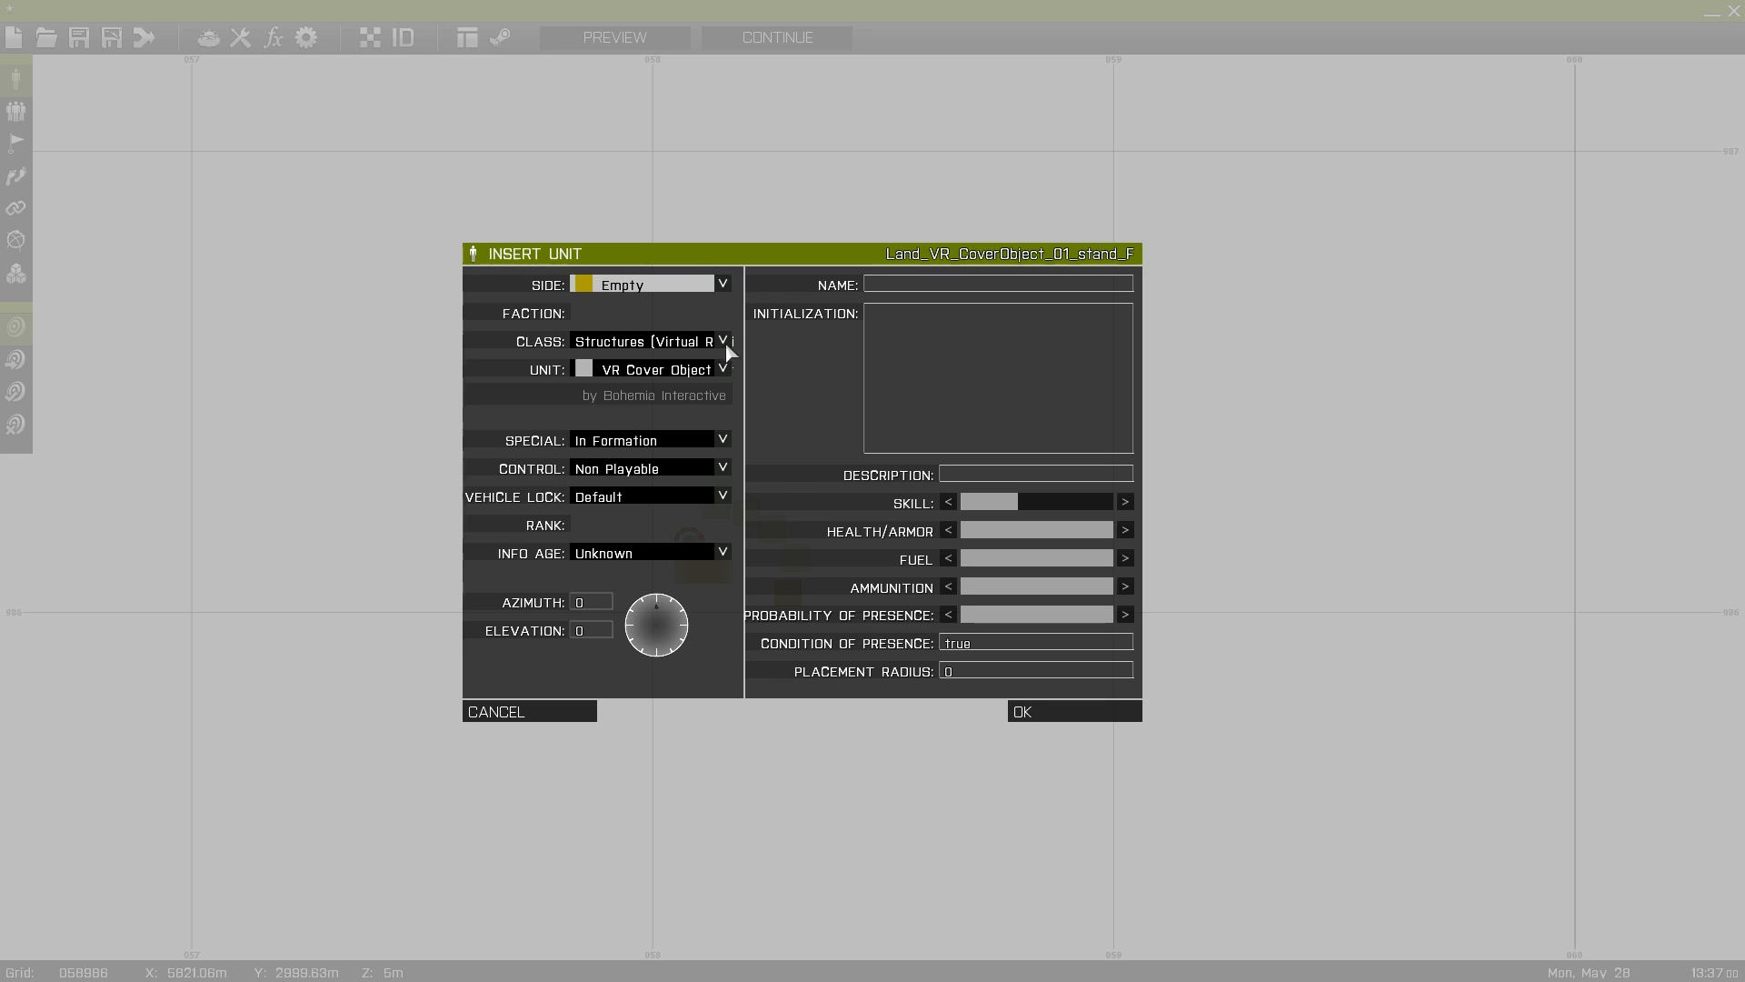
- Place an empty AH-9 Pawnee helicopter from the Air class
{"action": "left_click", "coordinate": [724, 340]}
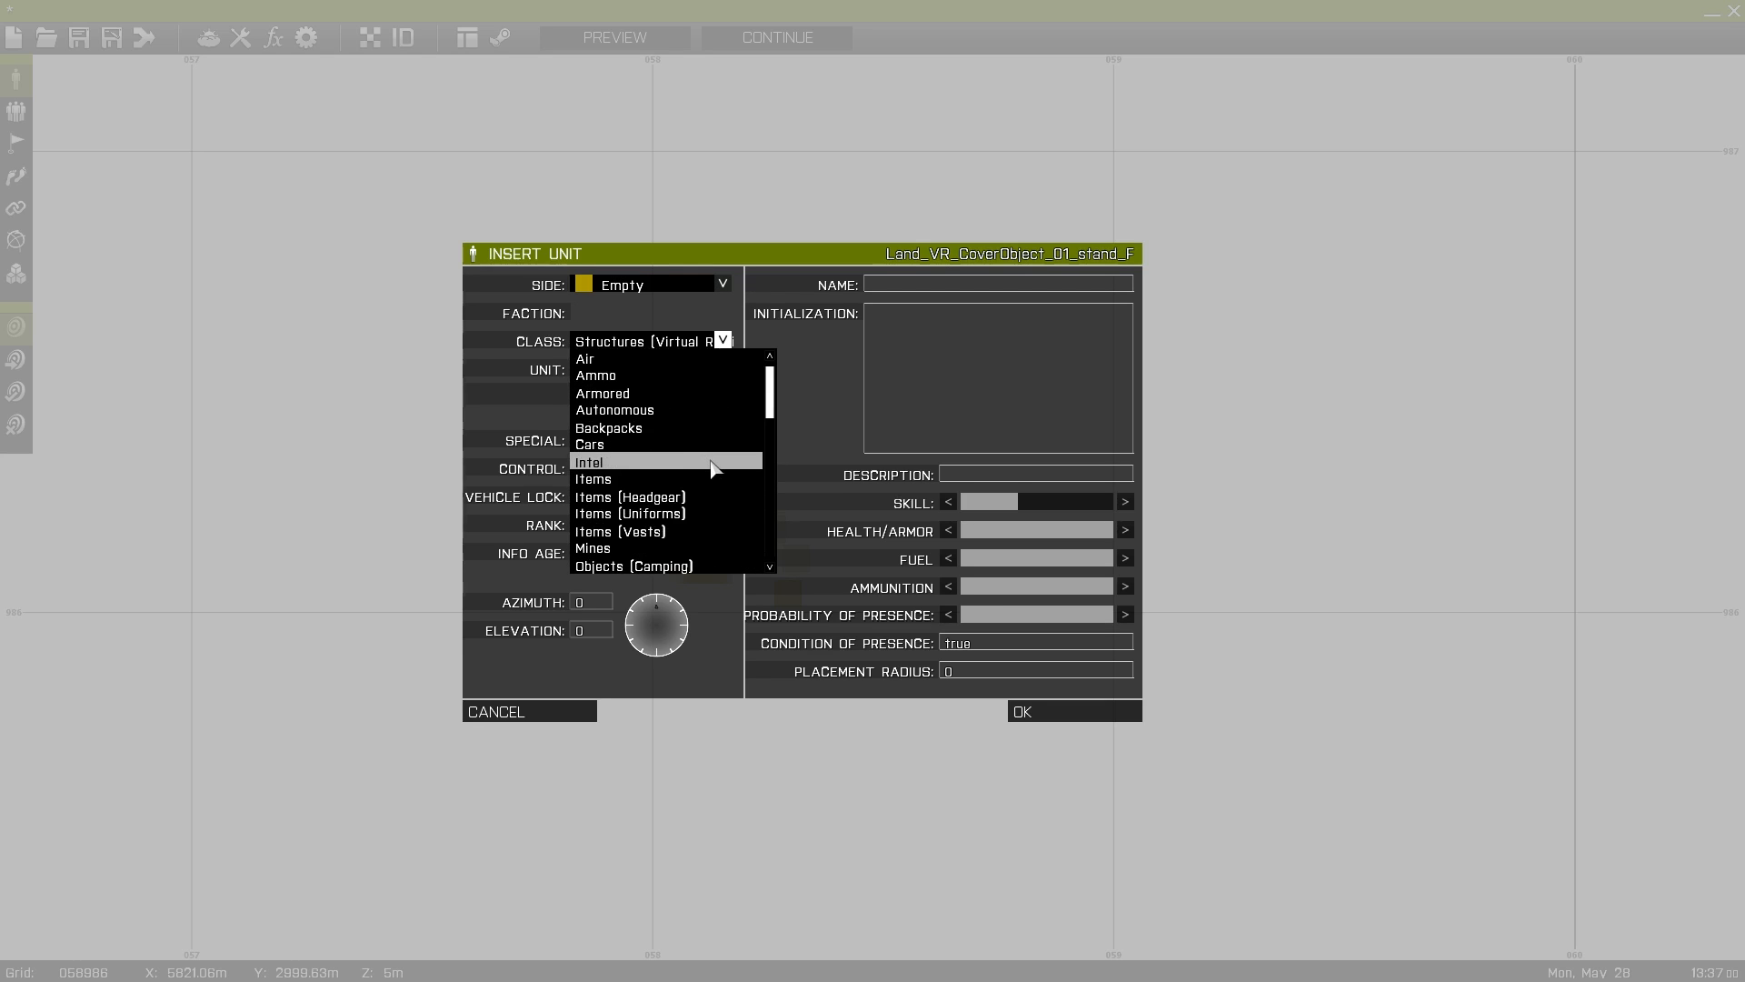
{"action": "left_click", "coordinate": [584, 359]}
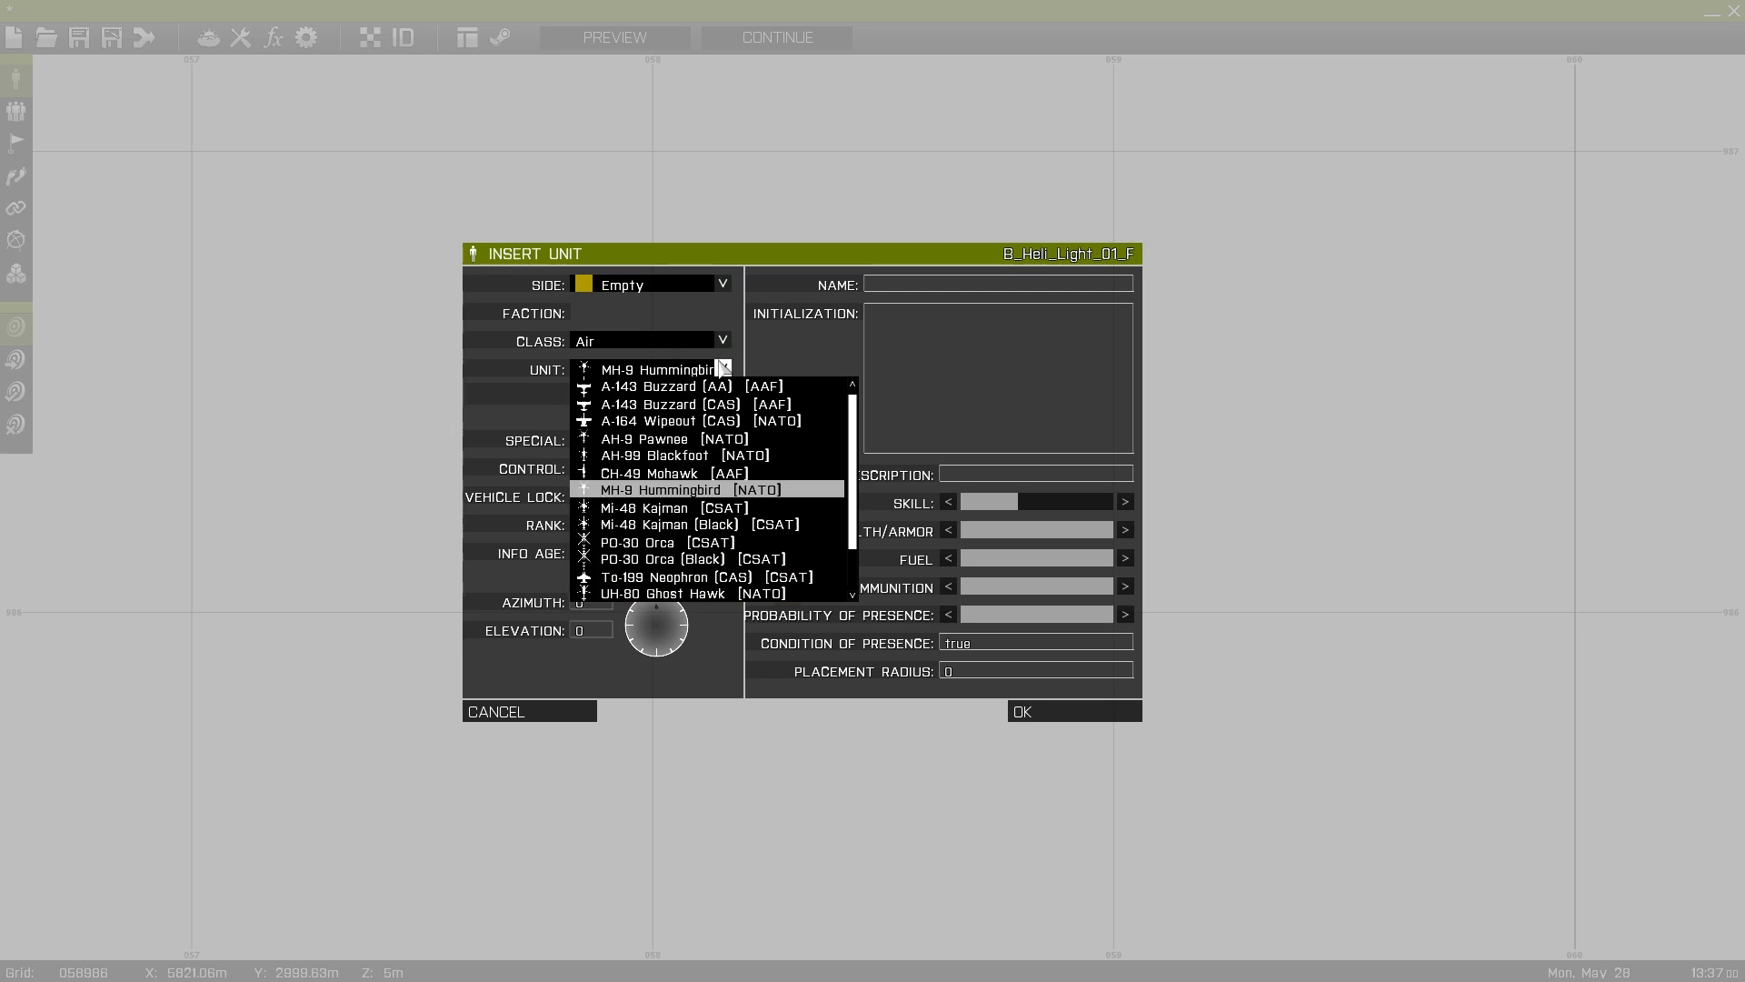
{"action": "scroll", "scroll_direction": "down", "scroll_amount": 3}
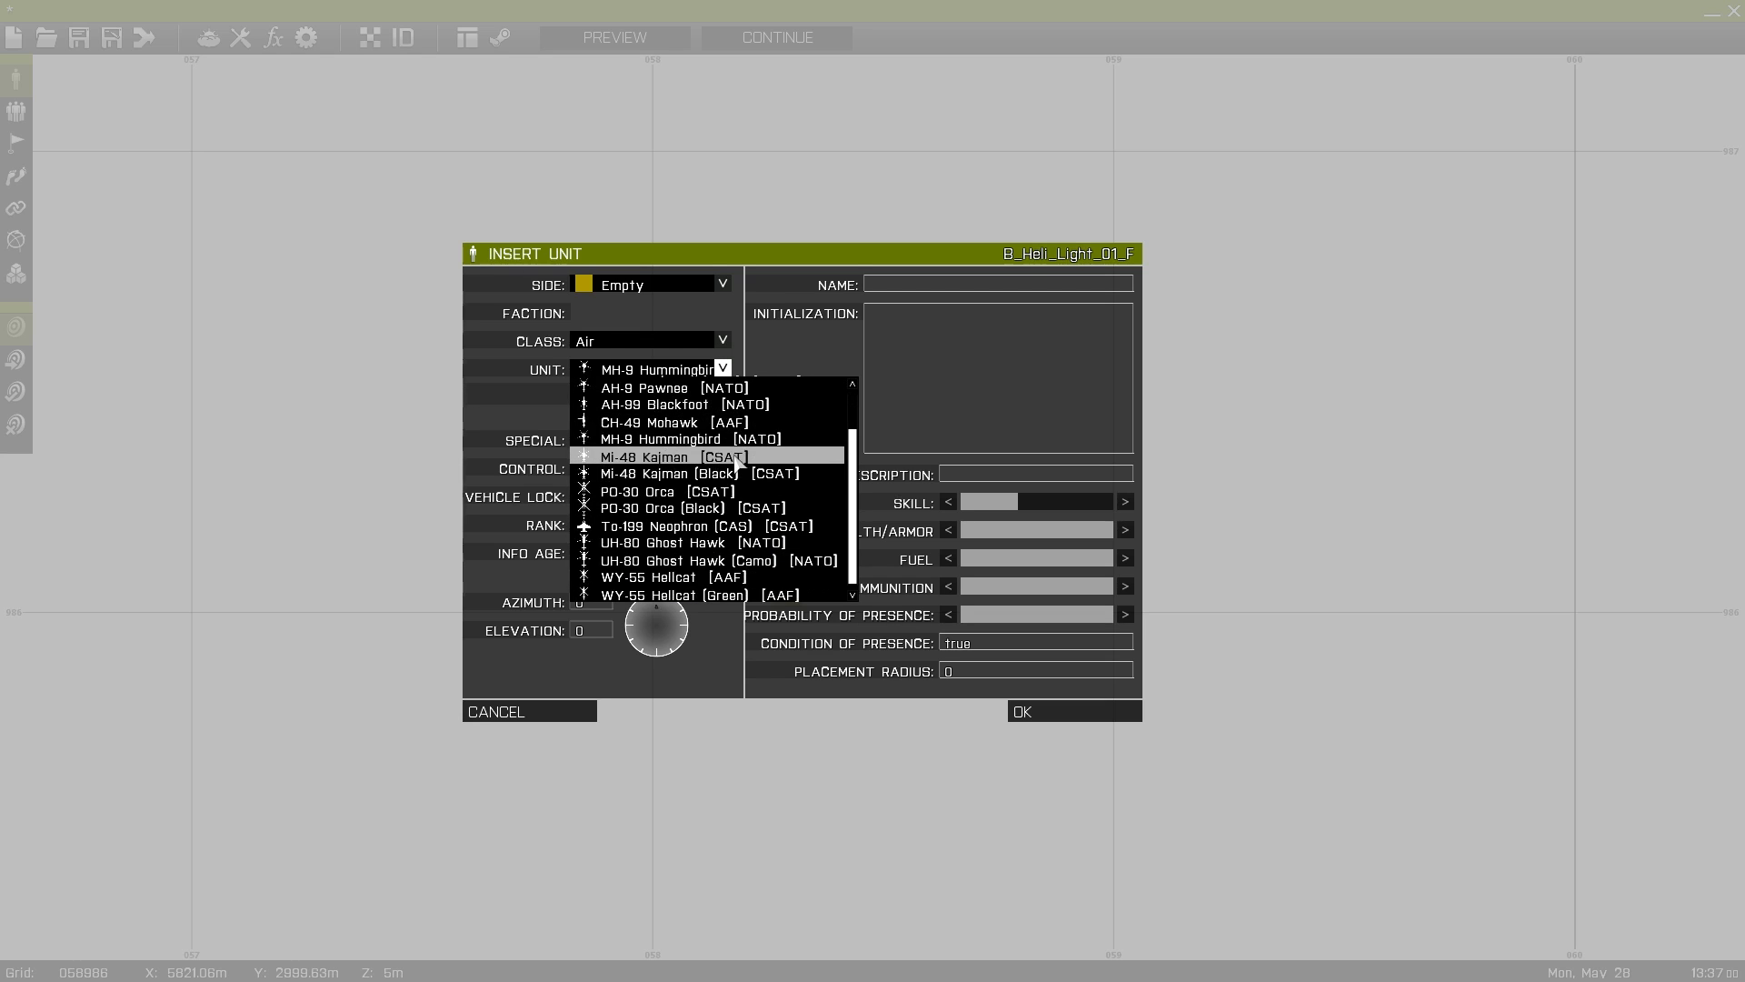
{"action": "left_click", "coordinate": [1071, 711]}
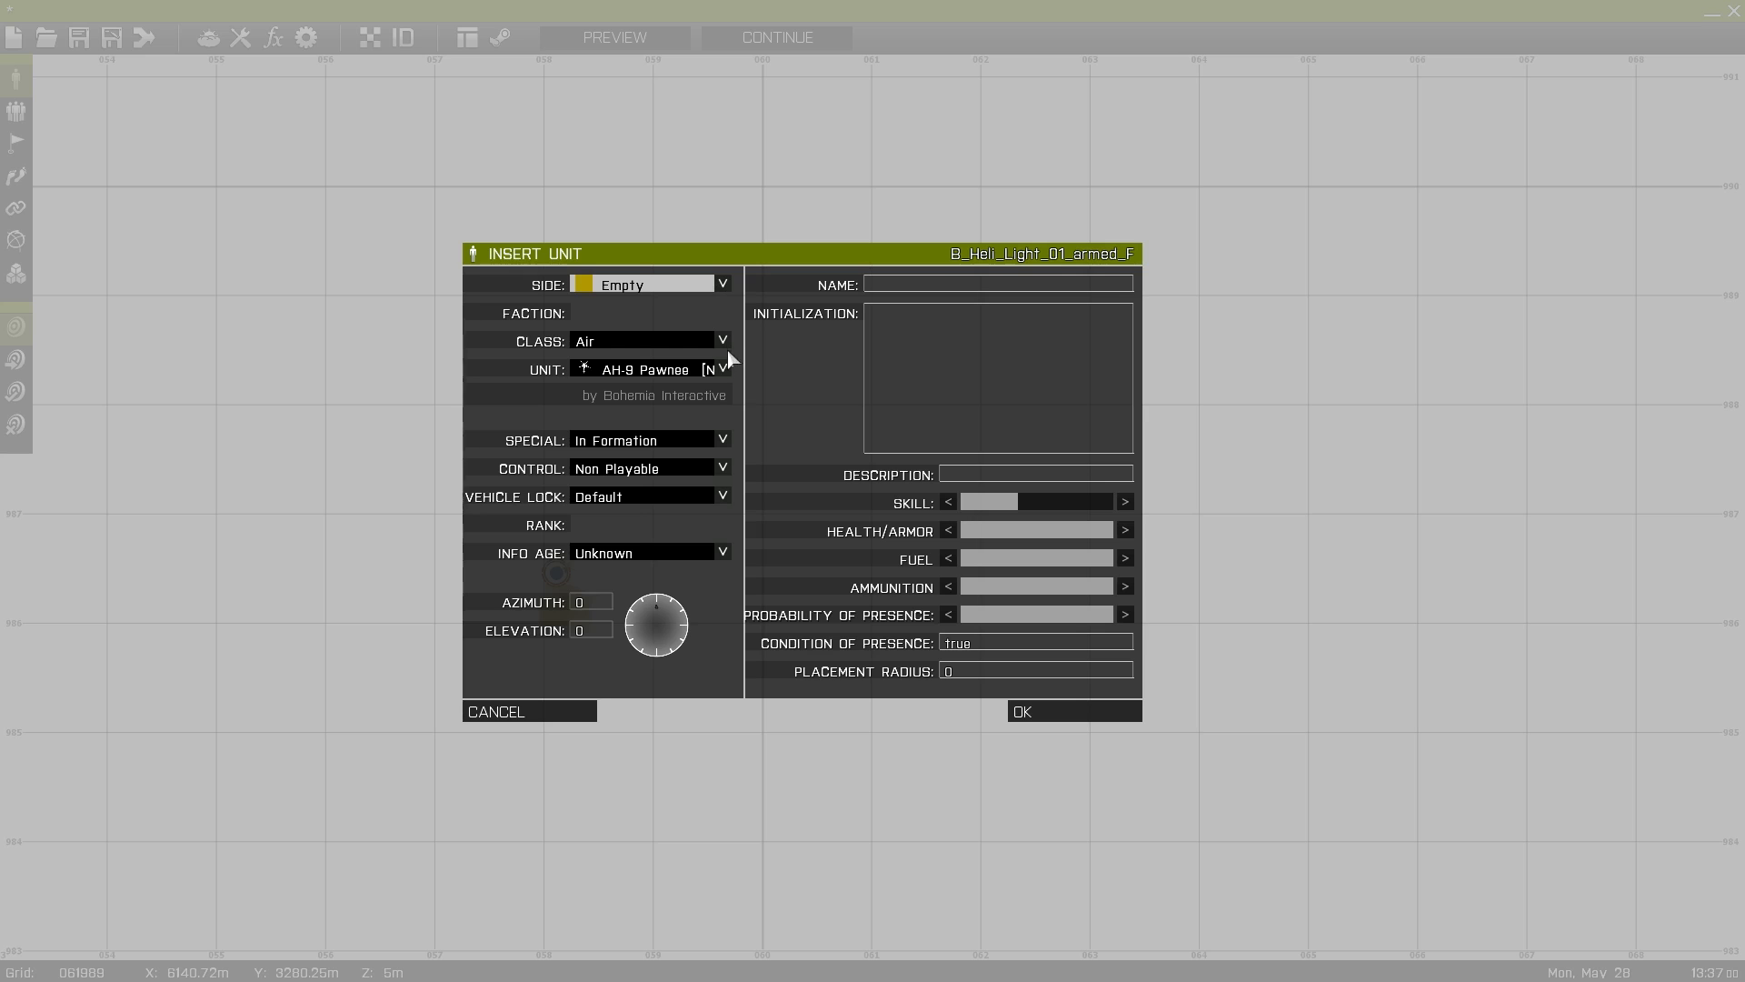
- Place an empty Hatchback (Sport) car from the Cars class
{"action": "left_click", "coordinate": [722, 340]}
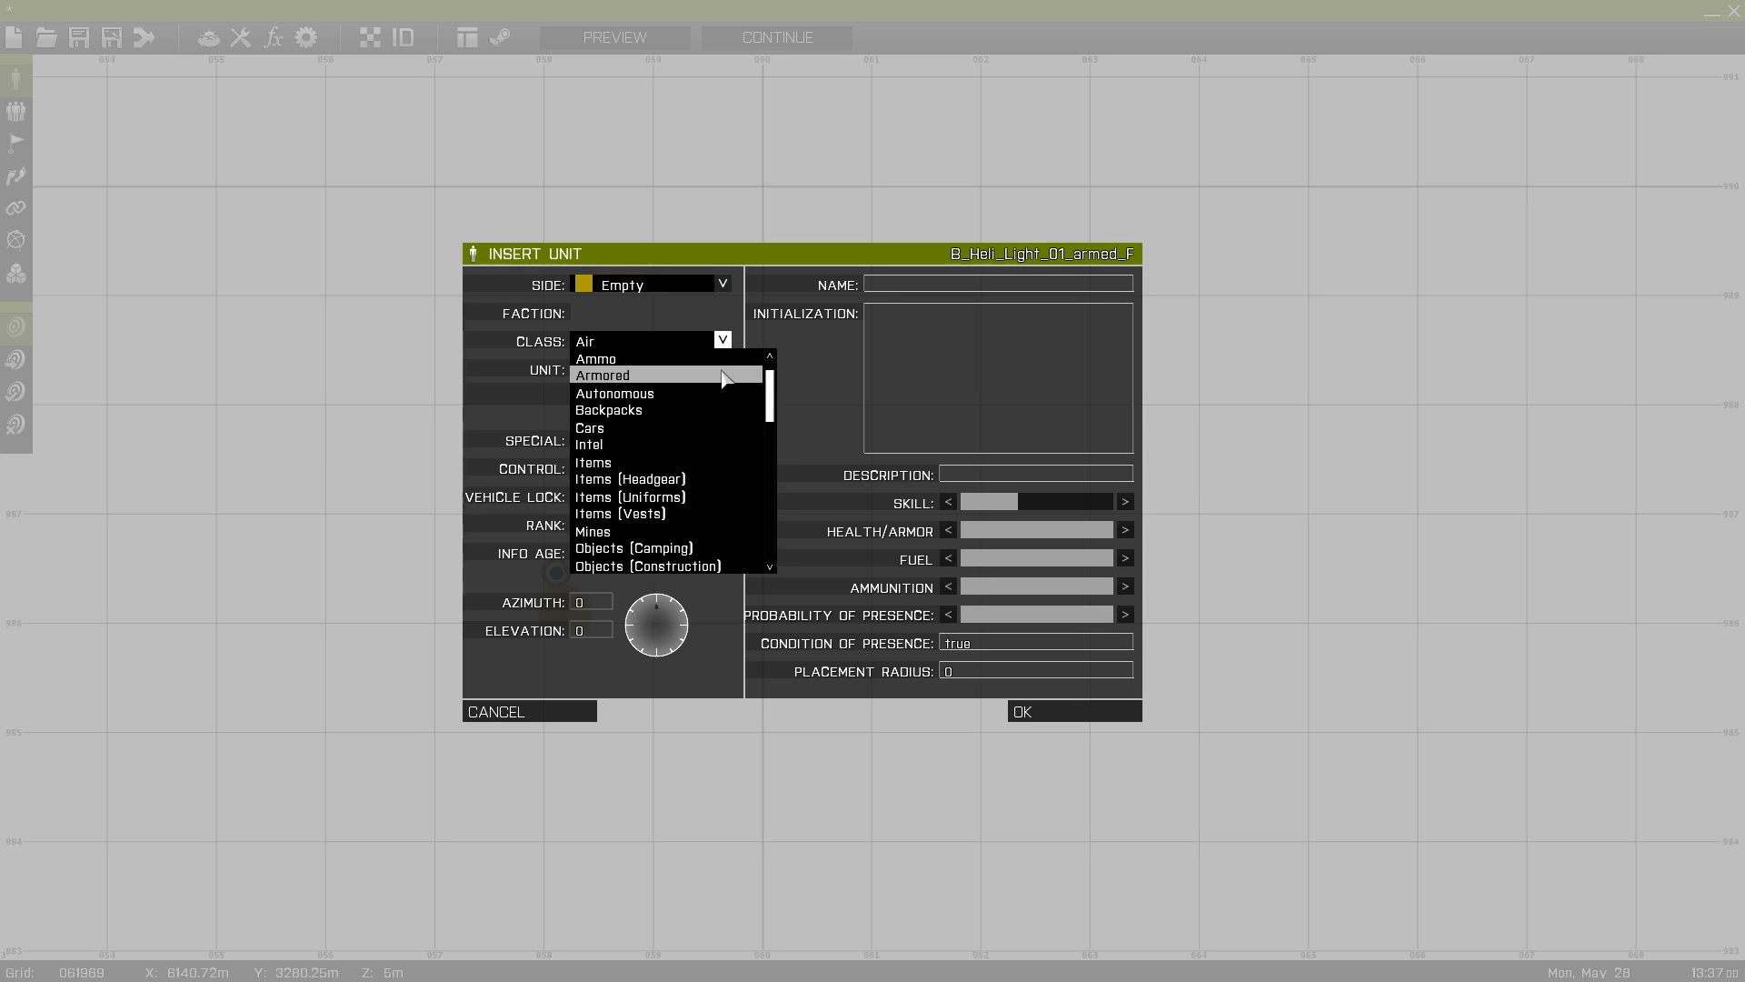
{"action": "left_click", "coordinate": [589, 429]}
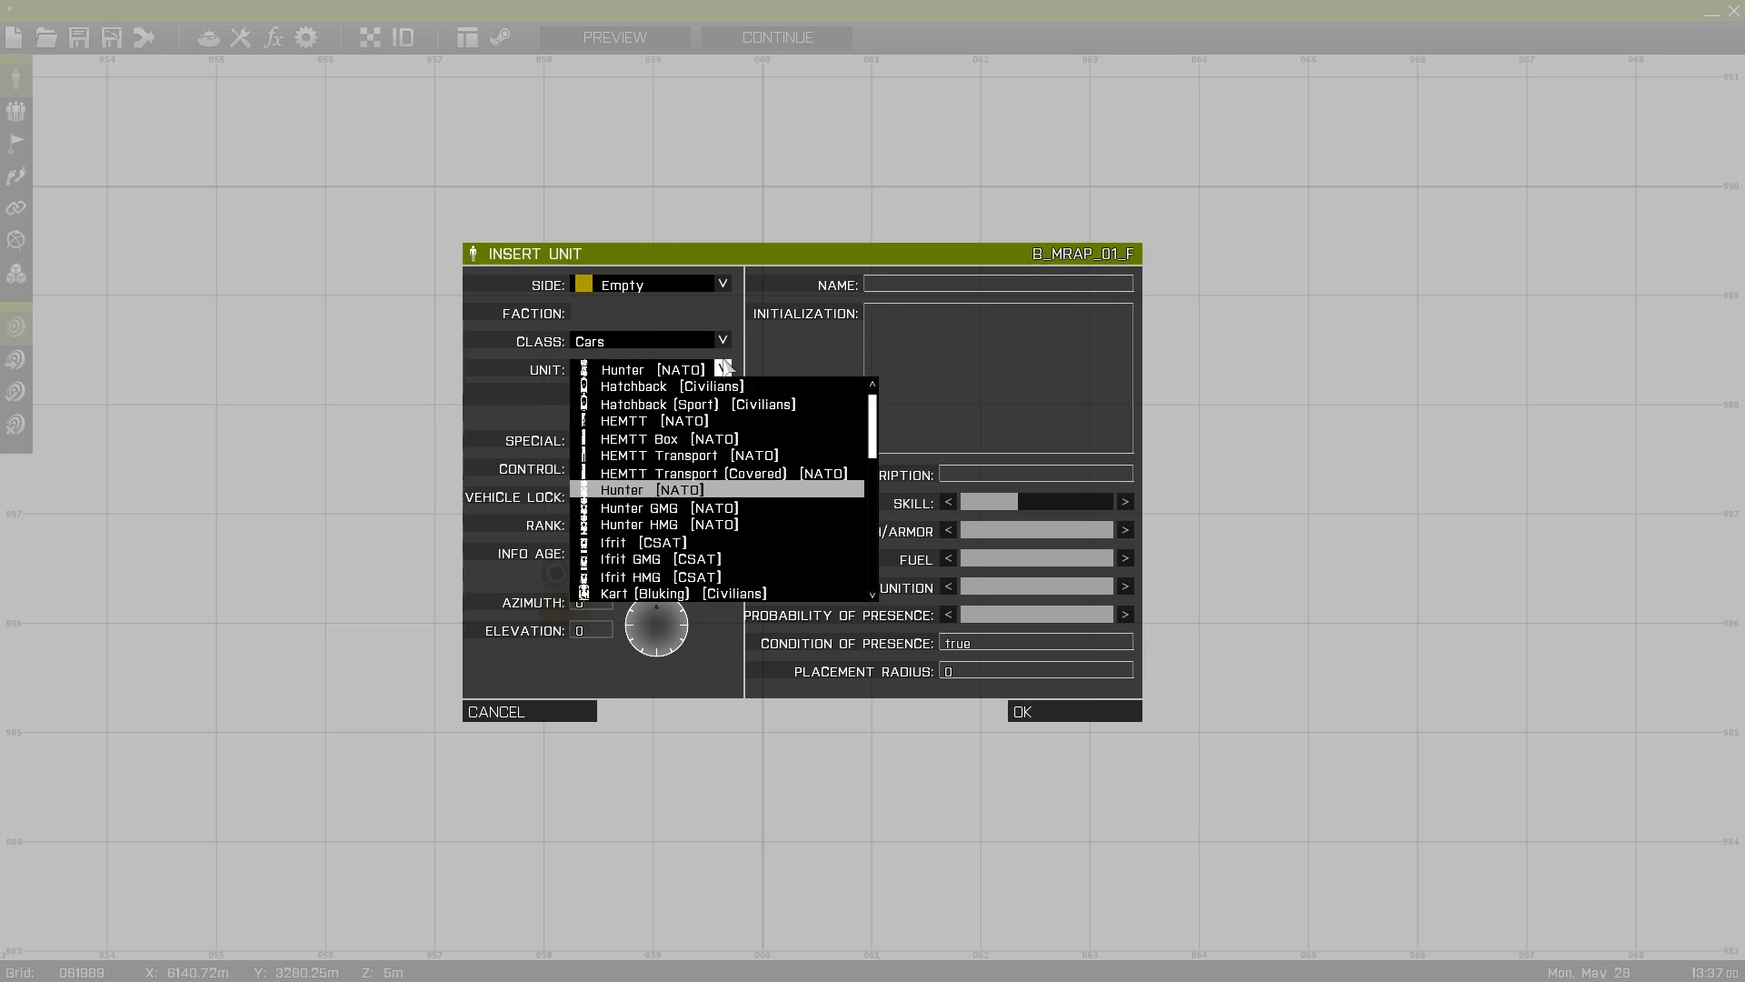
{"action": "left_click", "coordinate": [658, 404]}
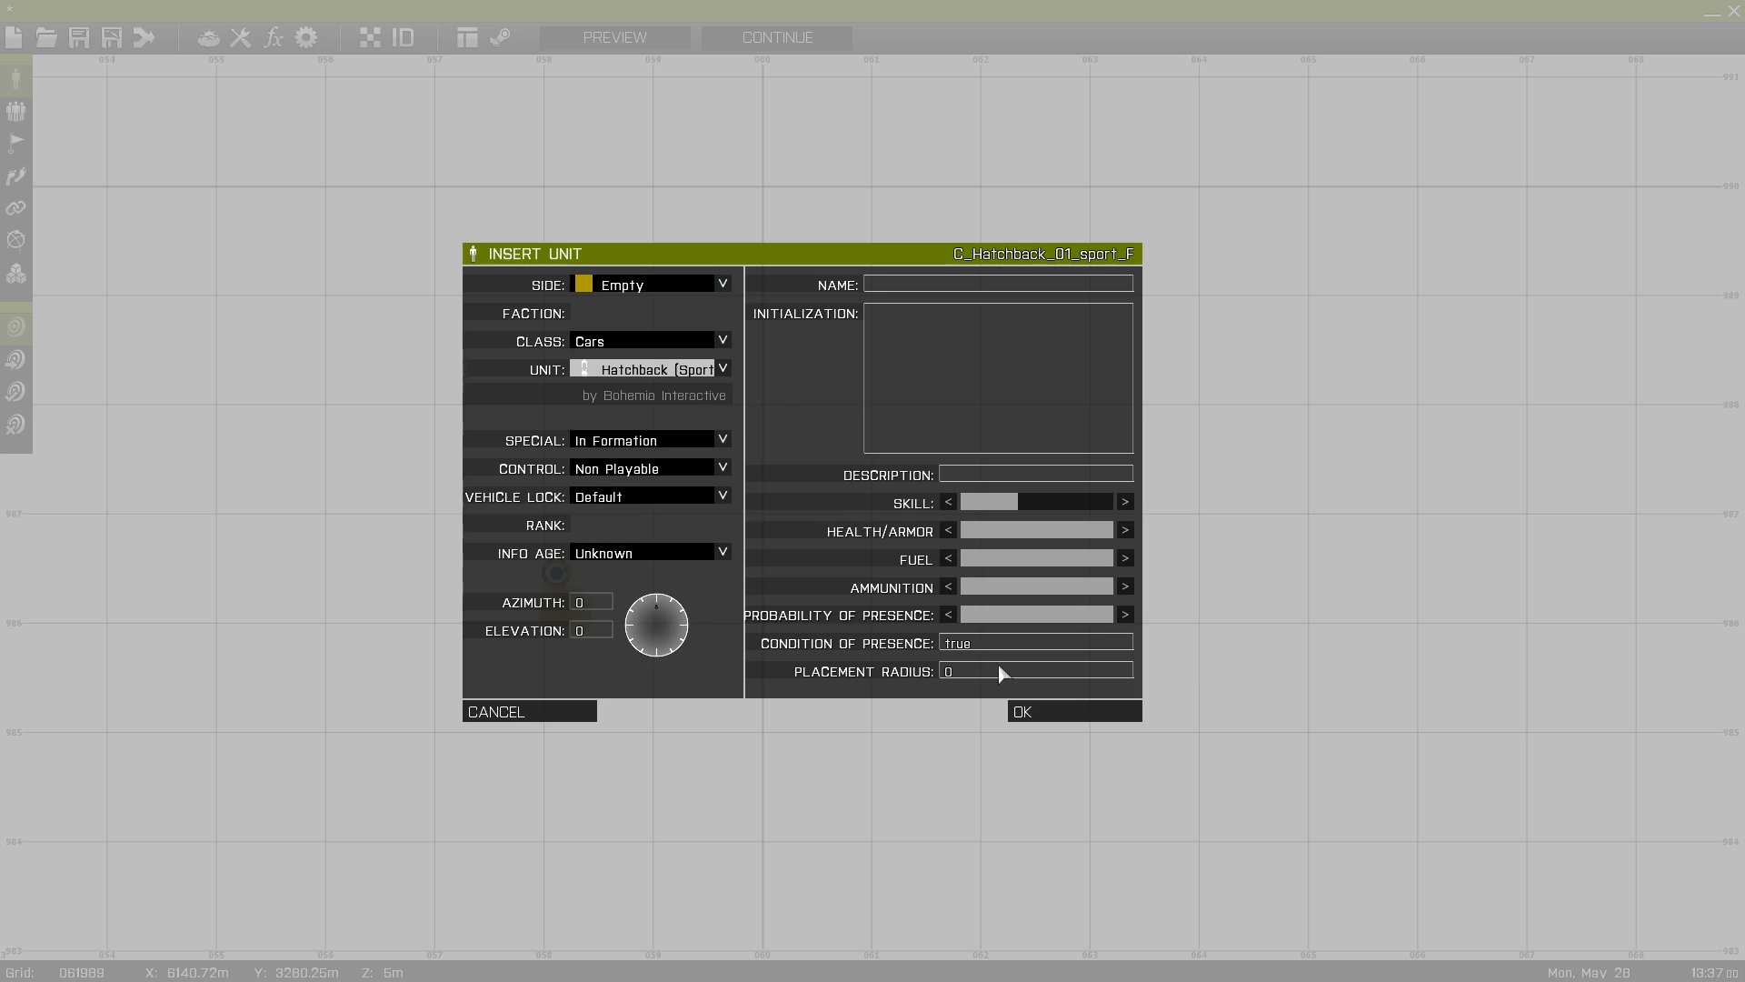
{"action": "left_click", "coordinate": [1073, 711]}
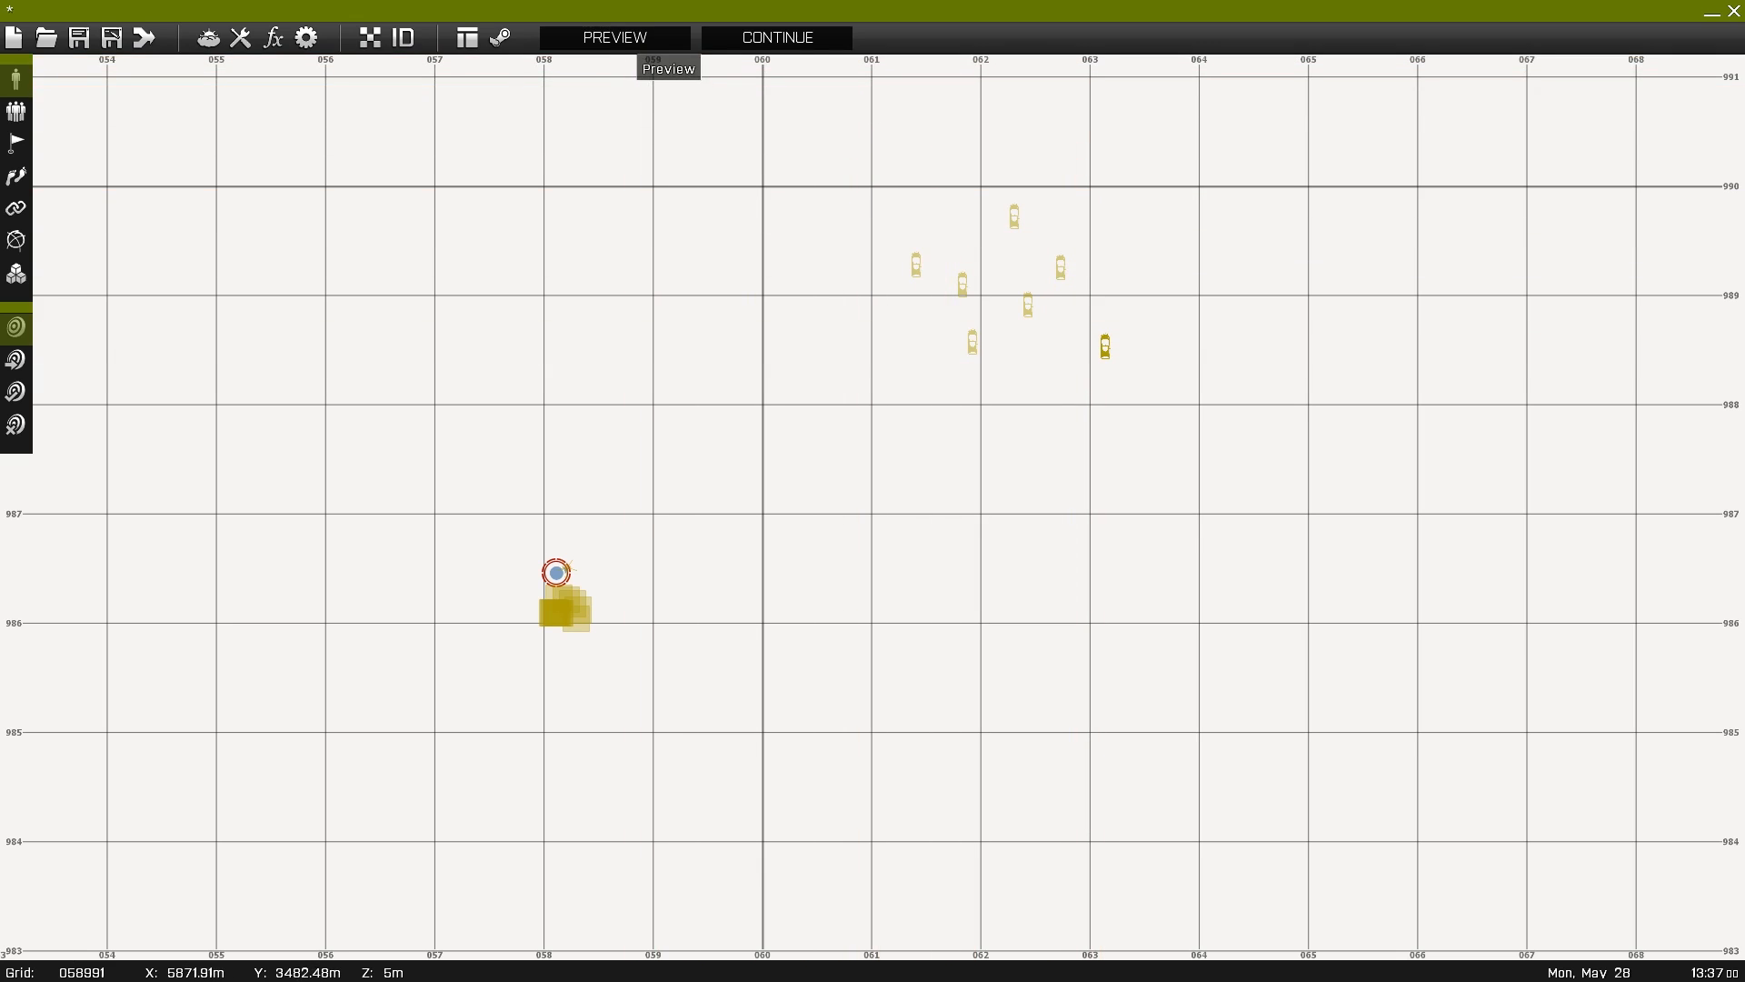
{"action": "left_click", "coordinate": [615, 36]}
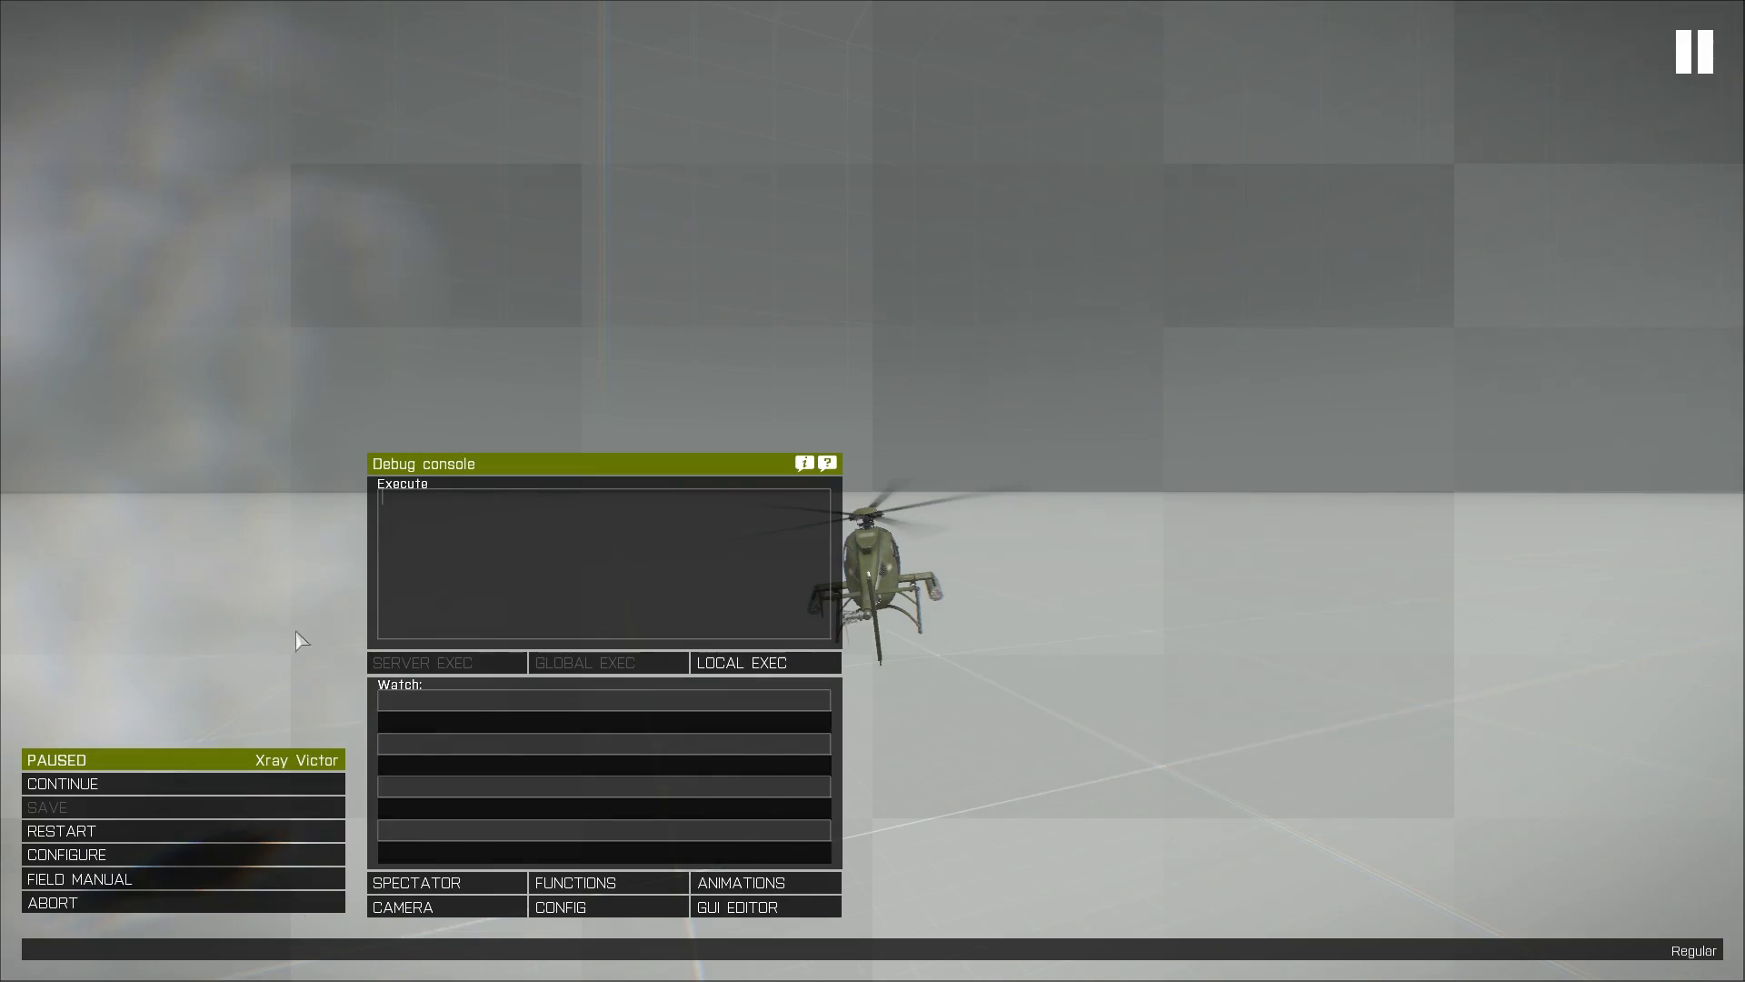
{"action": "left_click", "coordinate": [53, 902]}
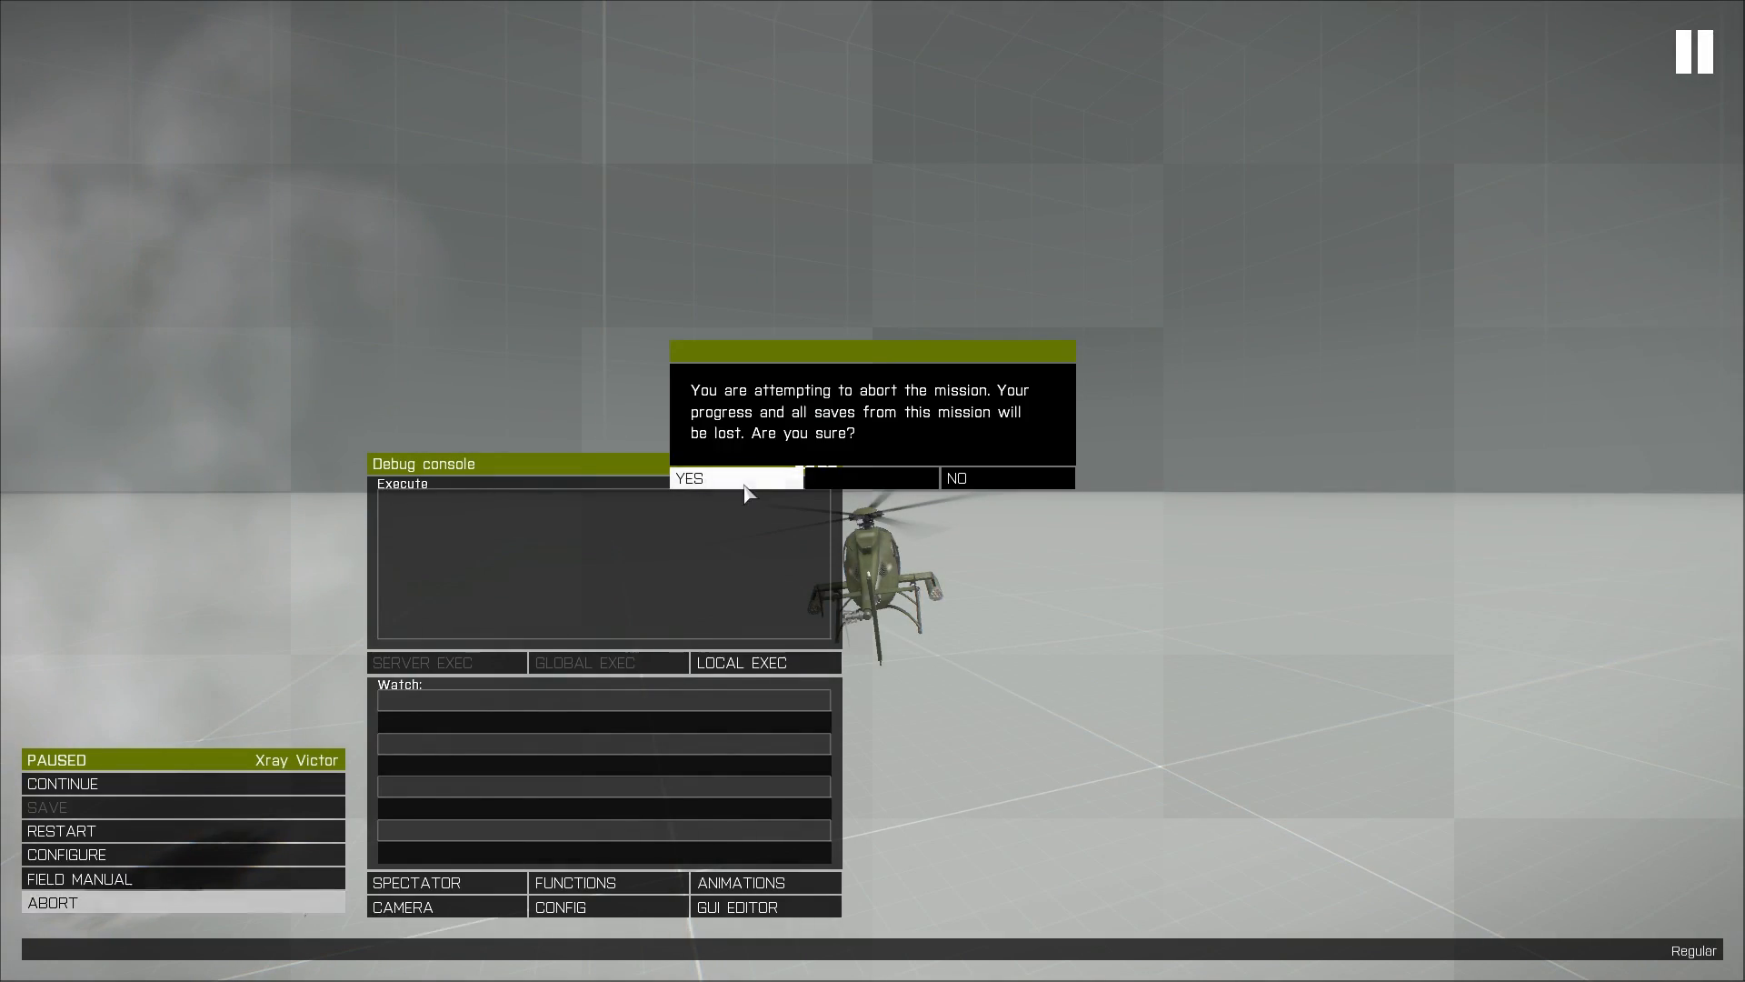
{"action": "left_click", "coordinate": [733, 478]}
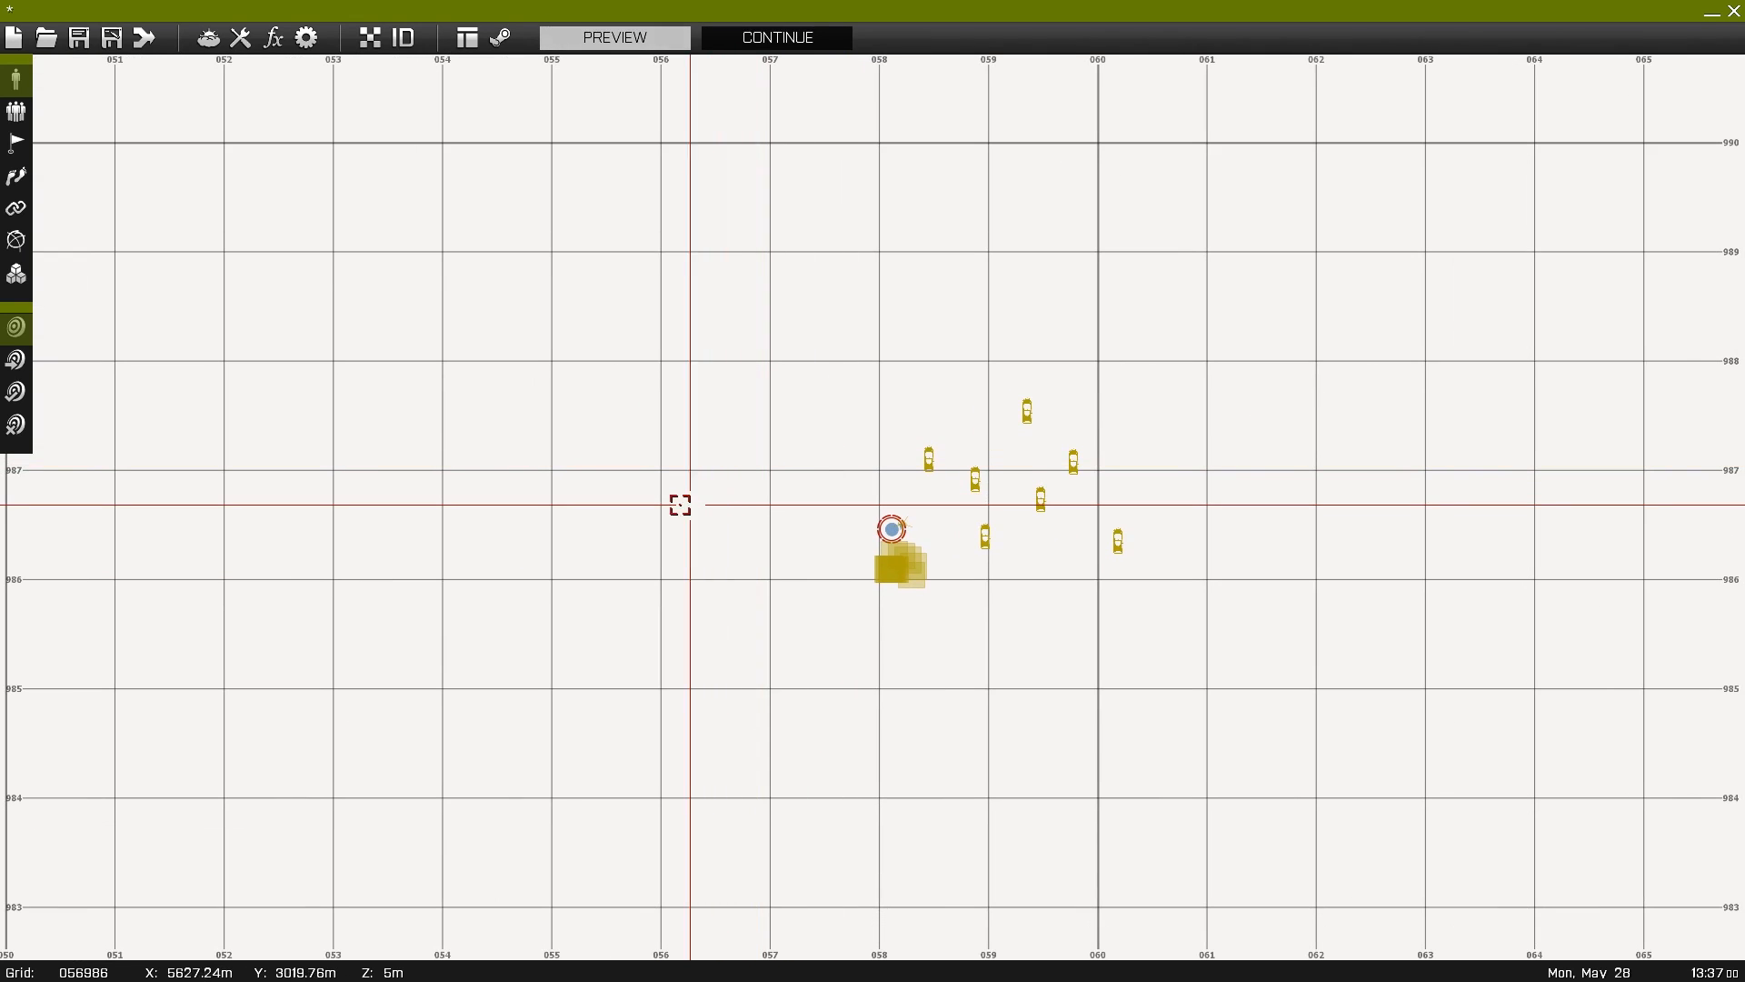
- Insert a large bunker from Structures (Military) beside the squad
{"action": "double_click", "coordinate": [891, 523]}
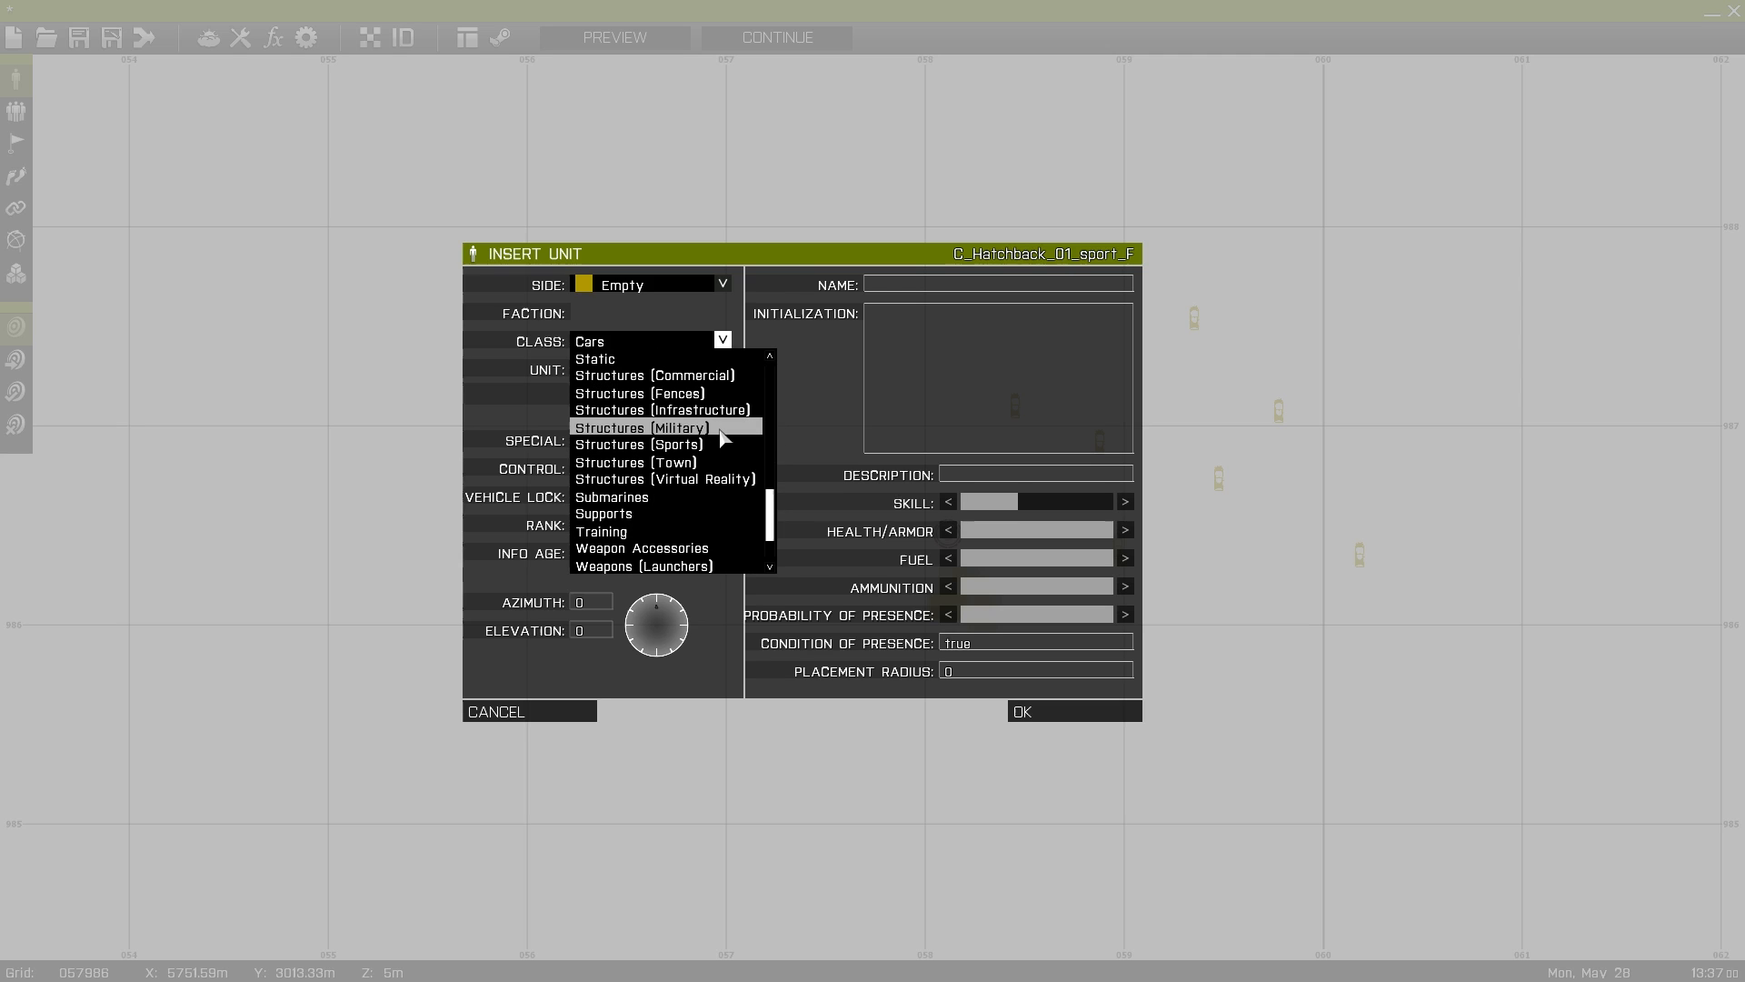
{"action": "left_click", "coordinate": [640, 427]}
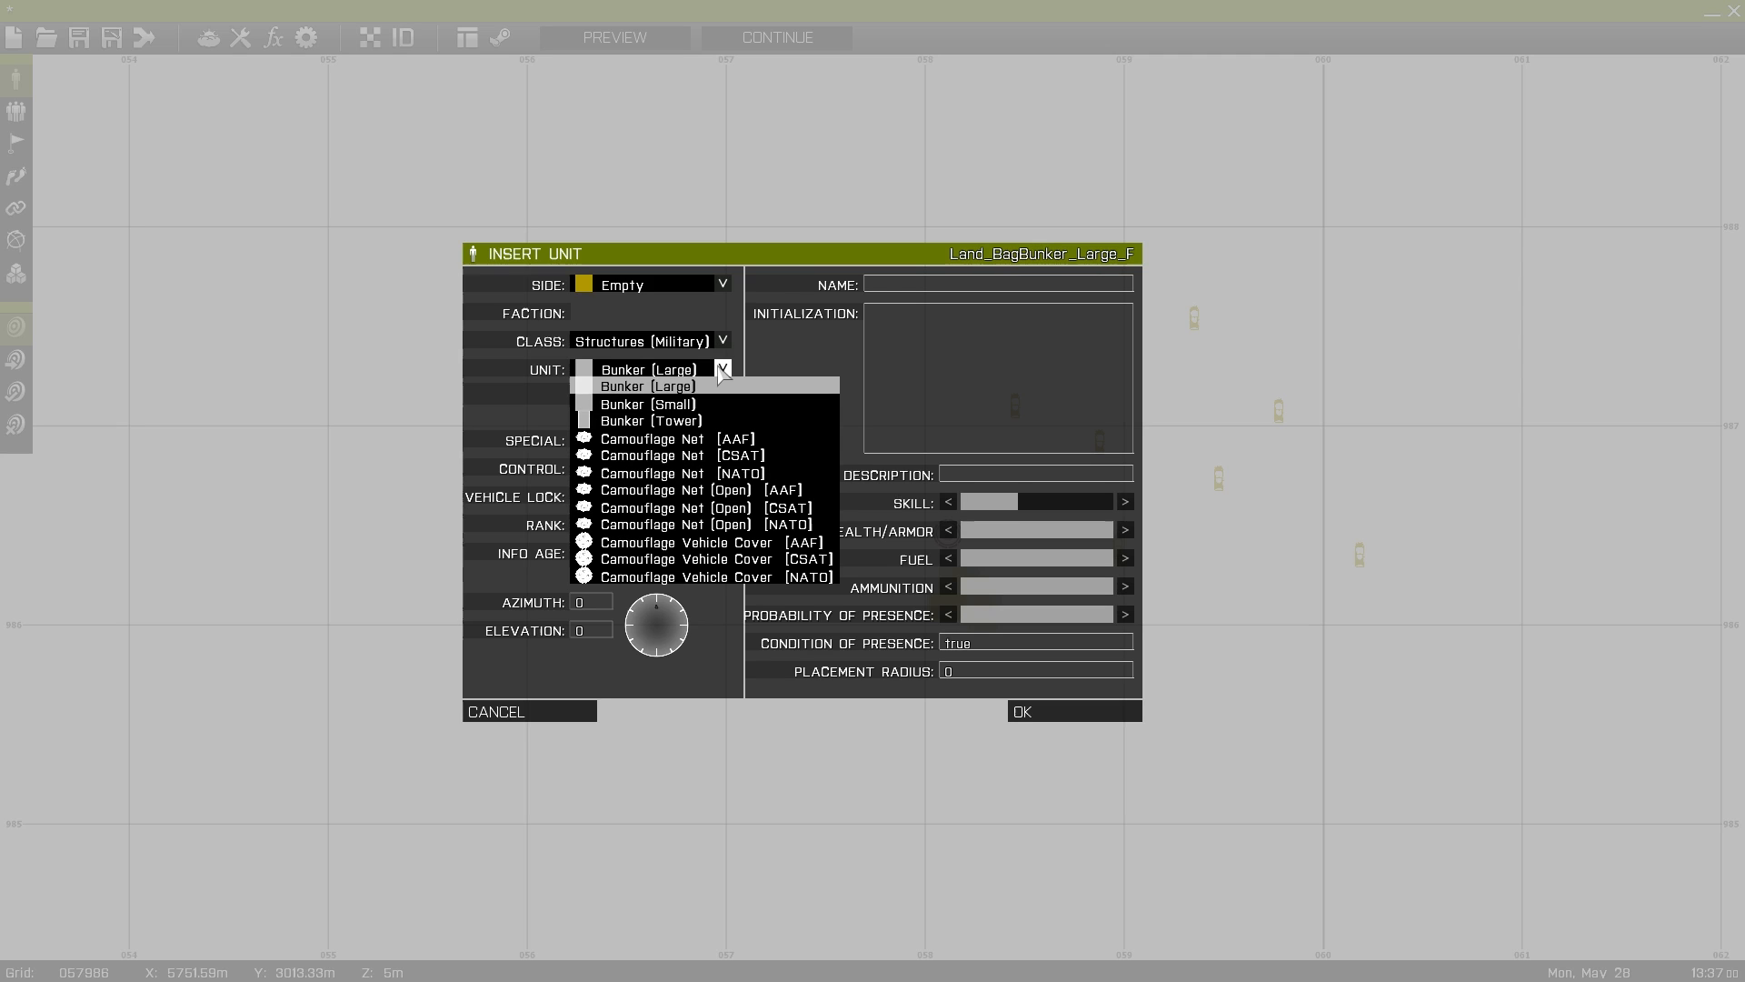
{"action": "left_click", "coordinate": [647, 386]}
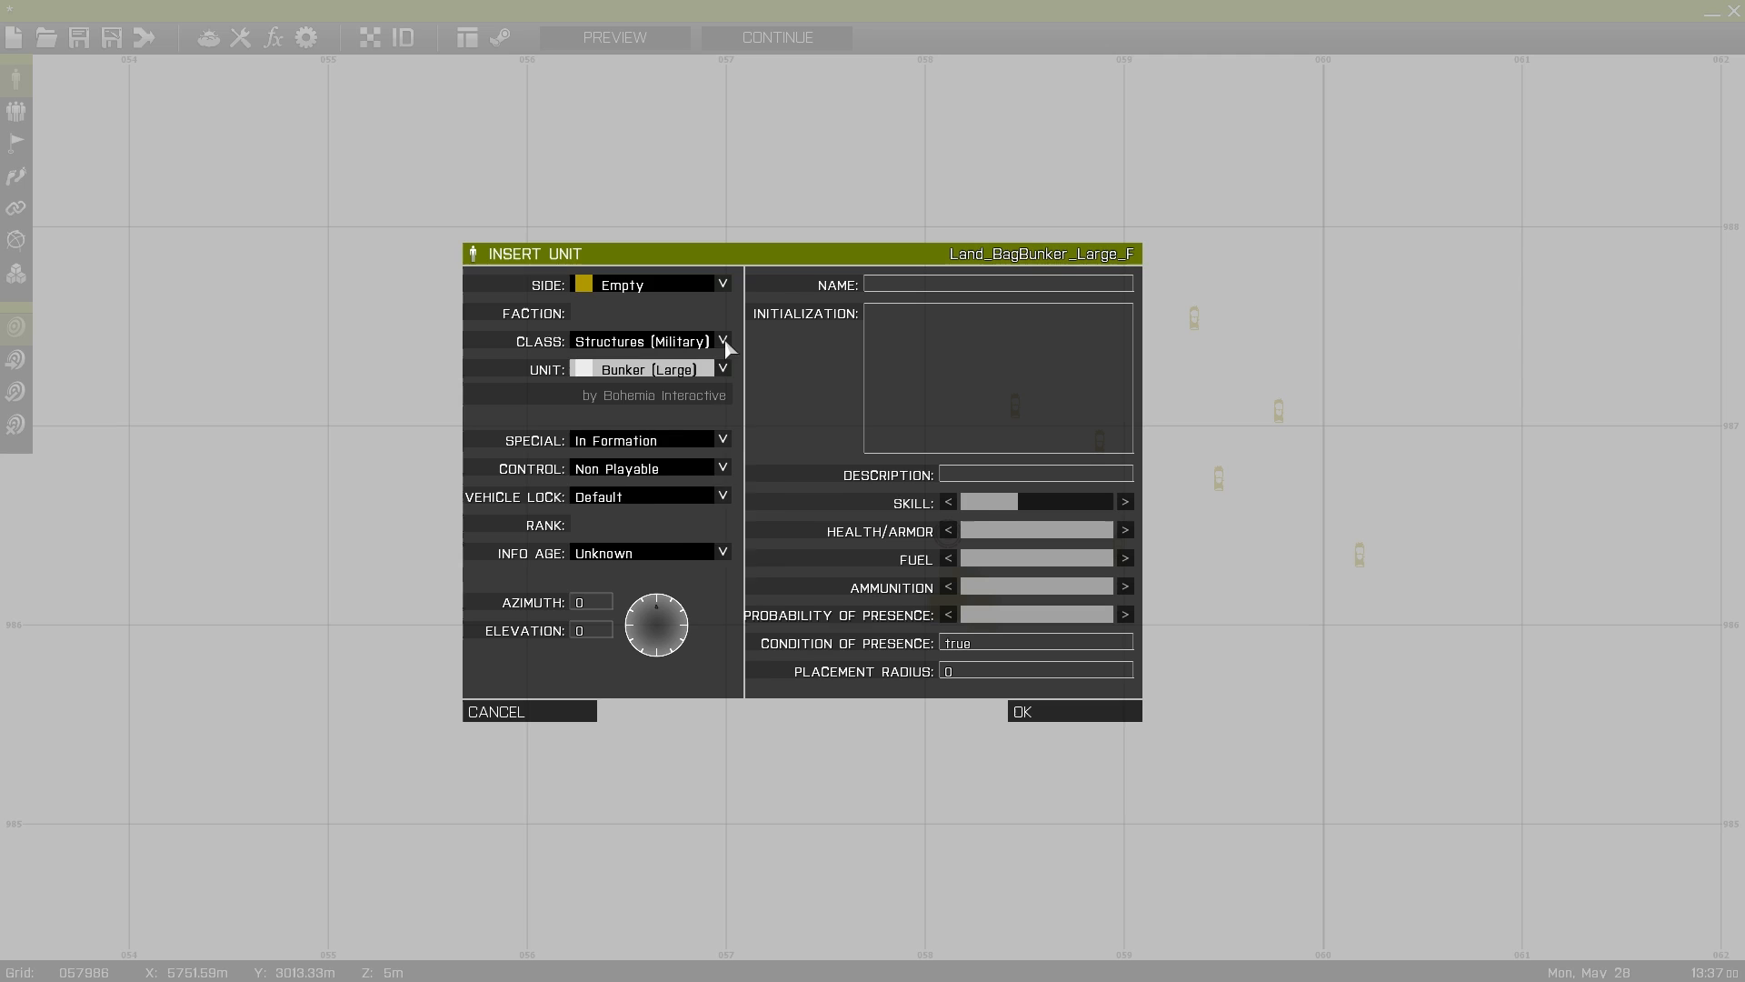
- Switch the class to Sounds and place an Alarm sound source there
{"action": "left_click", "coordinate": [722, 340]}
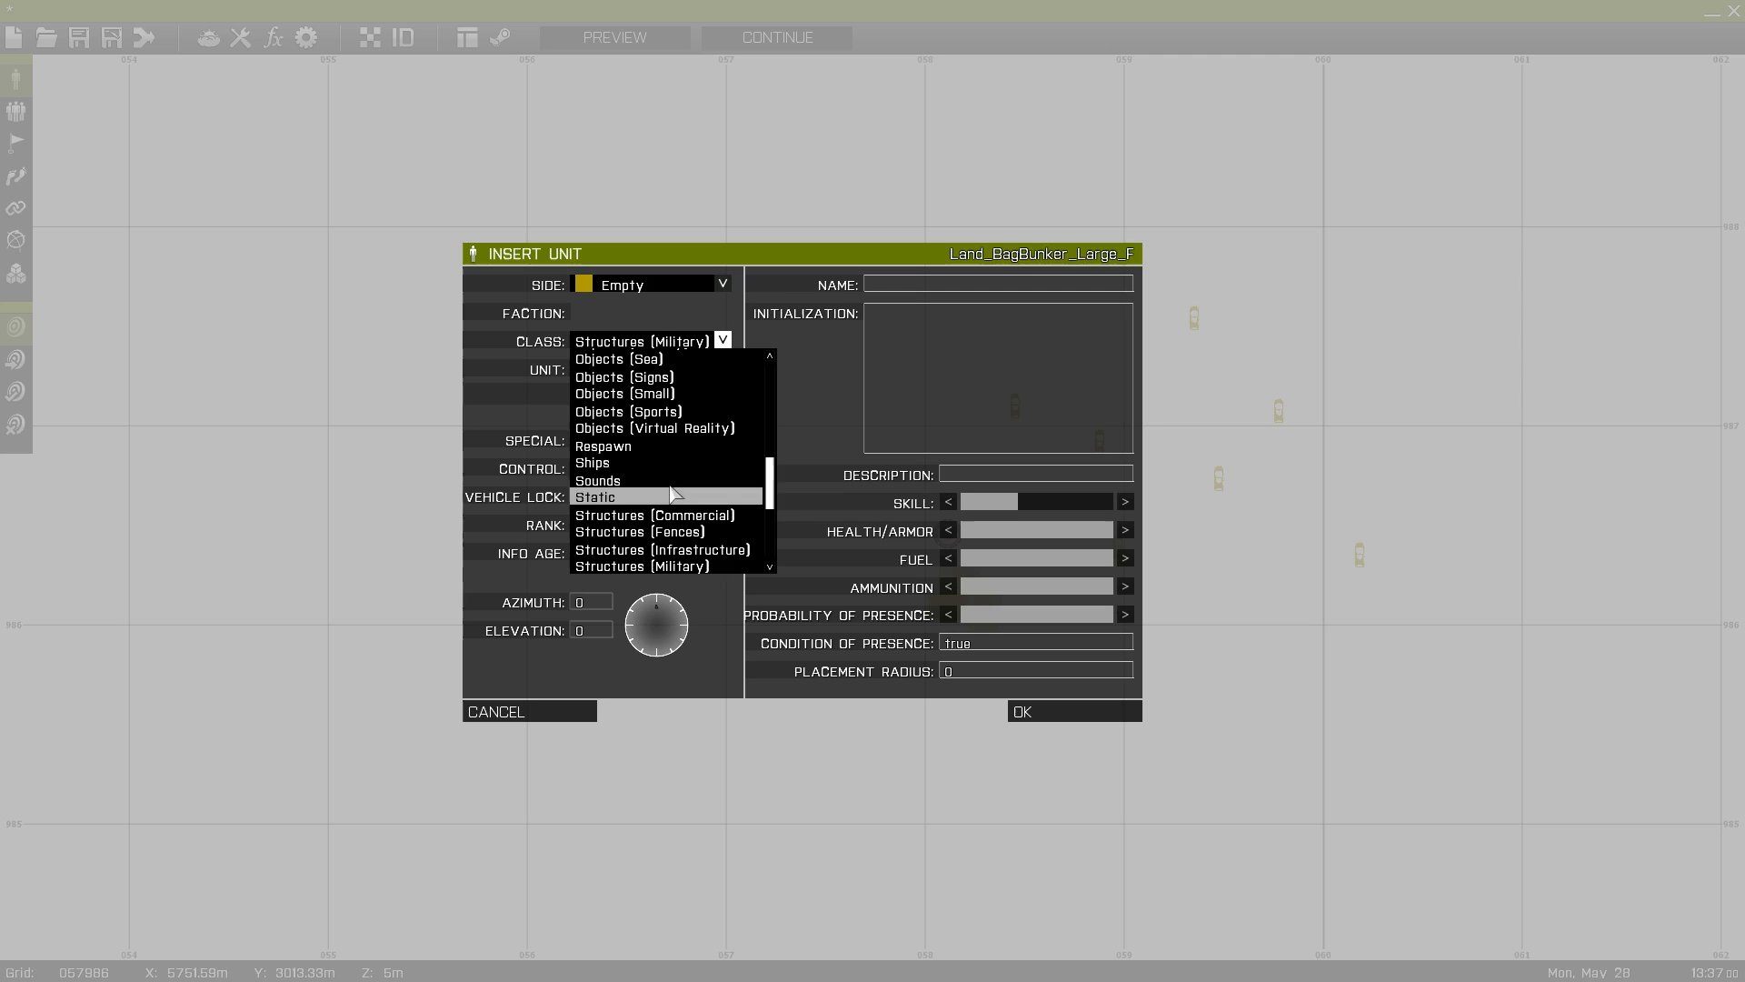
{"action": "left_click", "coordinate": [598, 480]}
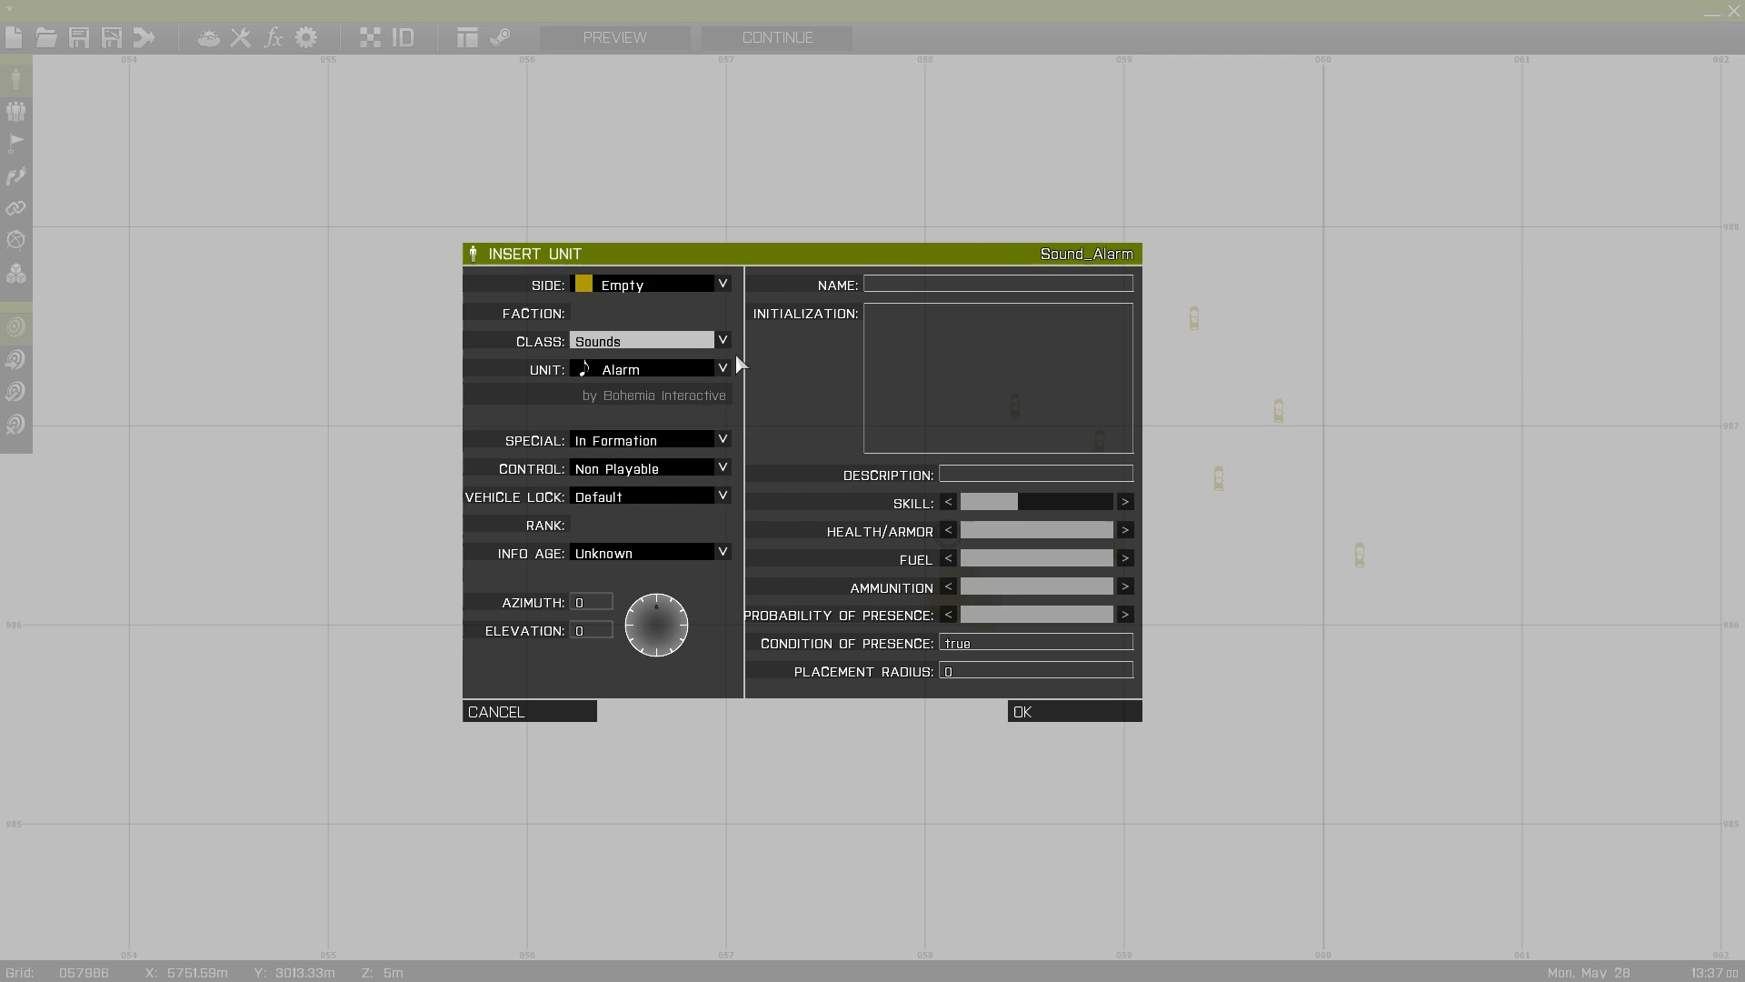
{"action": "left_click", "coordinate": [722, 369]}
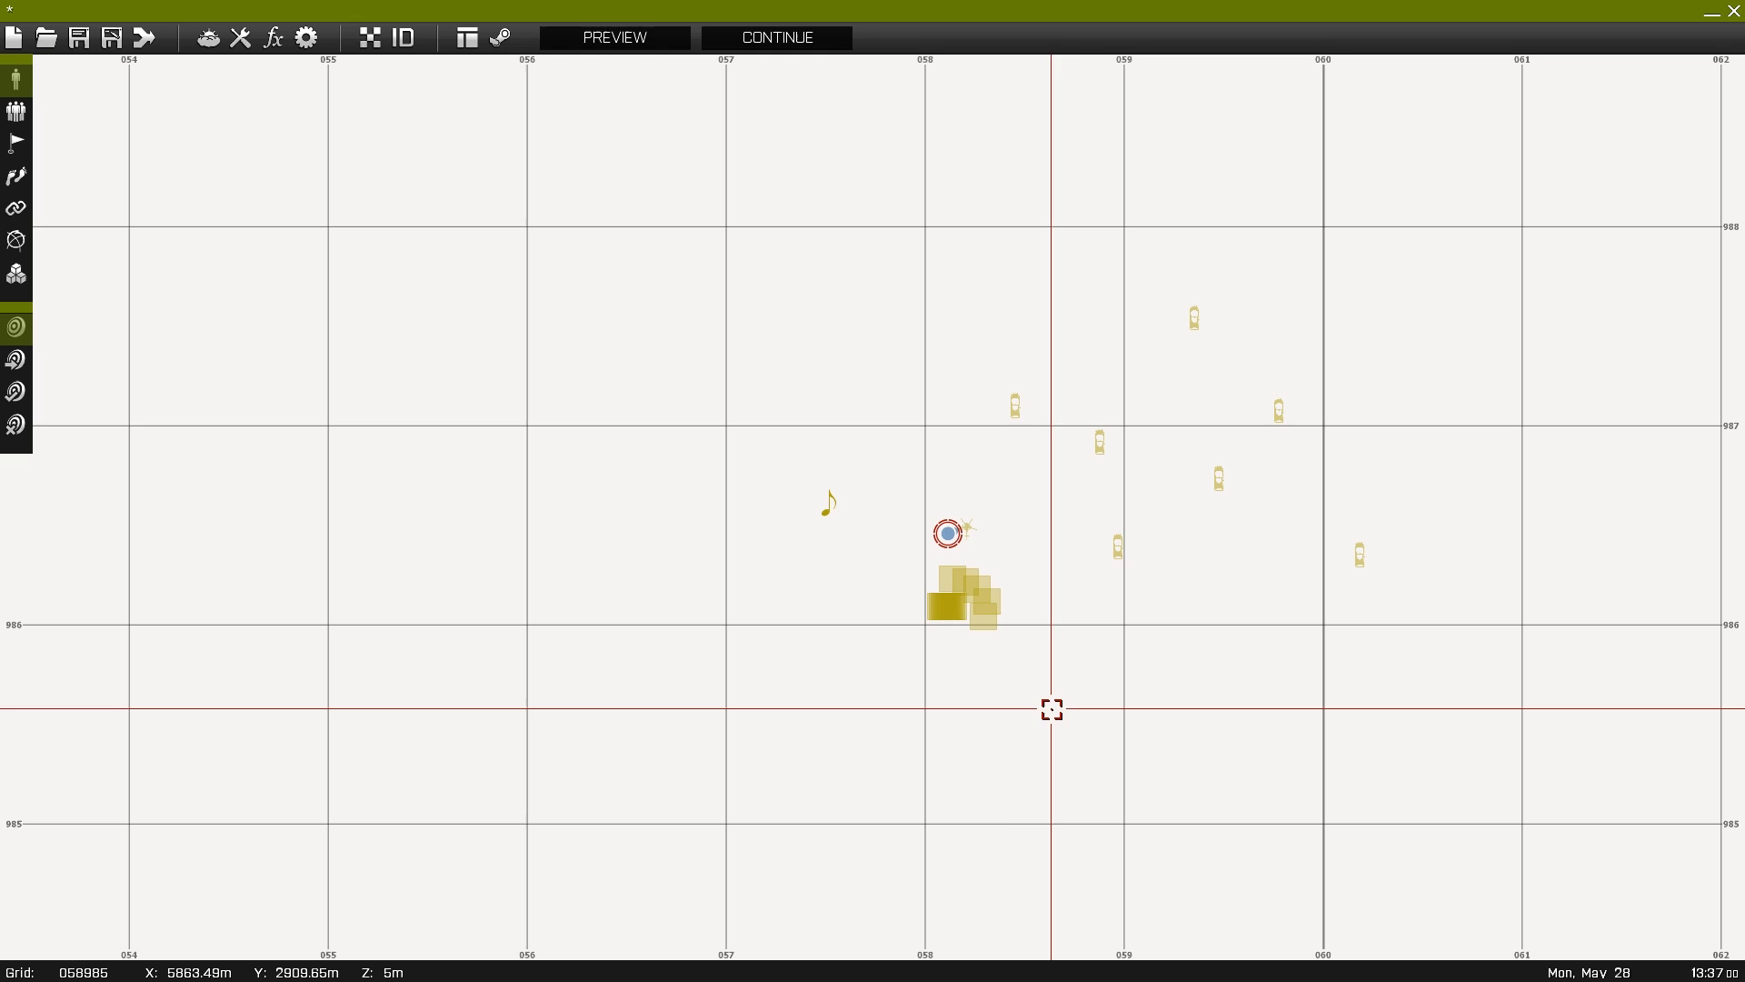
{"action": "mouse_move", "coordinate": [613, 37]}
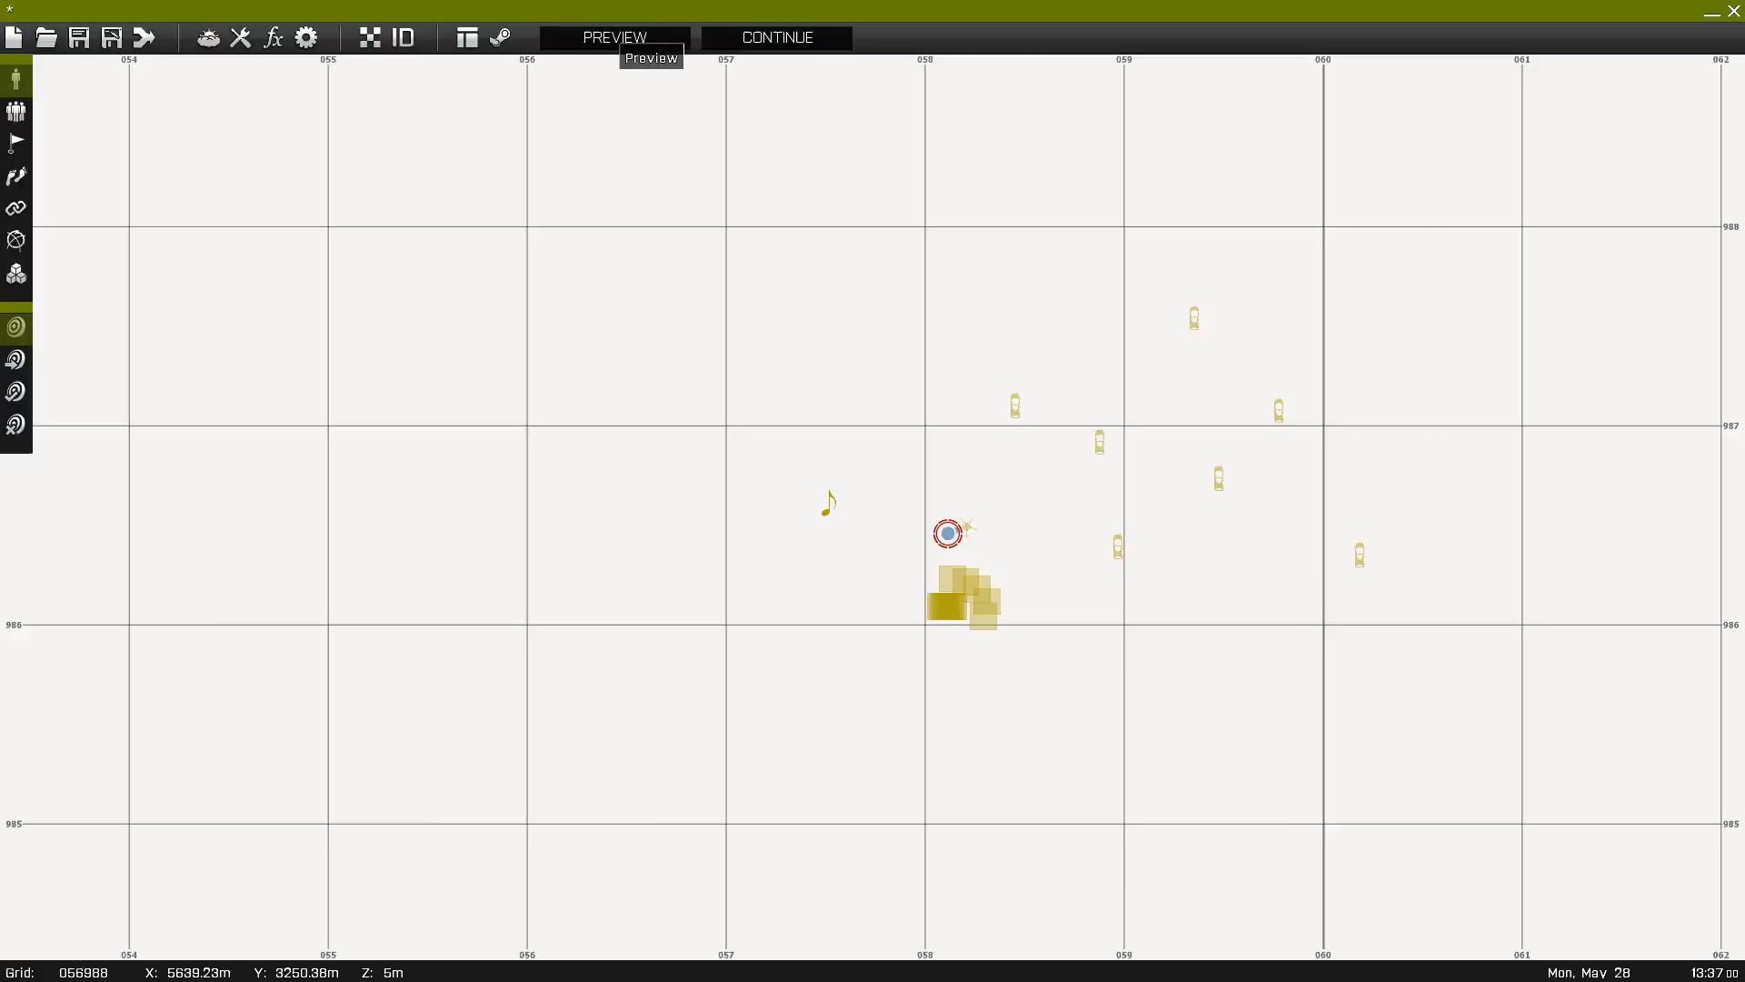
- Preview the finished mission and pause it with Escape
{"action": "left_click", "coordinate": [613, 36]}
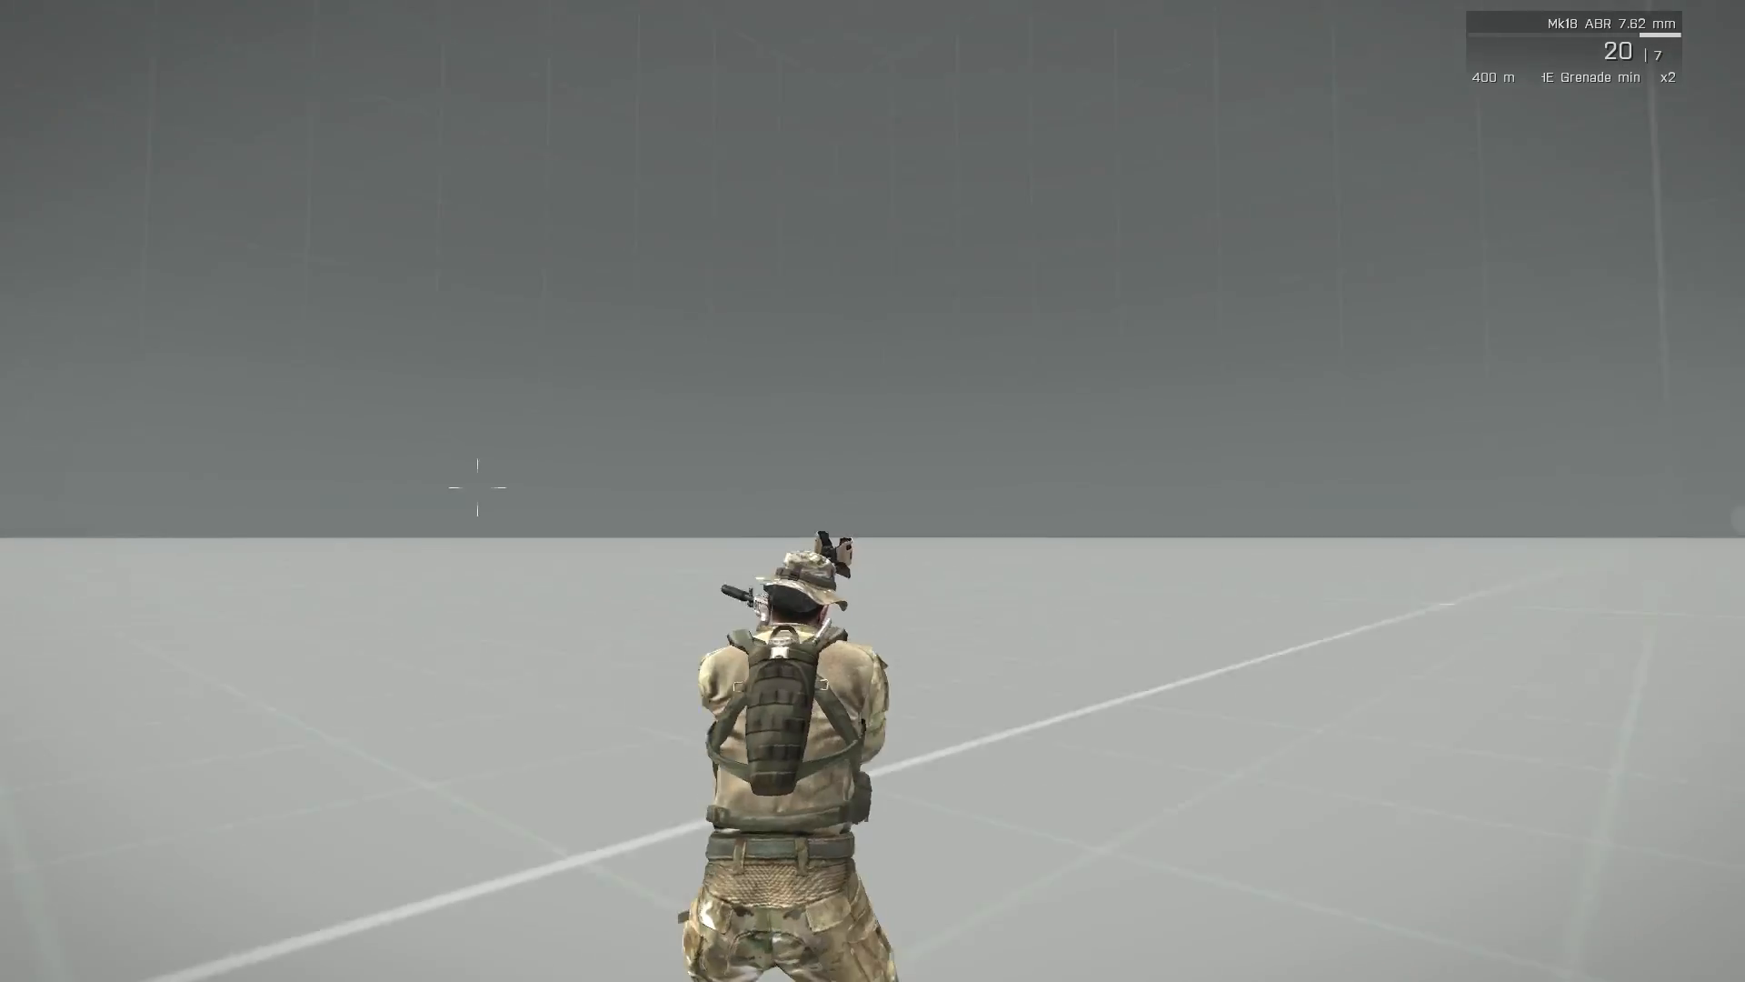
{"action": "key", "text": "Escape"}
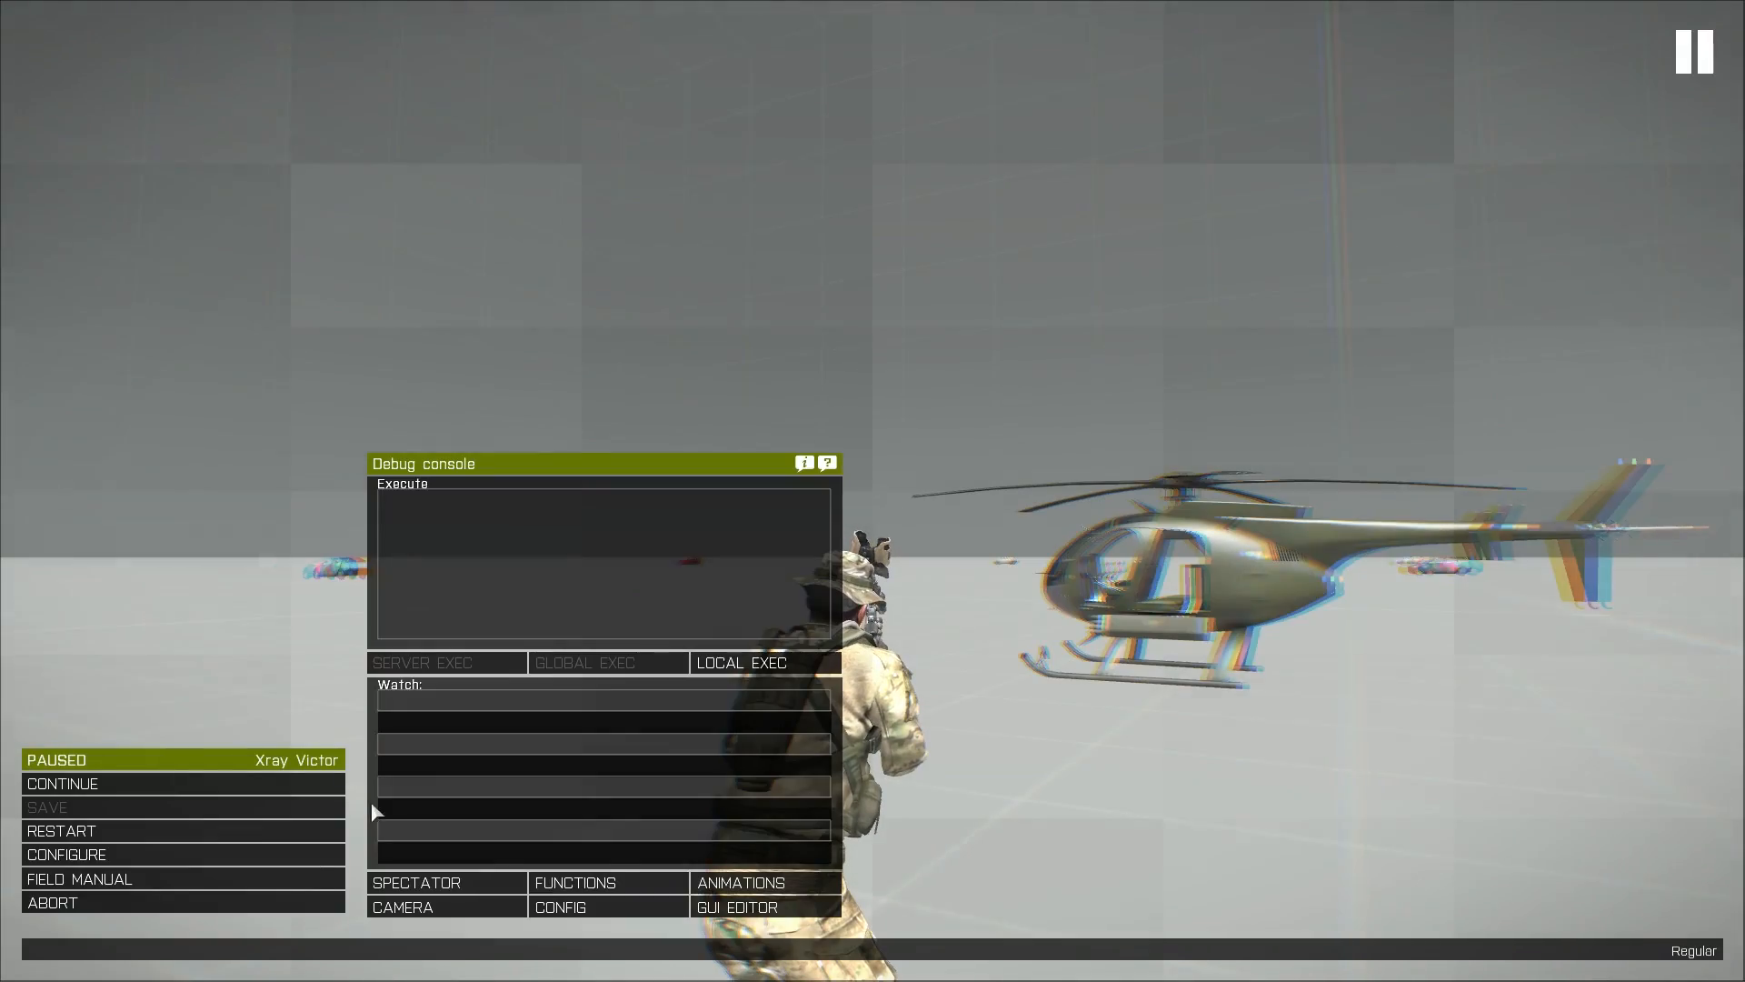